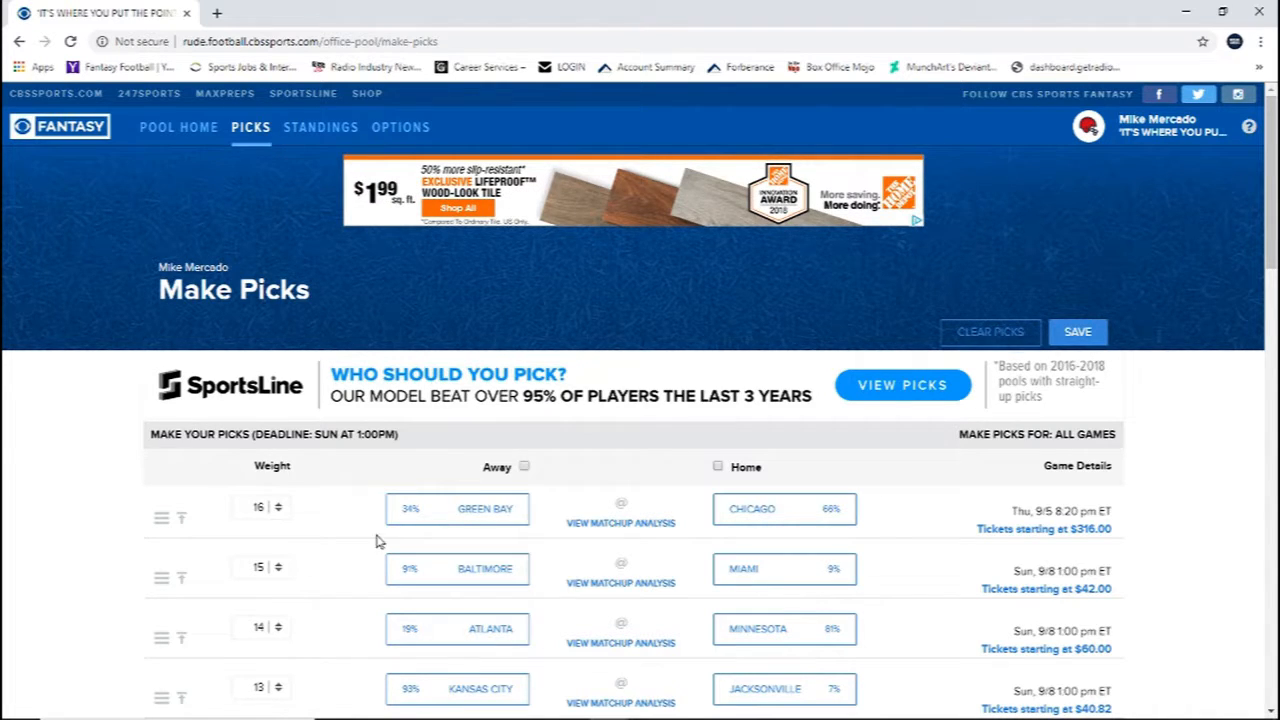
Scroll to the bottom rows and pick Denver at weight 1 and New Orleans at weight 2.
scroll("down", 3)
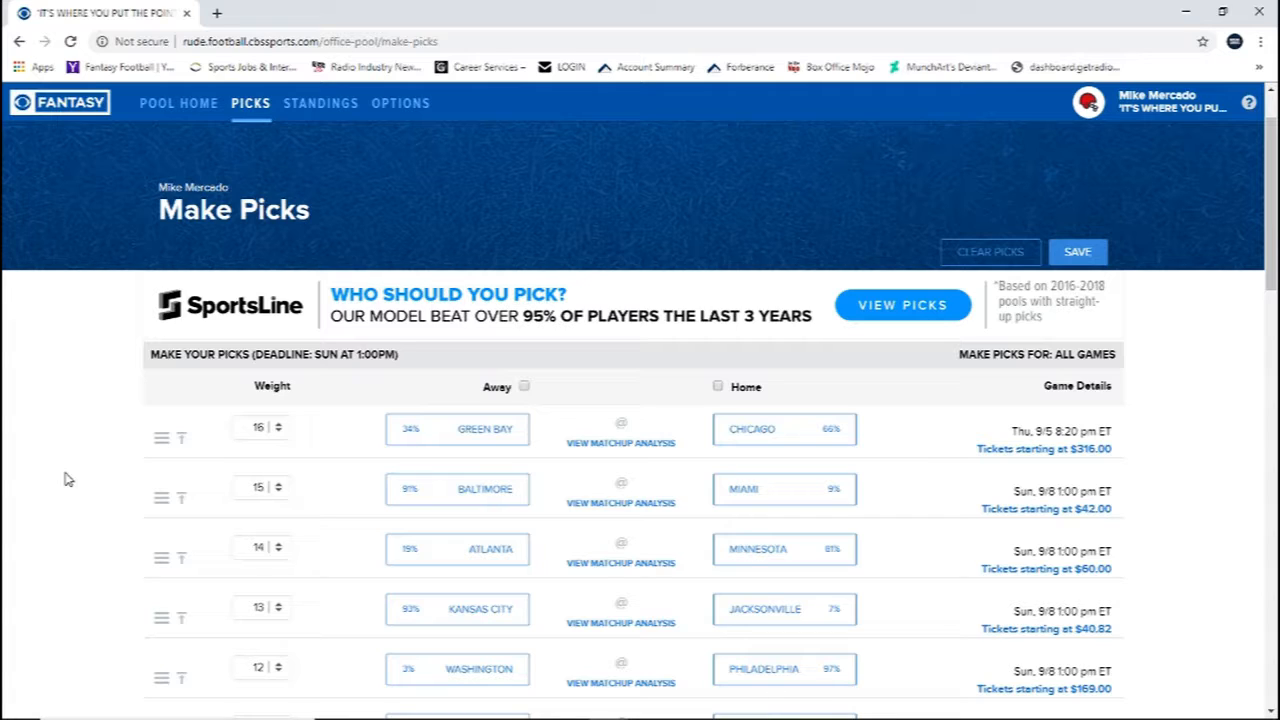
scroll("down", 3)
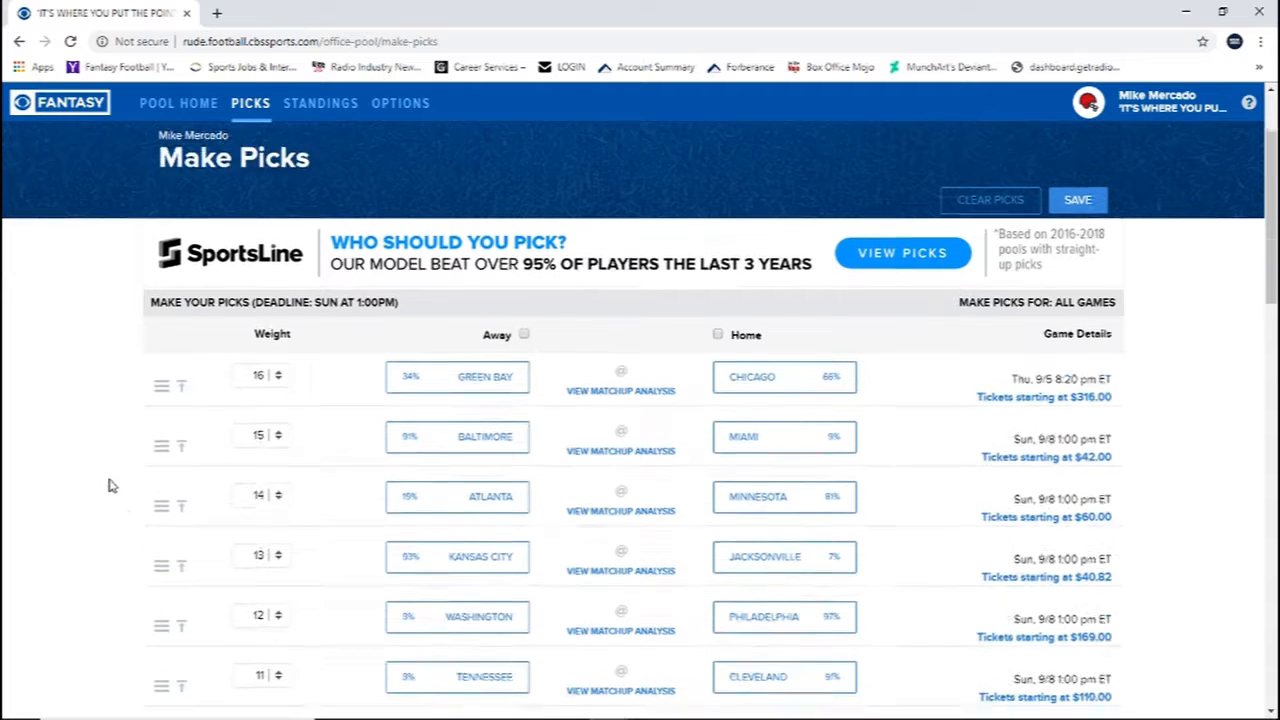
scroll("down", 3)
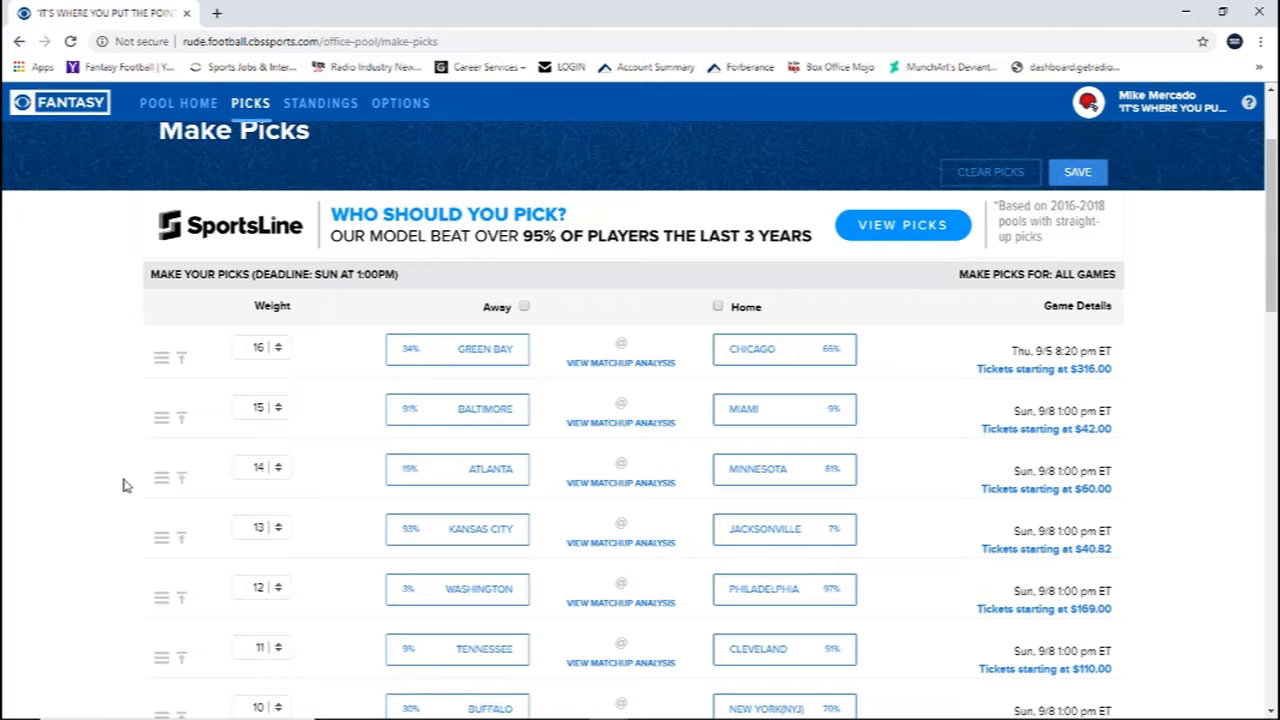
mouse_move(166, 463)
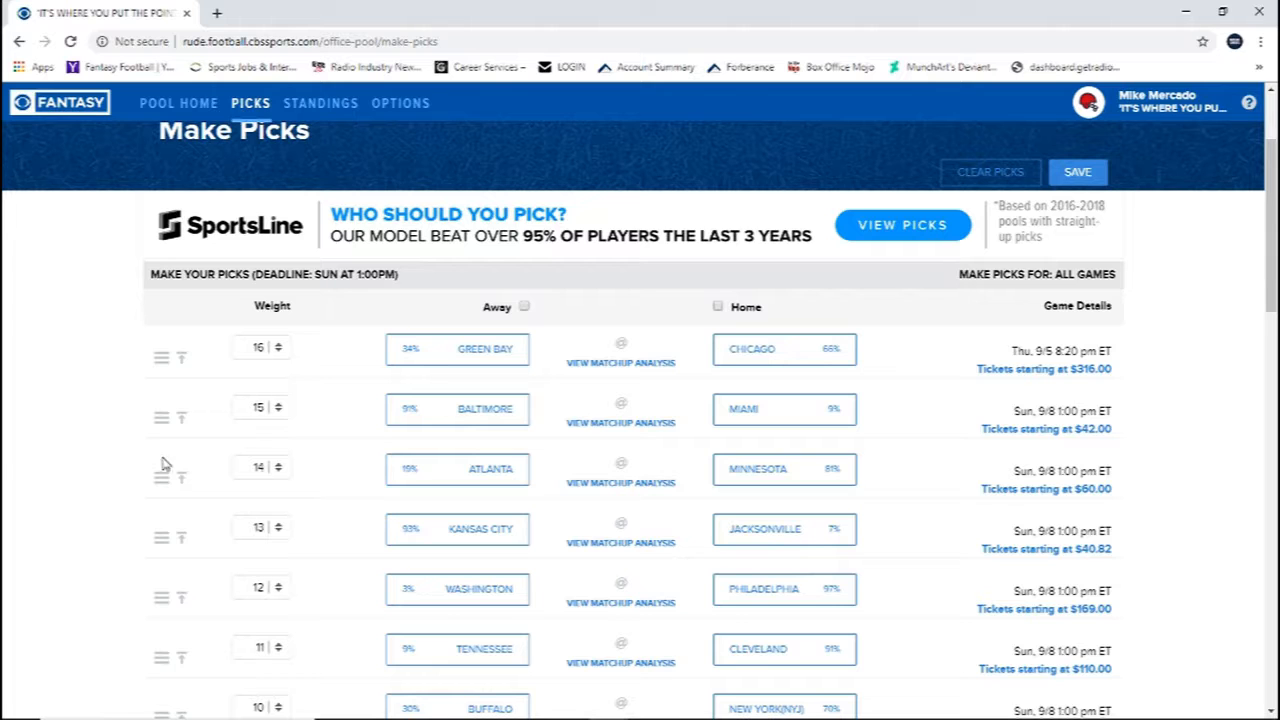
scroll("down", 3)
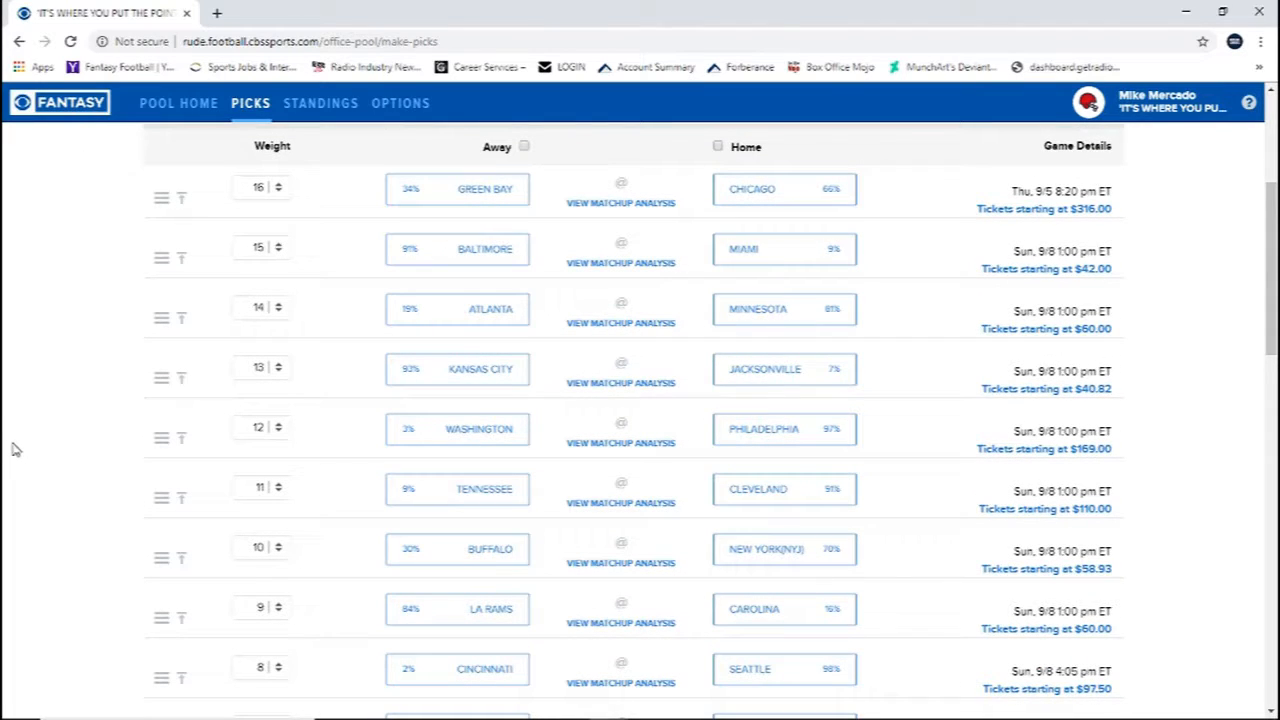
mouse_move(13, 447)
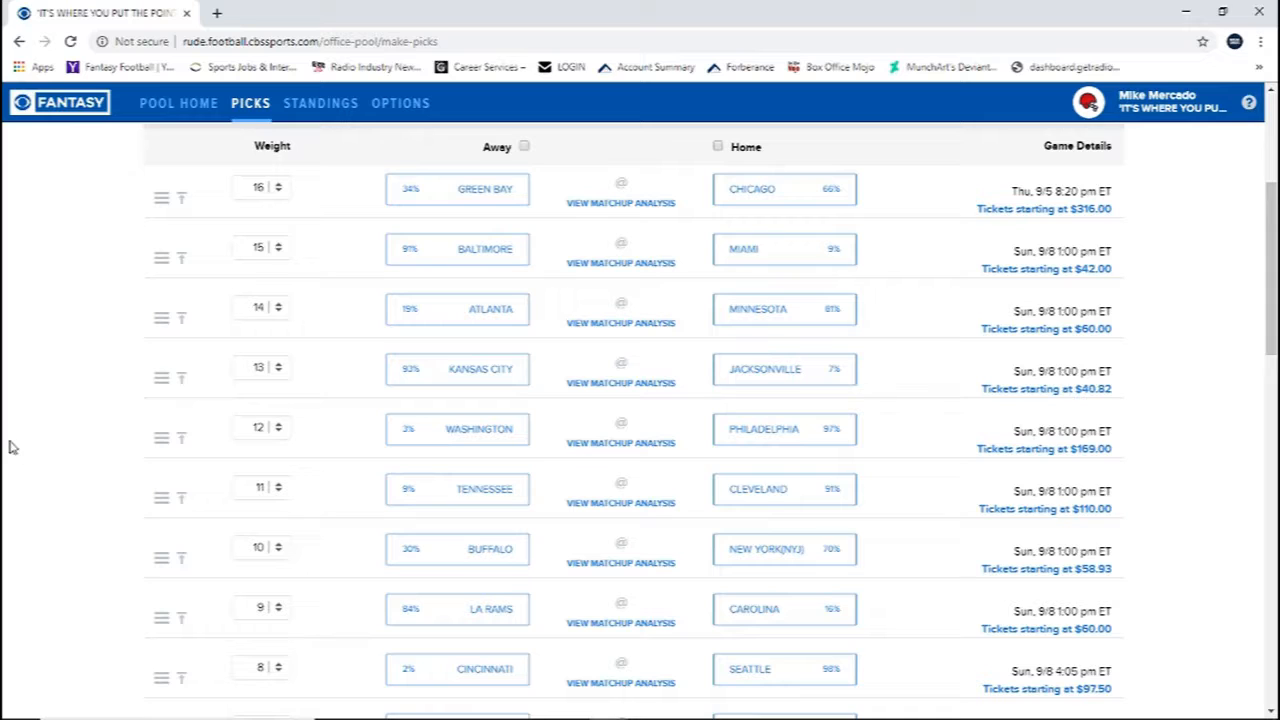
mouse_move(40, 406)
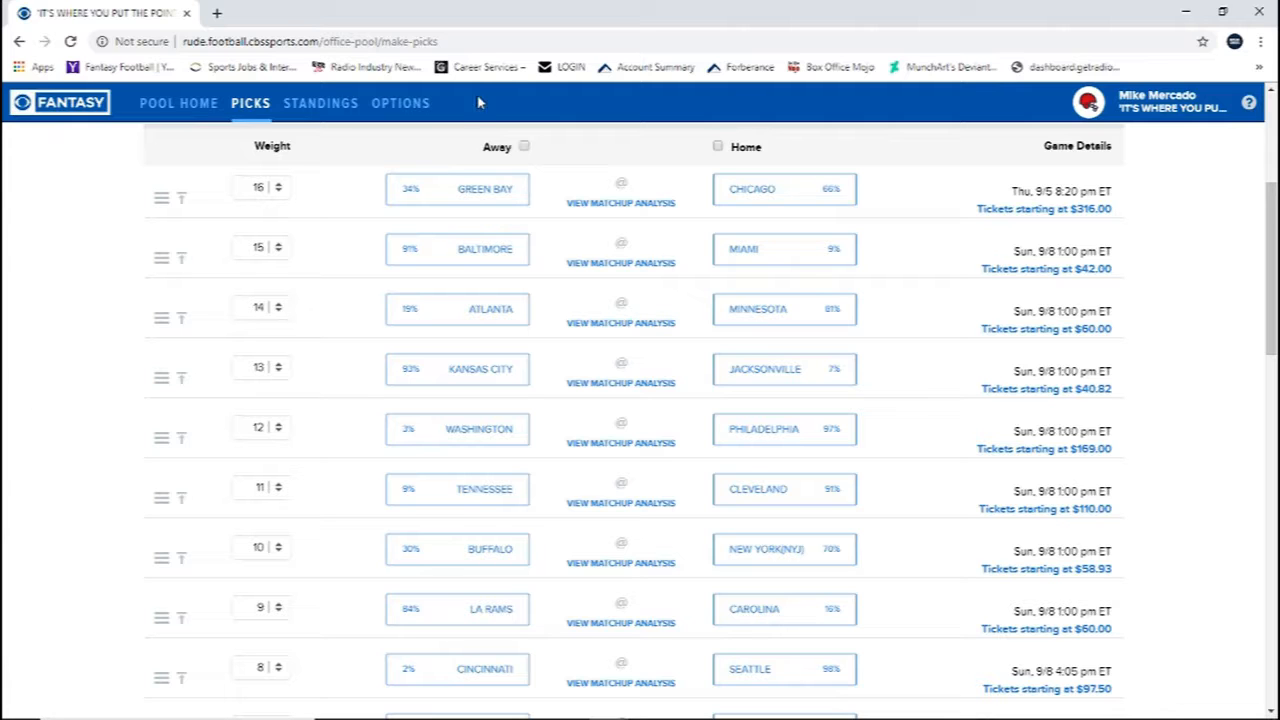
scroll("down", 3)
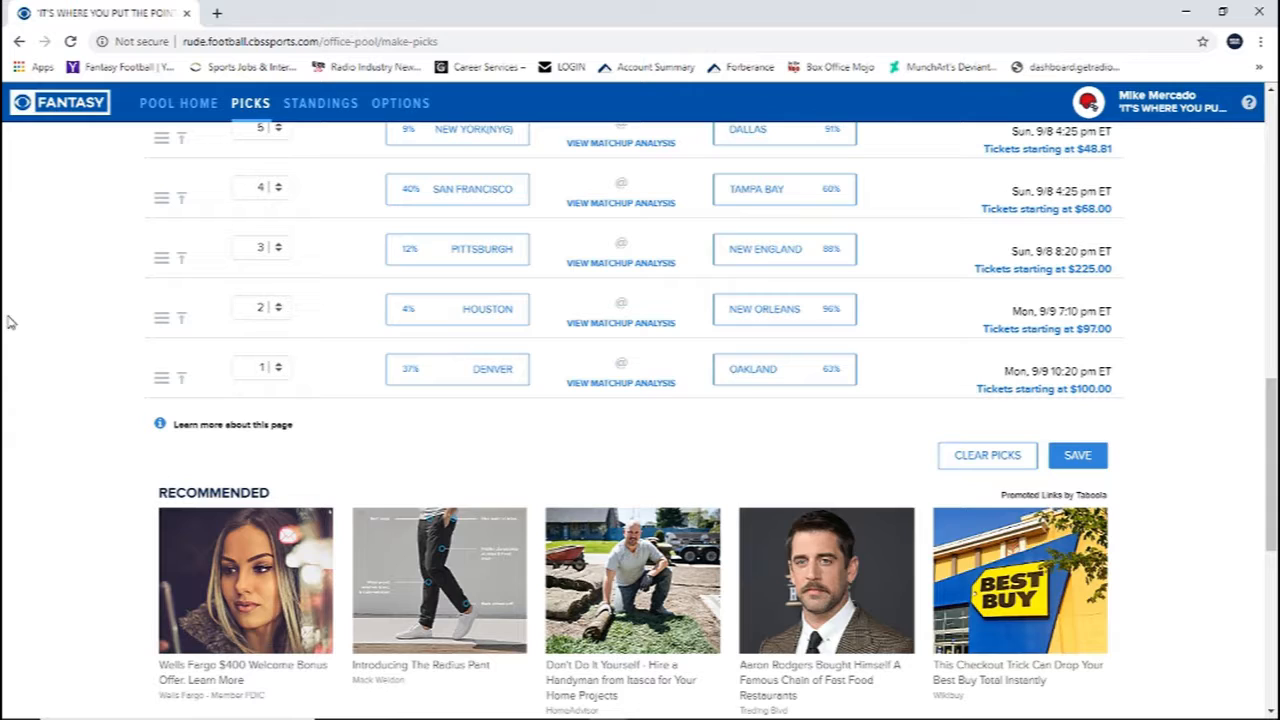
mouse_move(32, 318)
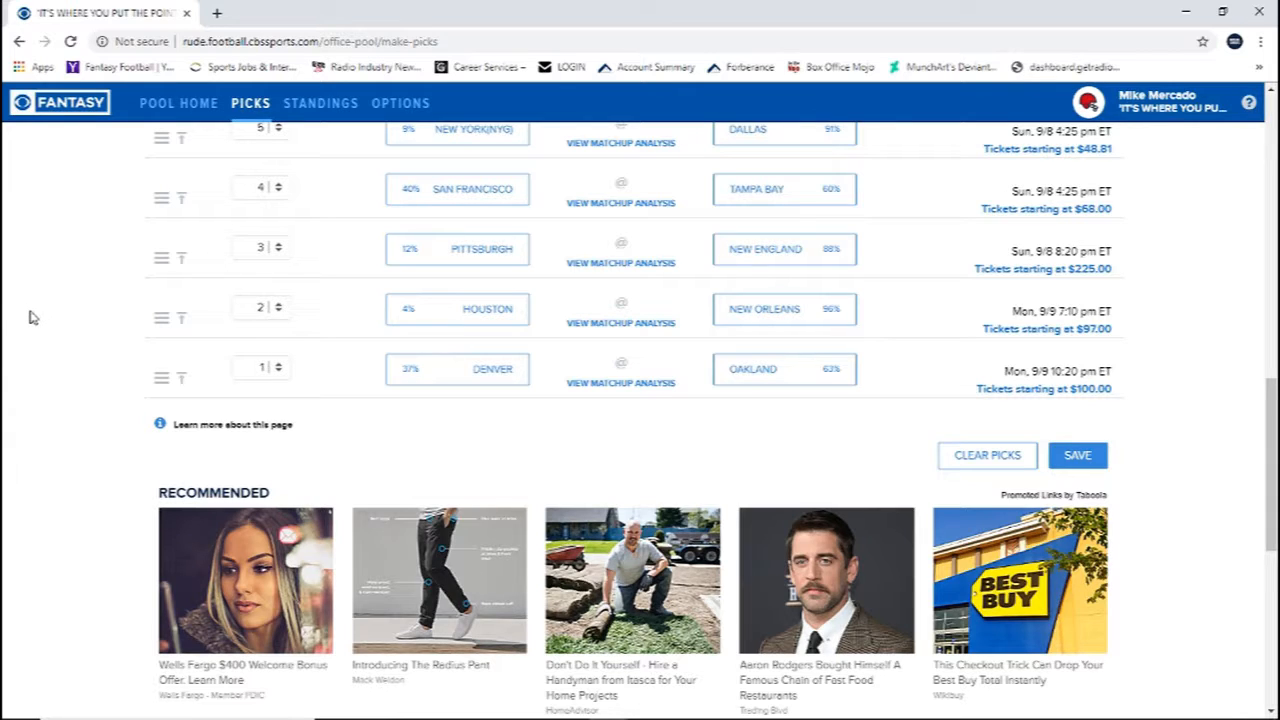
mouse_move(55, 320)
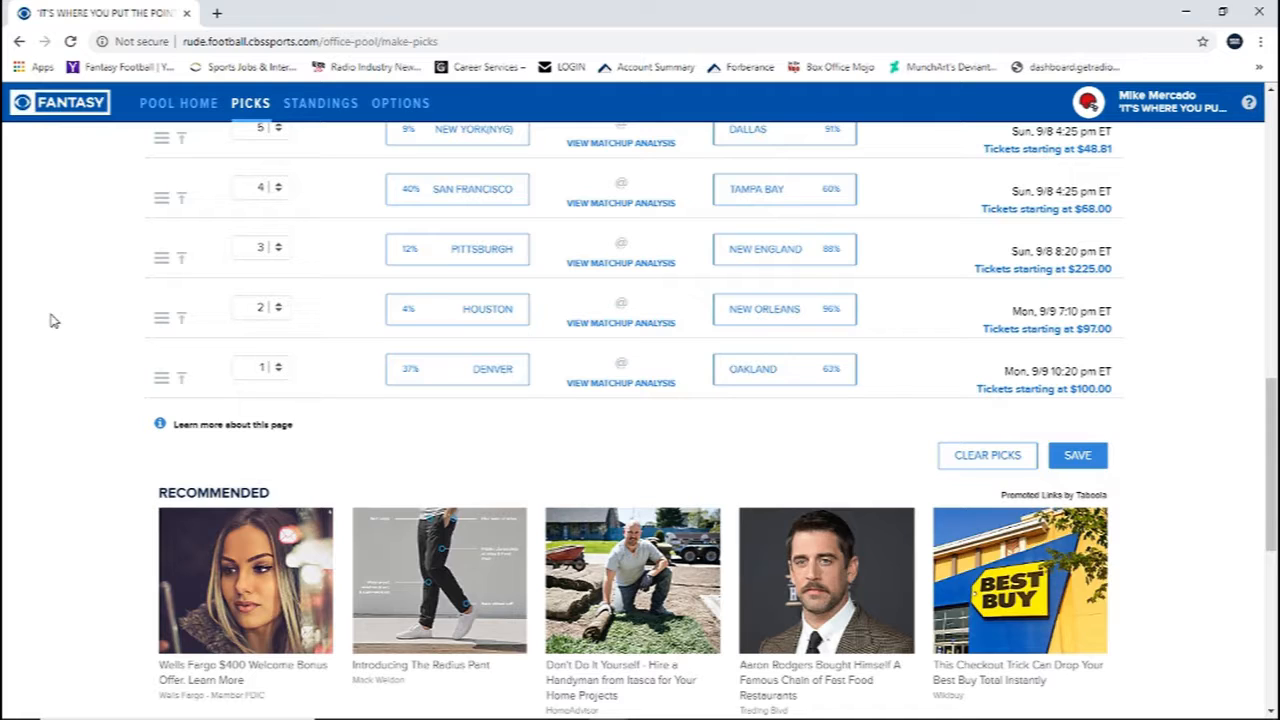
mouse_move(443, 373)
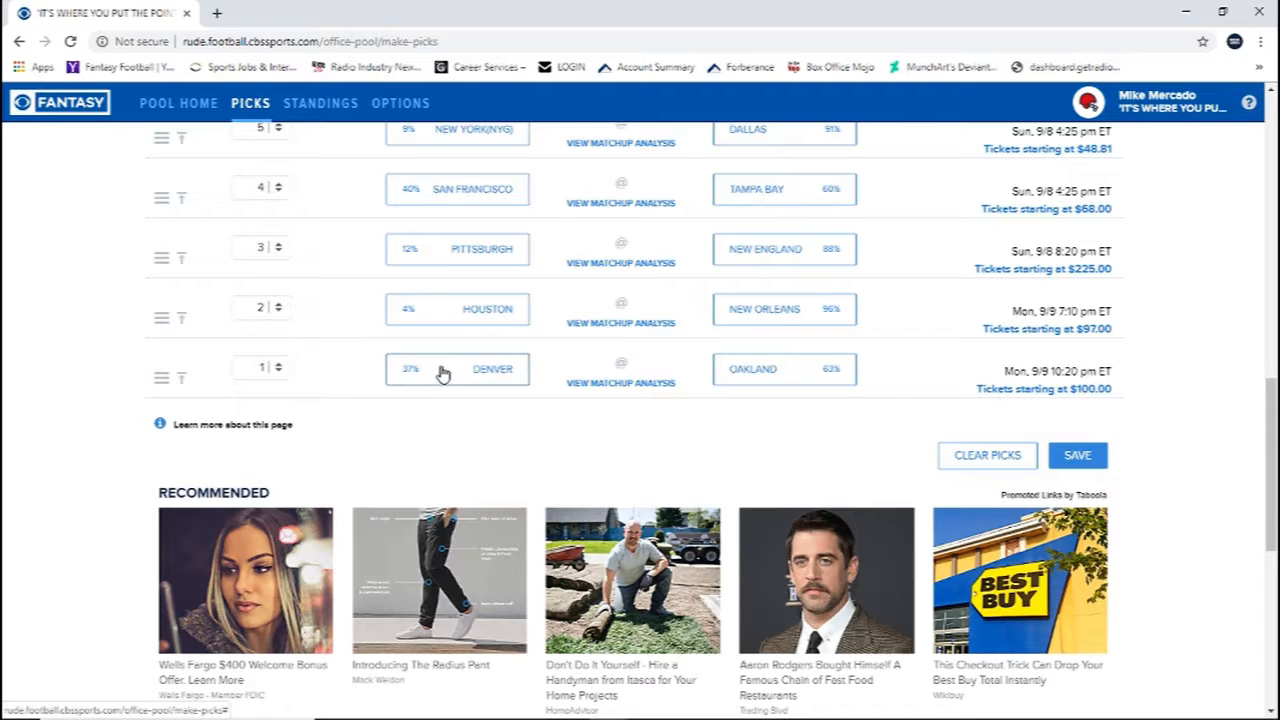
left_click(457, 369)
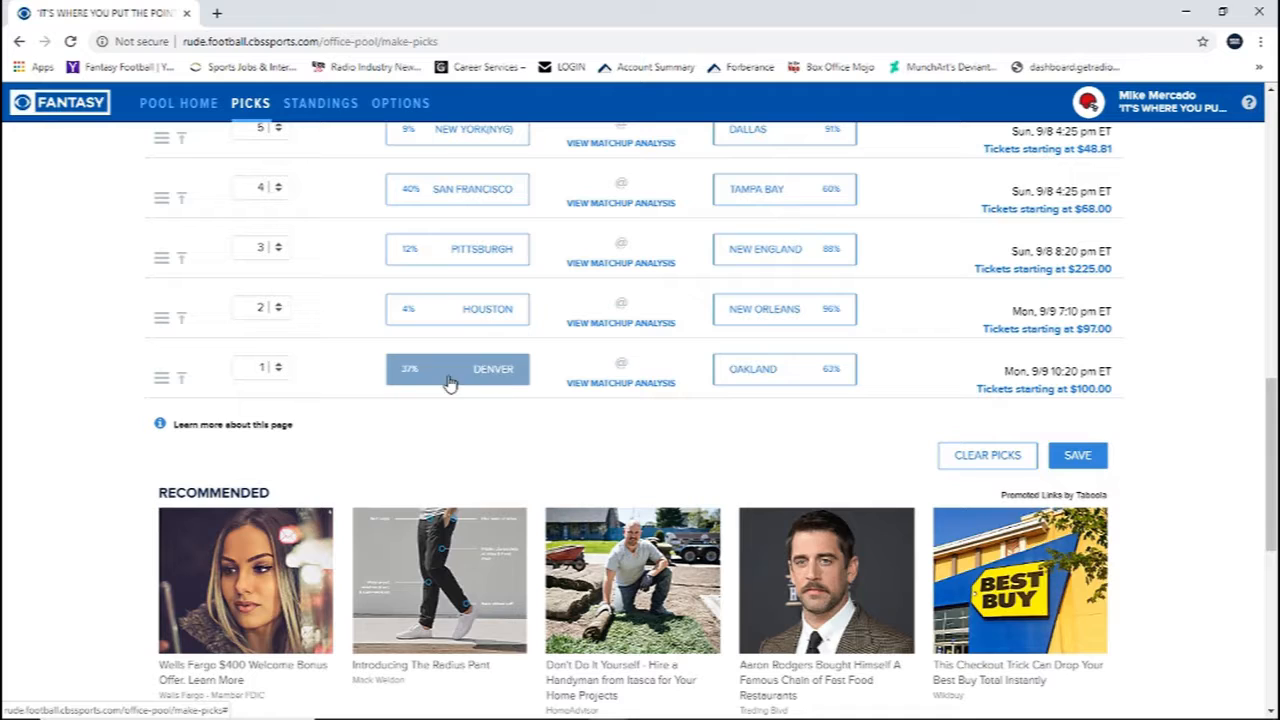
left_click(457, 369)
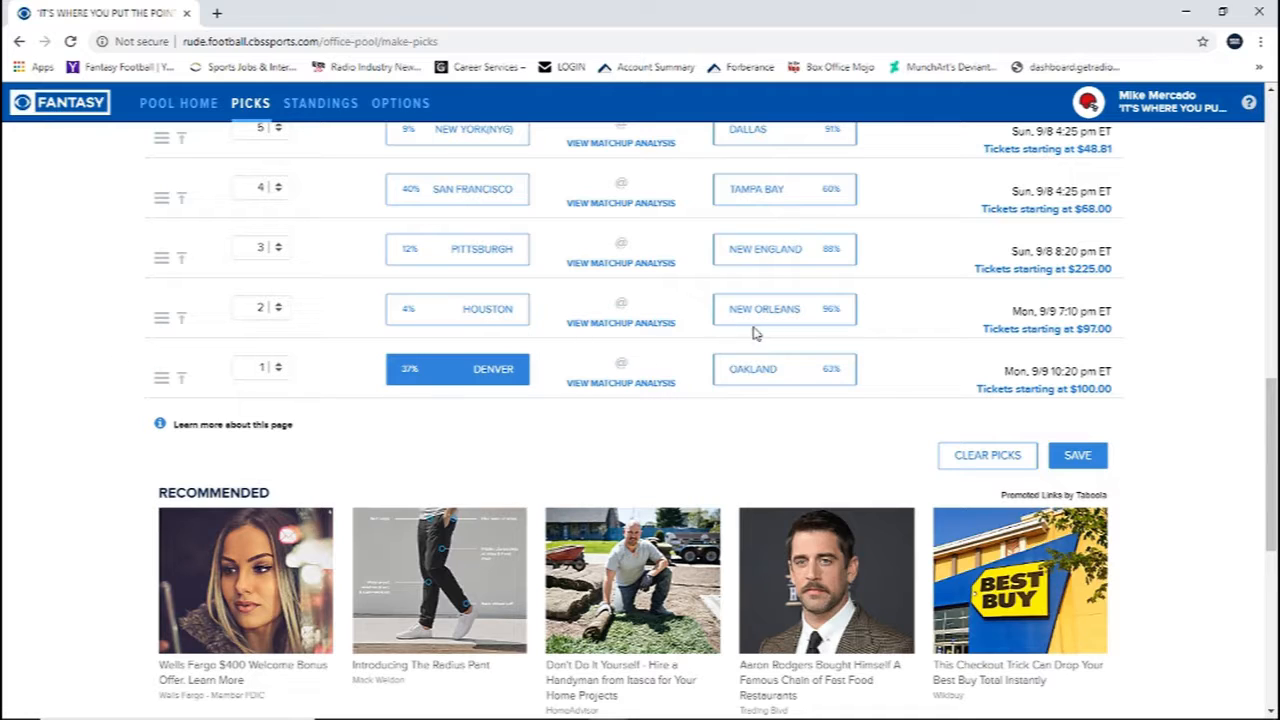
mouse_move(648, 323)
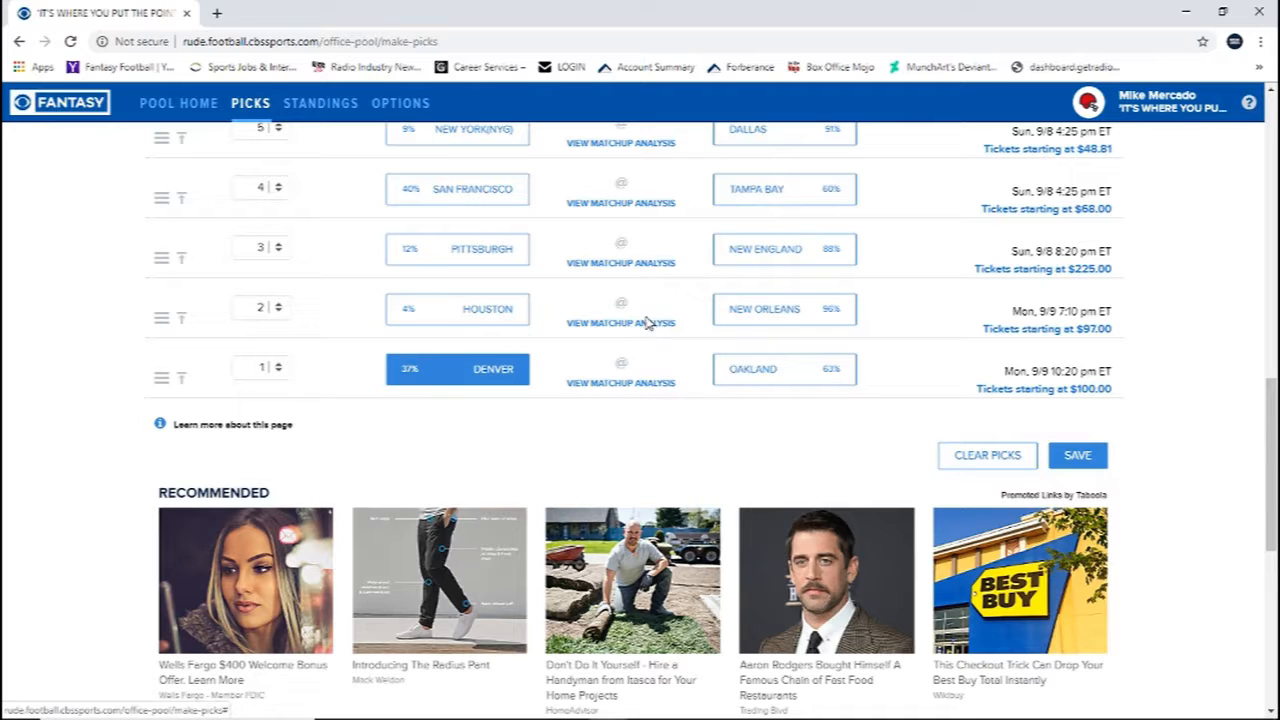
mouse_move(643, 346)
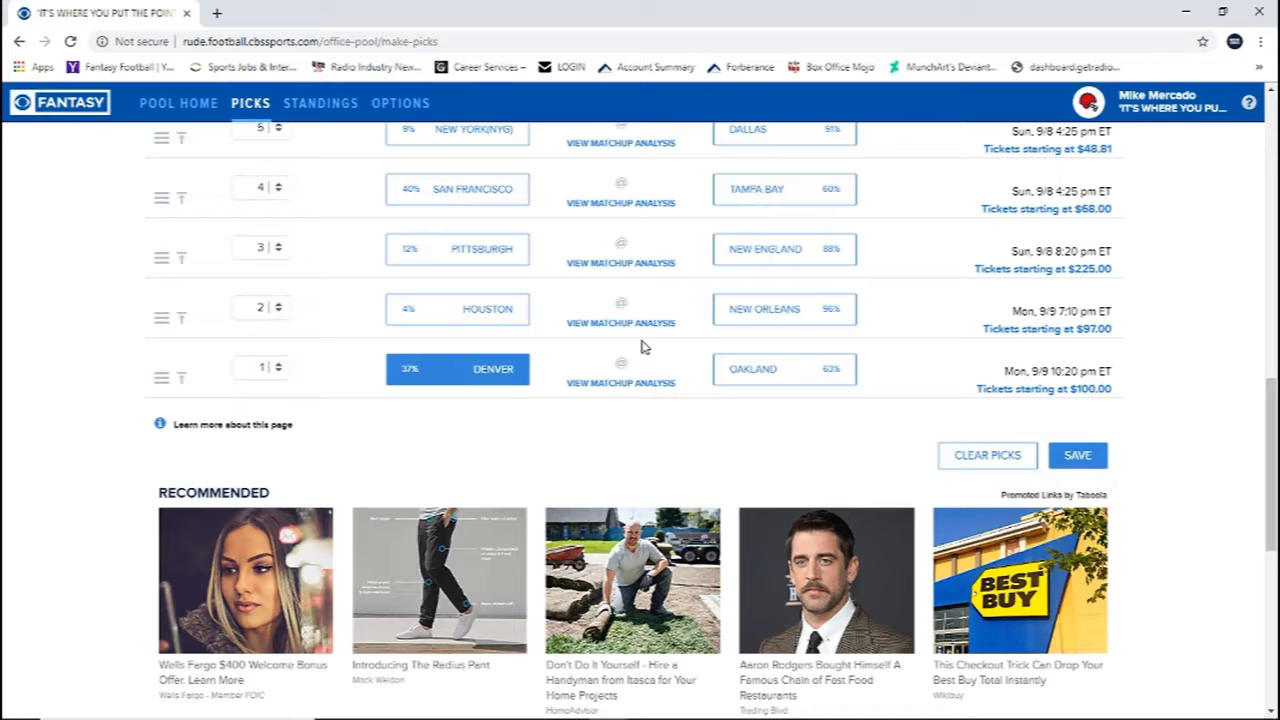
mouse_move(662, 340)
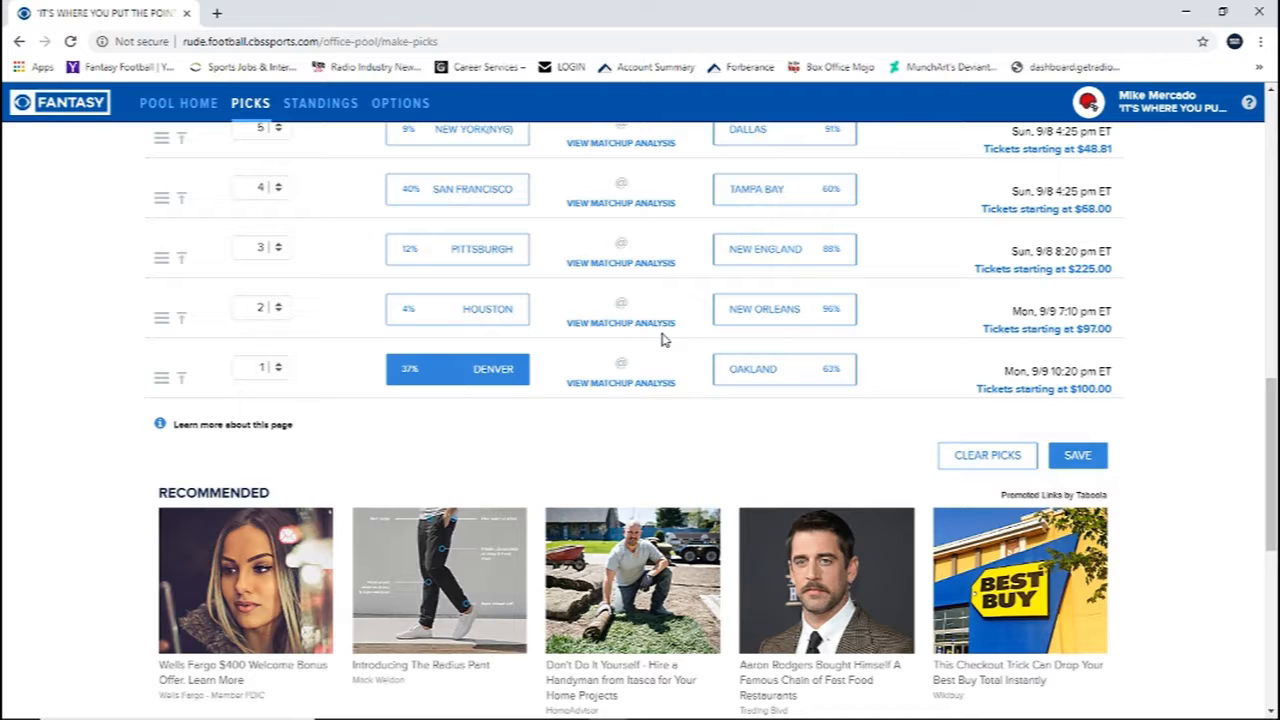
left_click(784, 309)
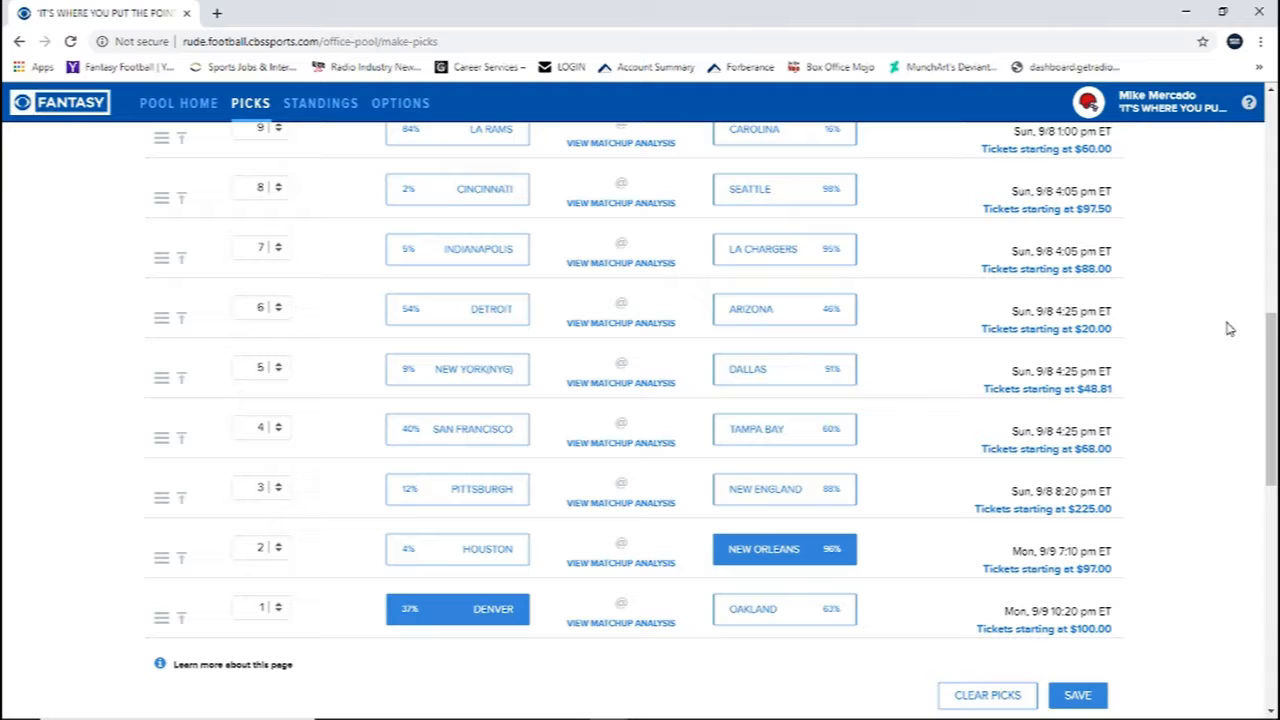
mouse_move(1251, 362)
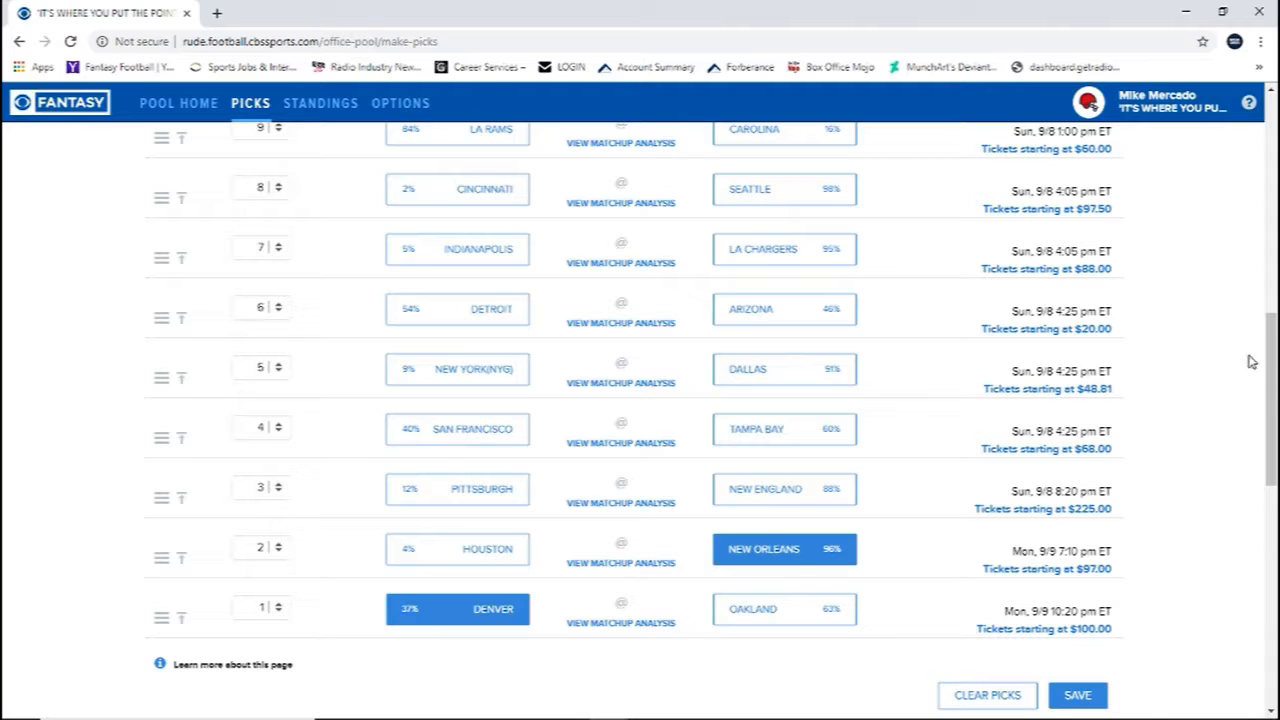
mouse_move(1266, 578)
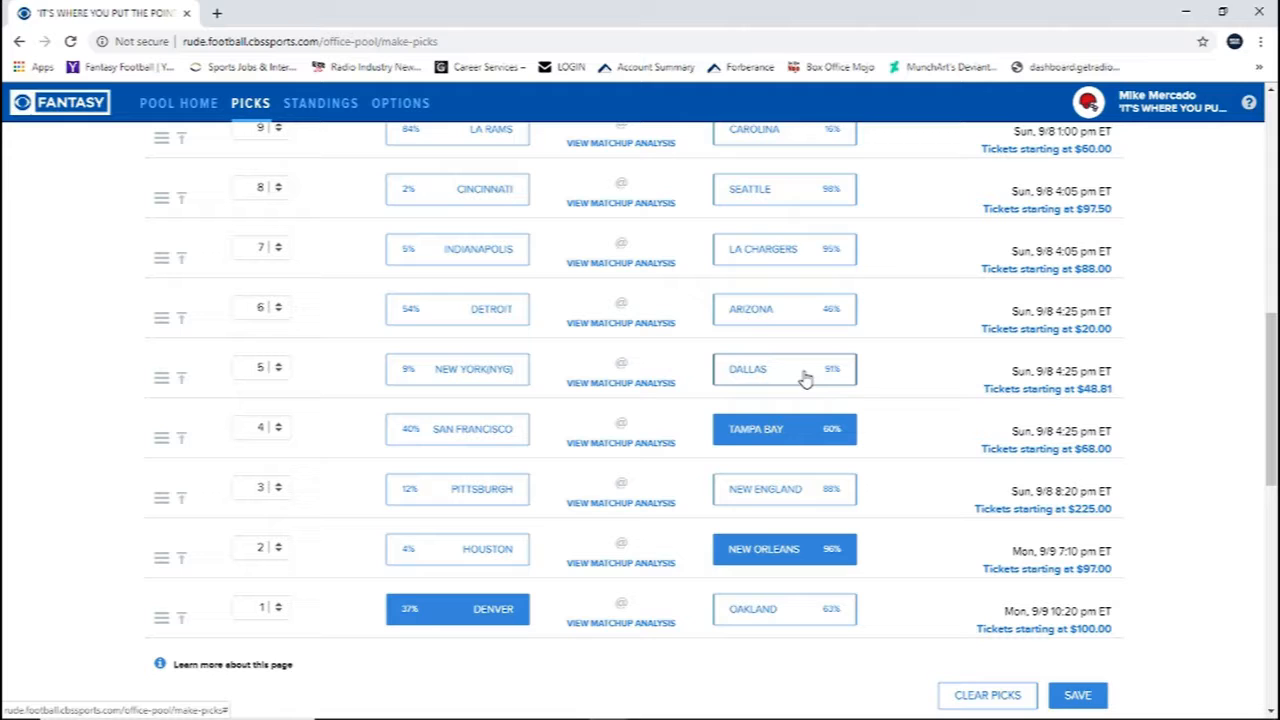
Pick Dallas over the New York Giants in the weight-5 row.
left_click(784, 369)
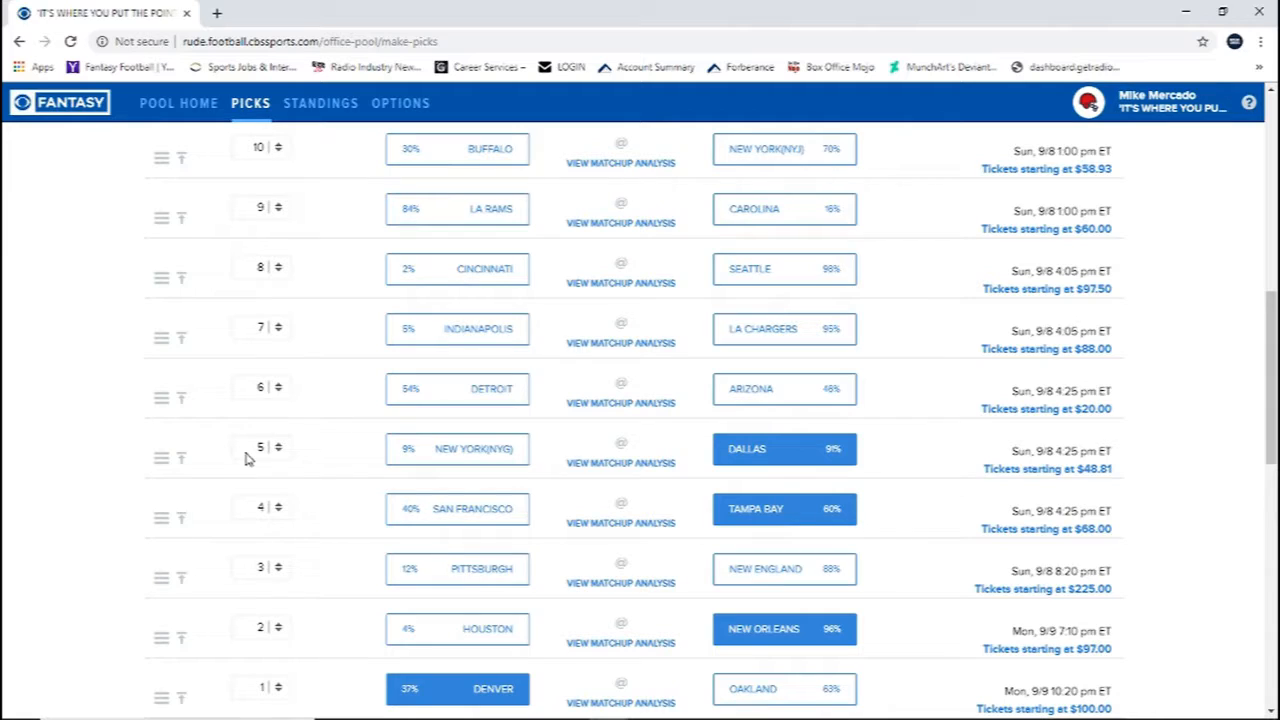
mouse_move(252, 481)
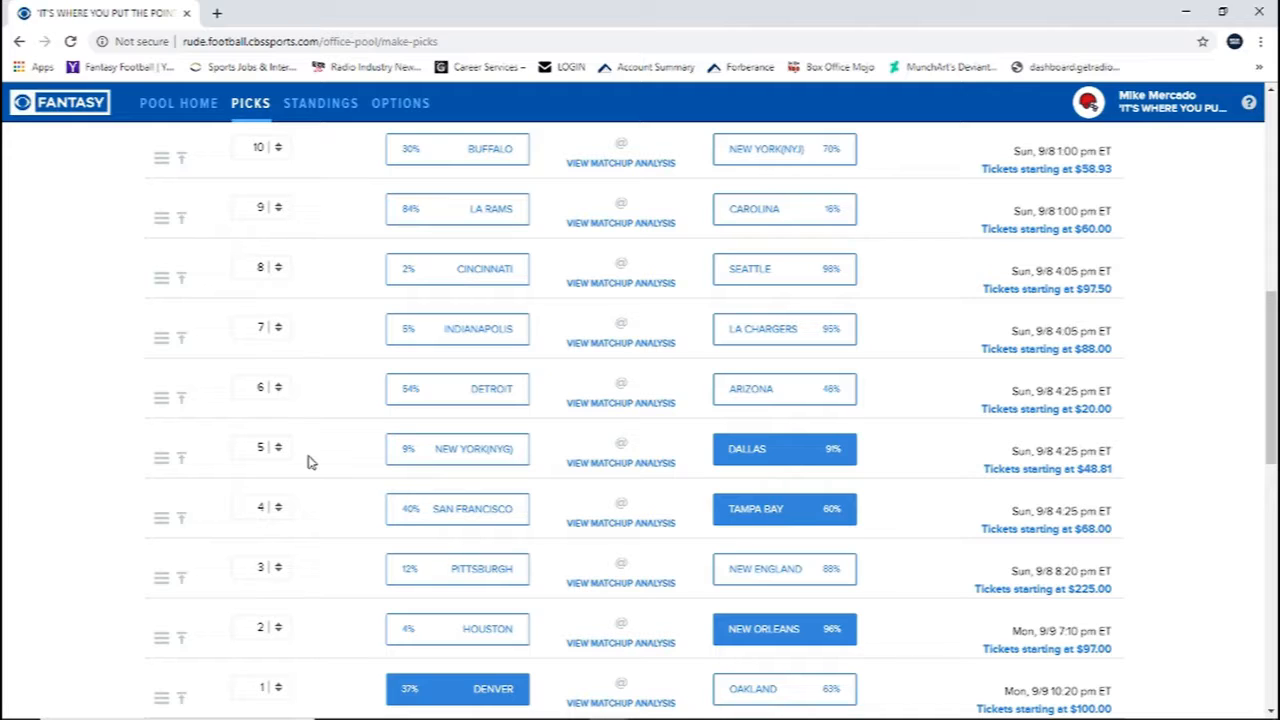
Pick Arizona over Detroit at weight 6 and the LA Chargers at weight 7.
left_click(784, 389)
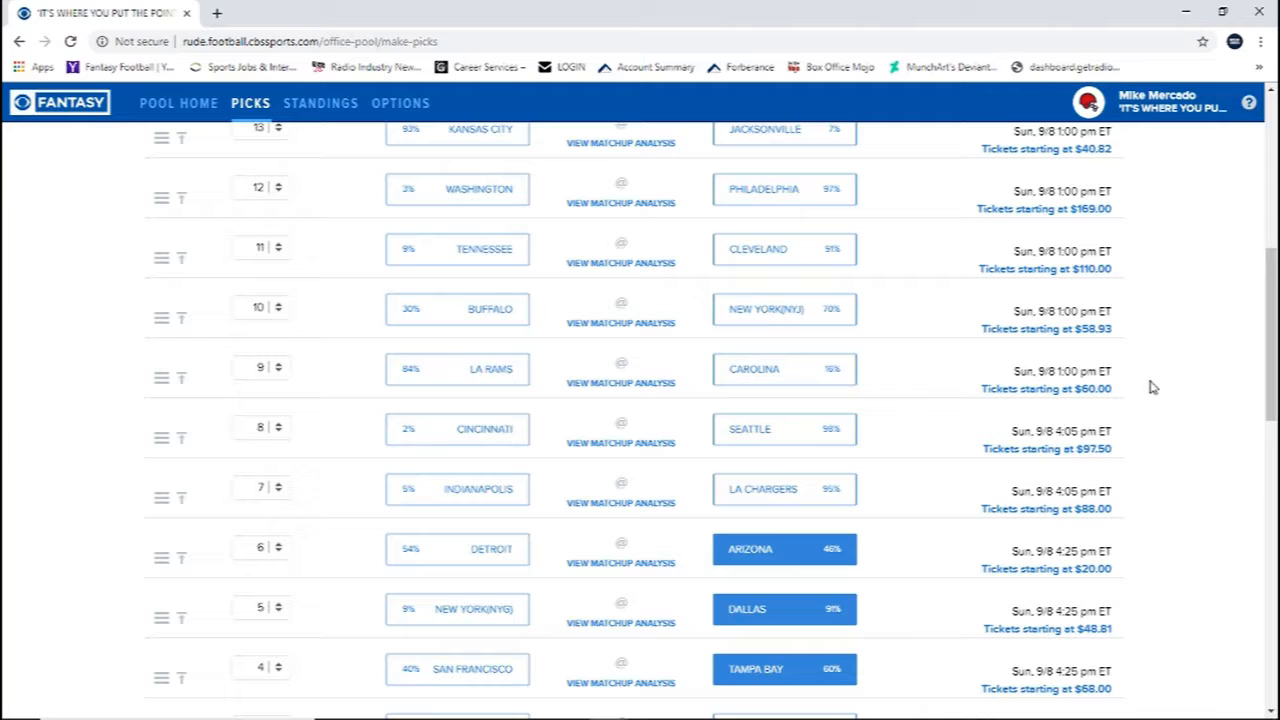
mouse_move(1153, 392)
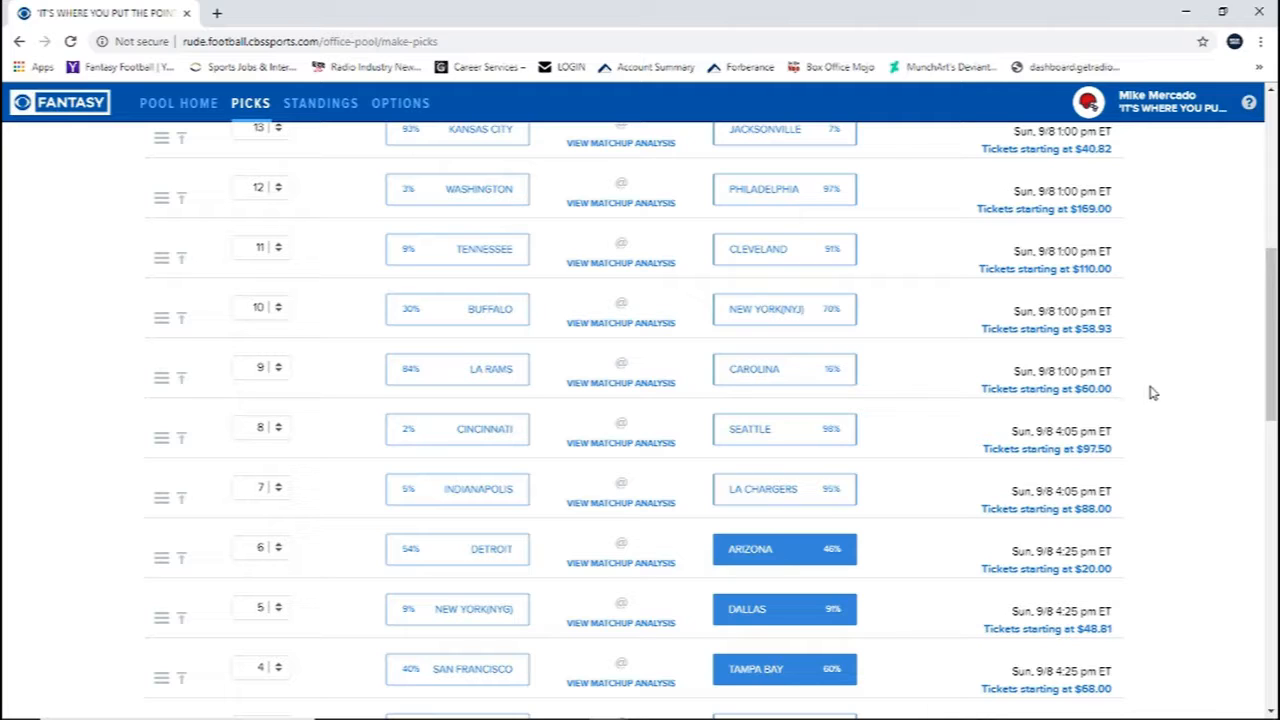
mouse_move(1150, 395)
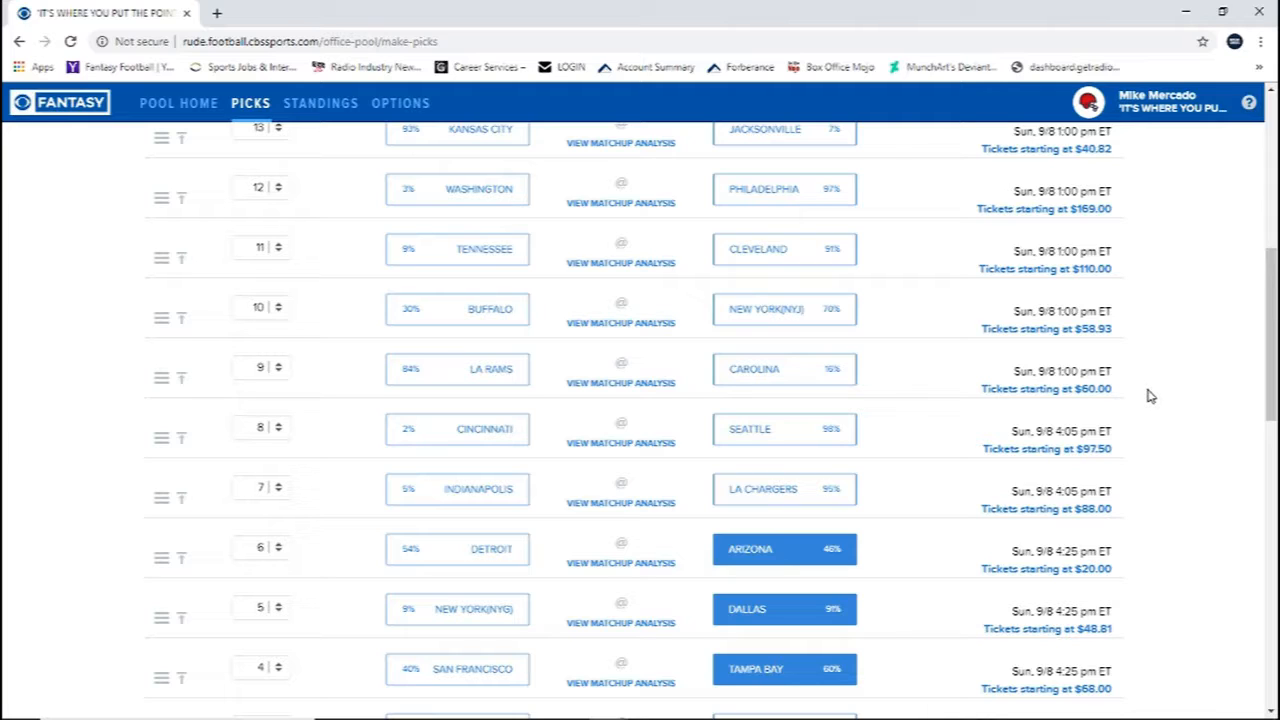
mouse_move(1225, 405)
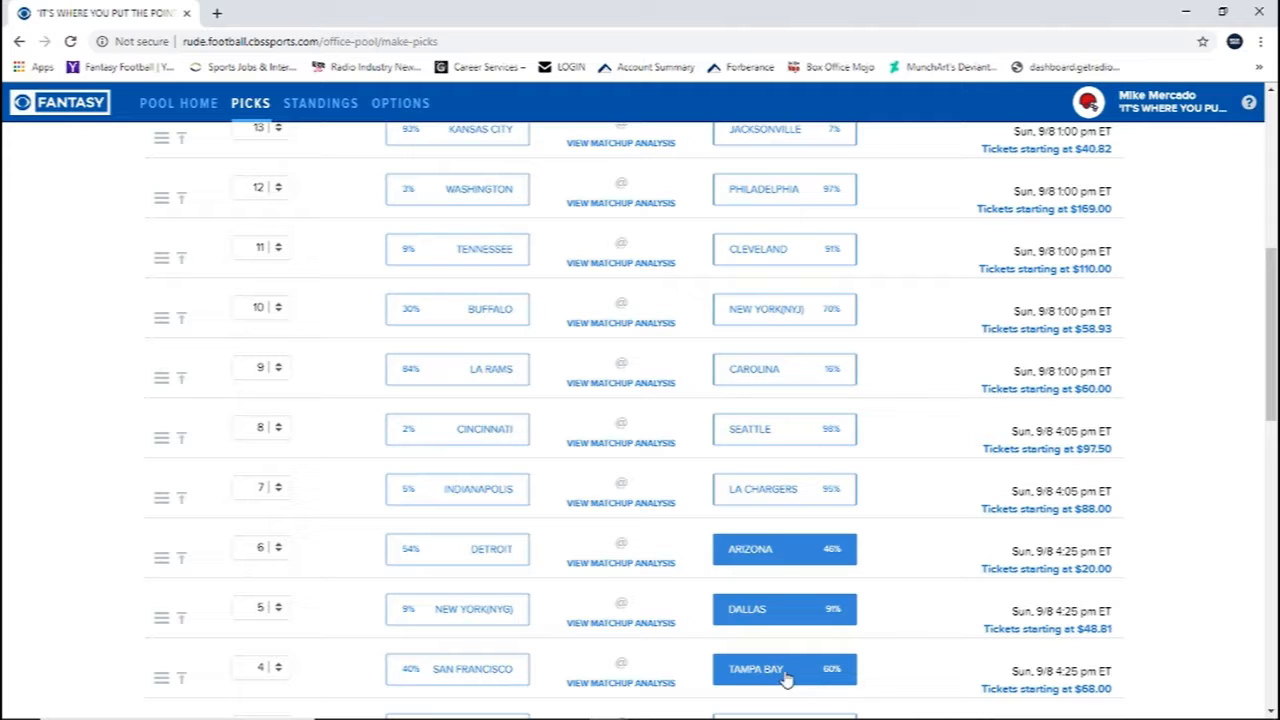
left_click(784, 489)
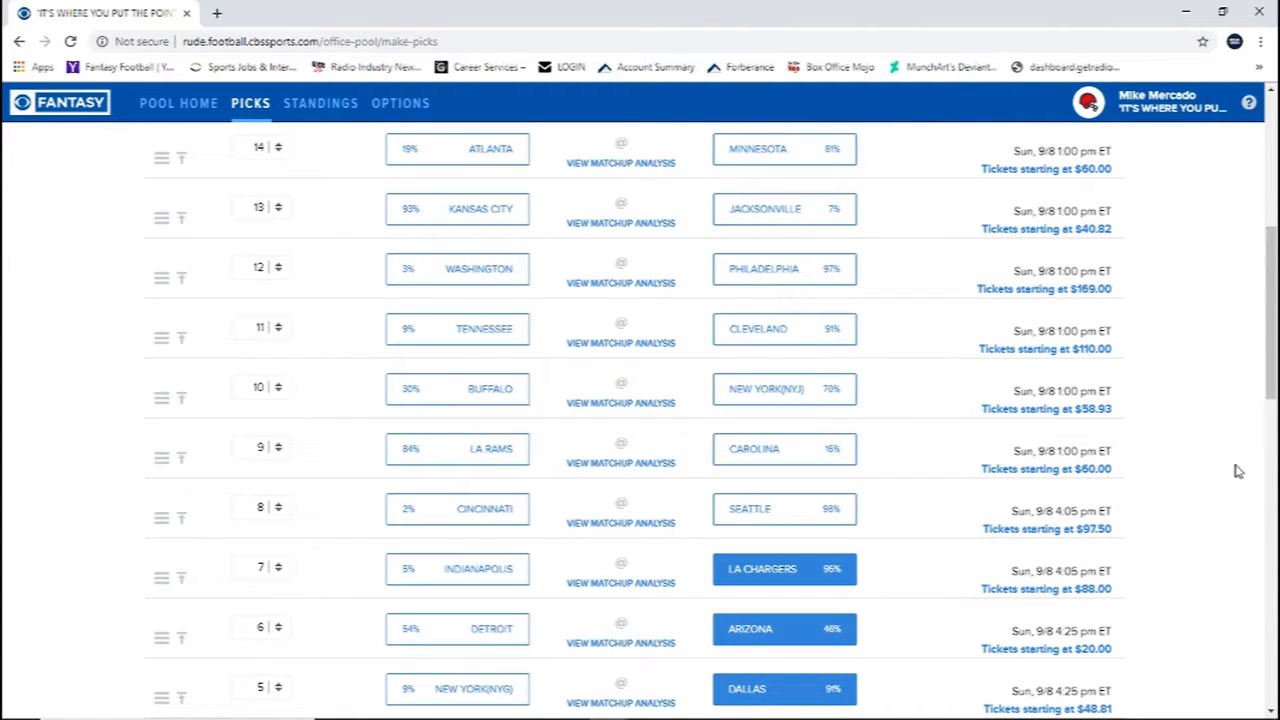
mouse_move(1238, 517)
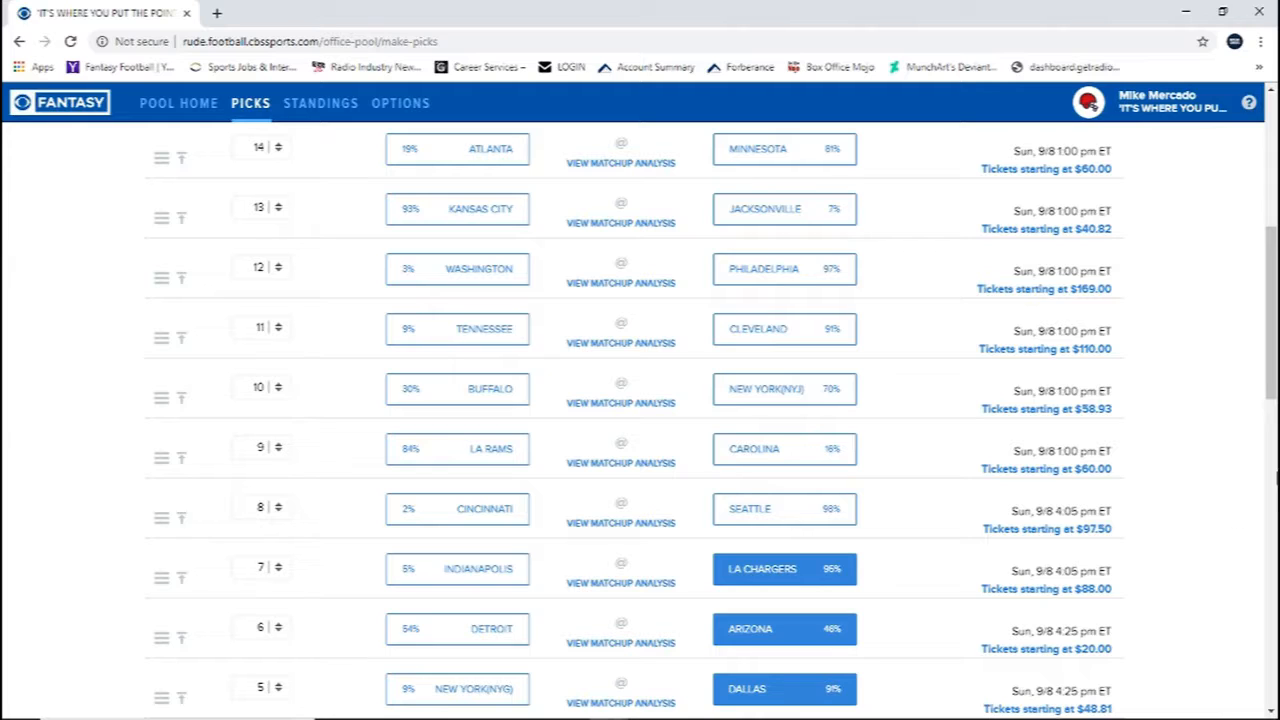
Pick Seattle, LA Rams (fixing a Carolina misclick), Buffalo and Cleveland for weights 8–11.
left_click(784, 509)
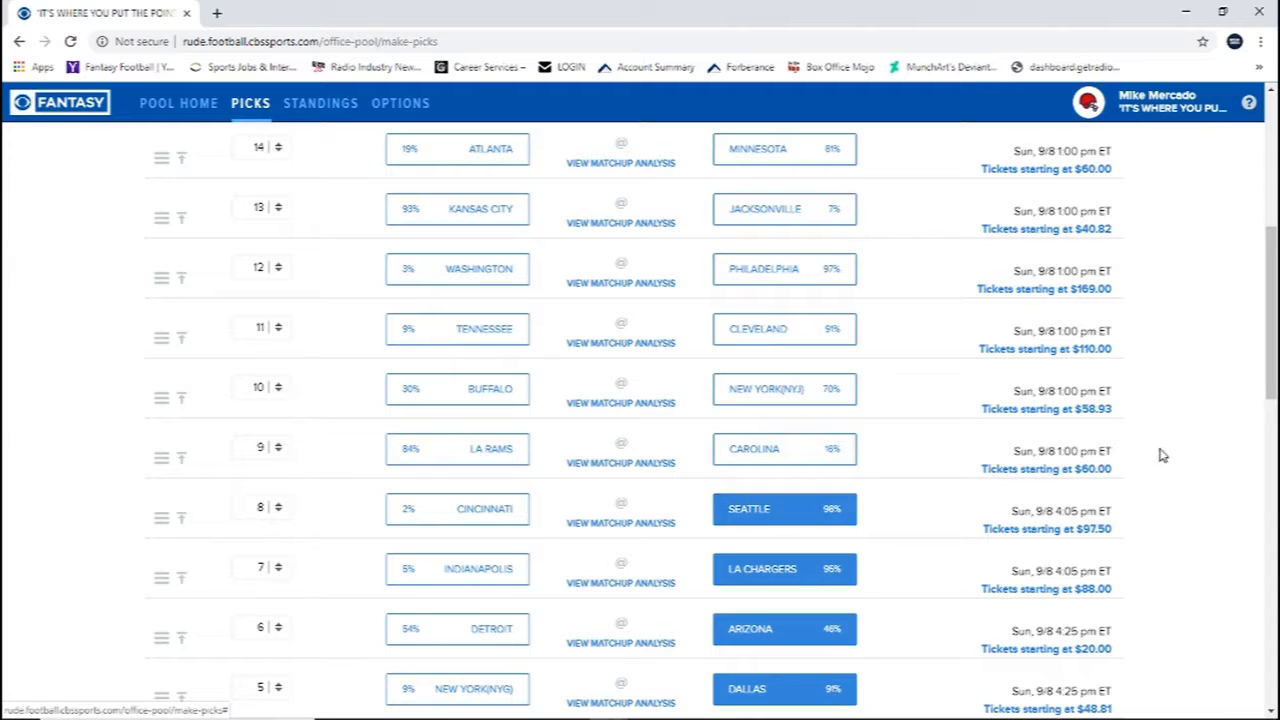
mouse_move(1169, 444)
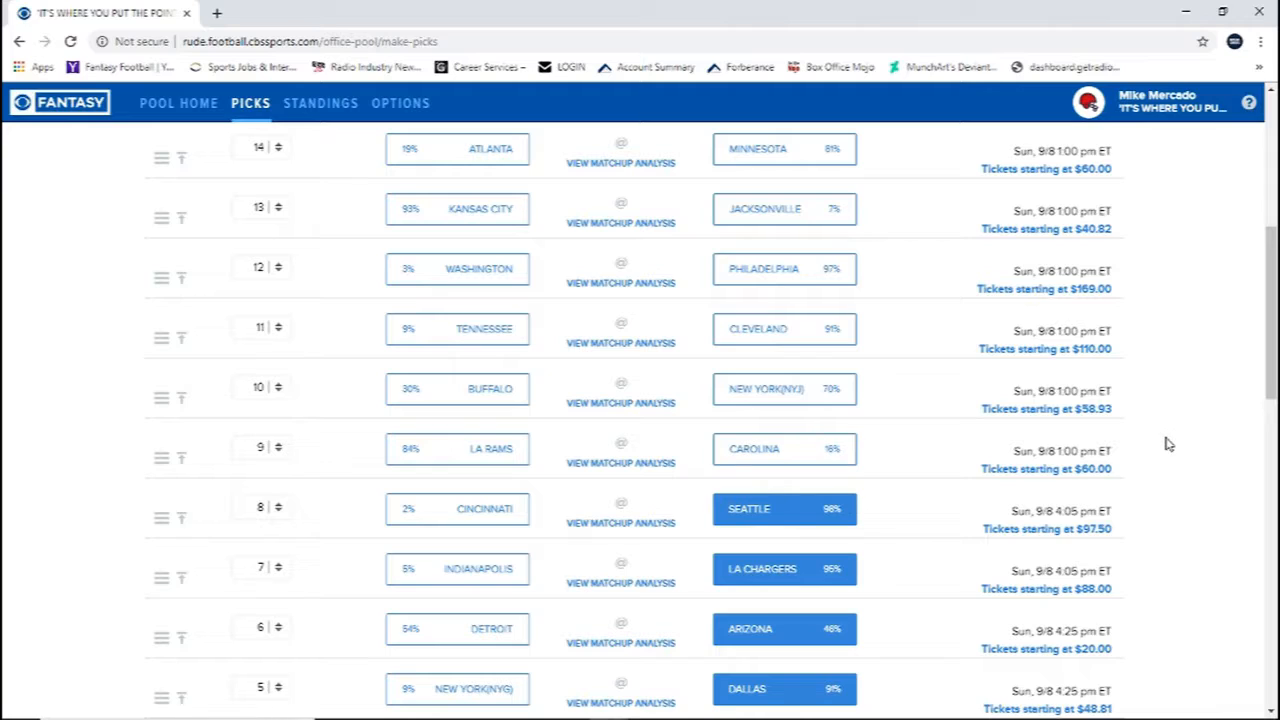
mouse_move(1173, 433)
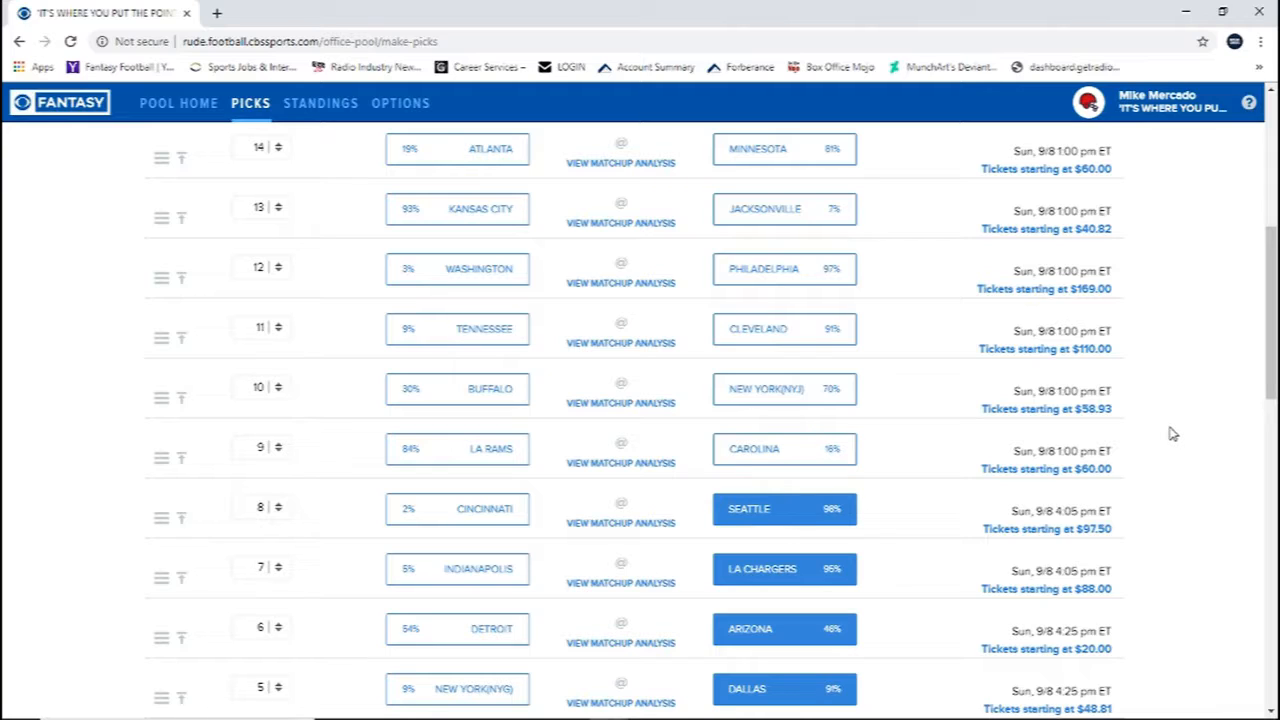
mouse_move(1178, 437)
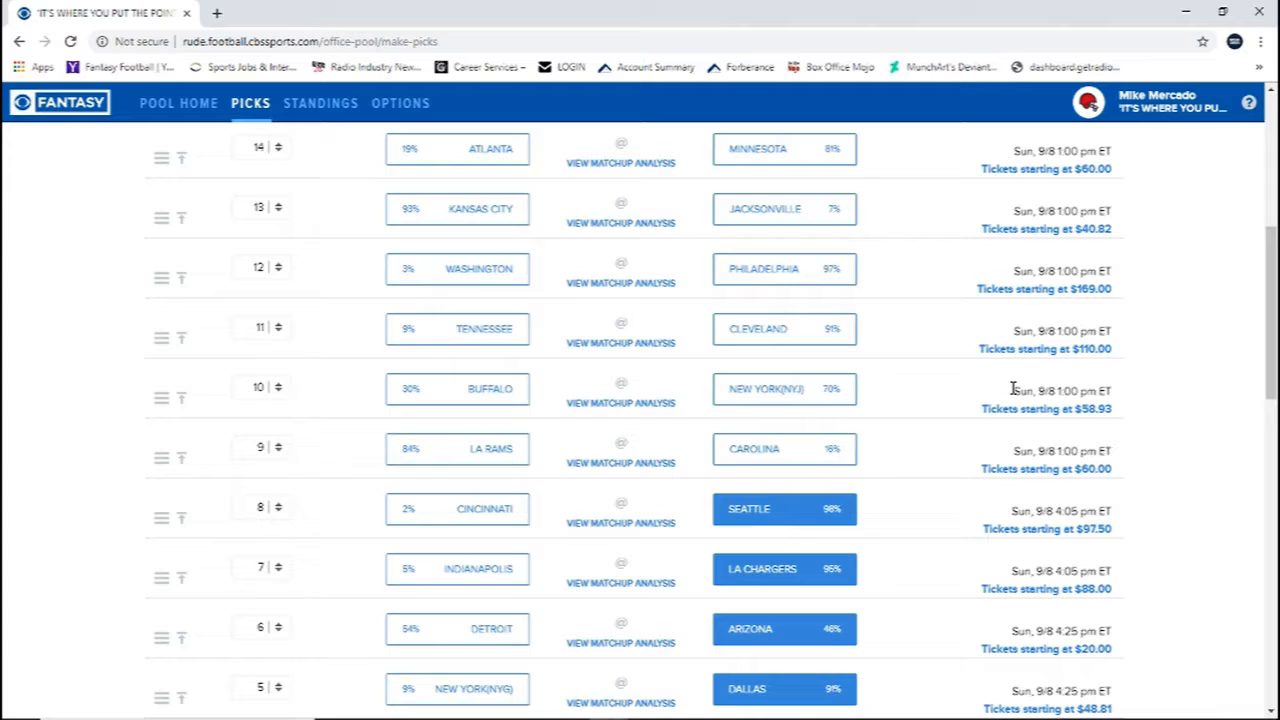
left_click(784, 448)
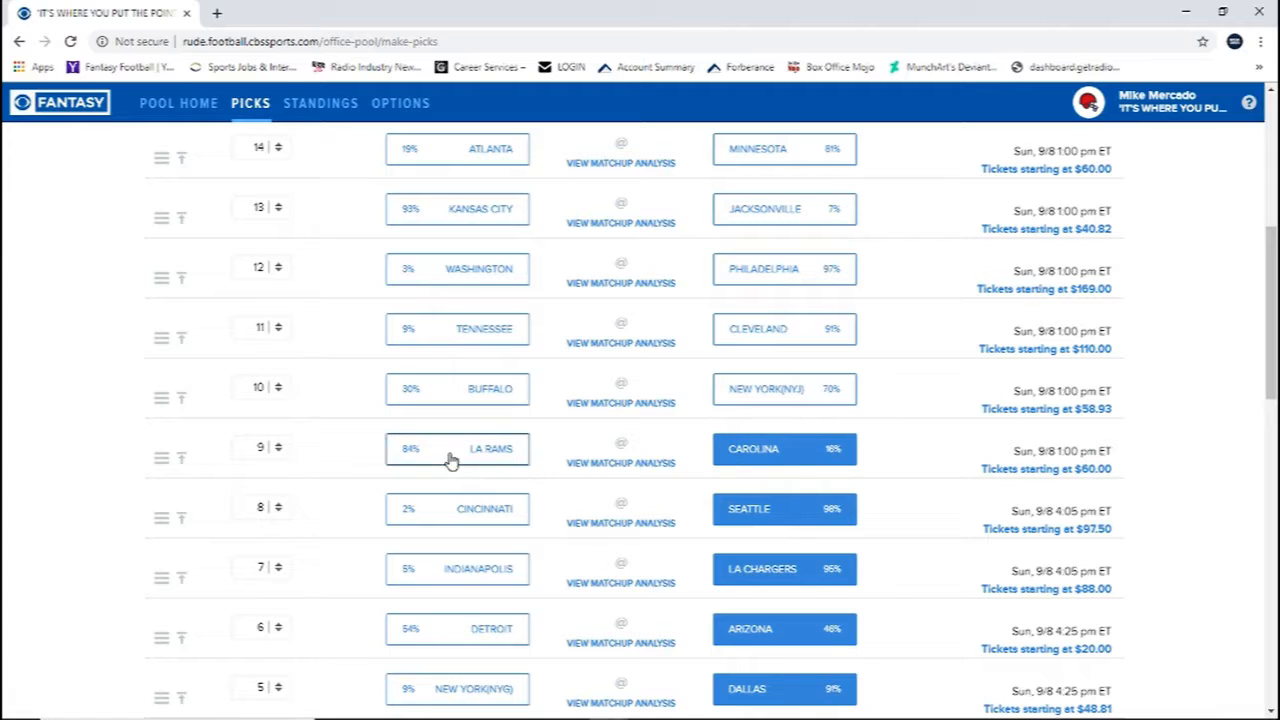
left_click(457, 448)
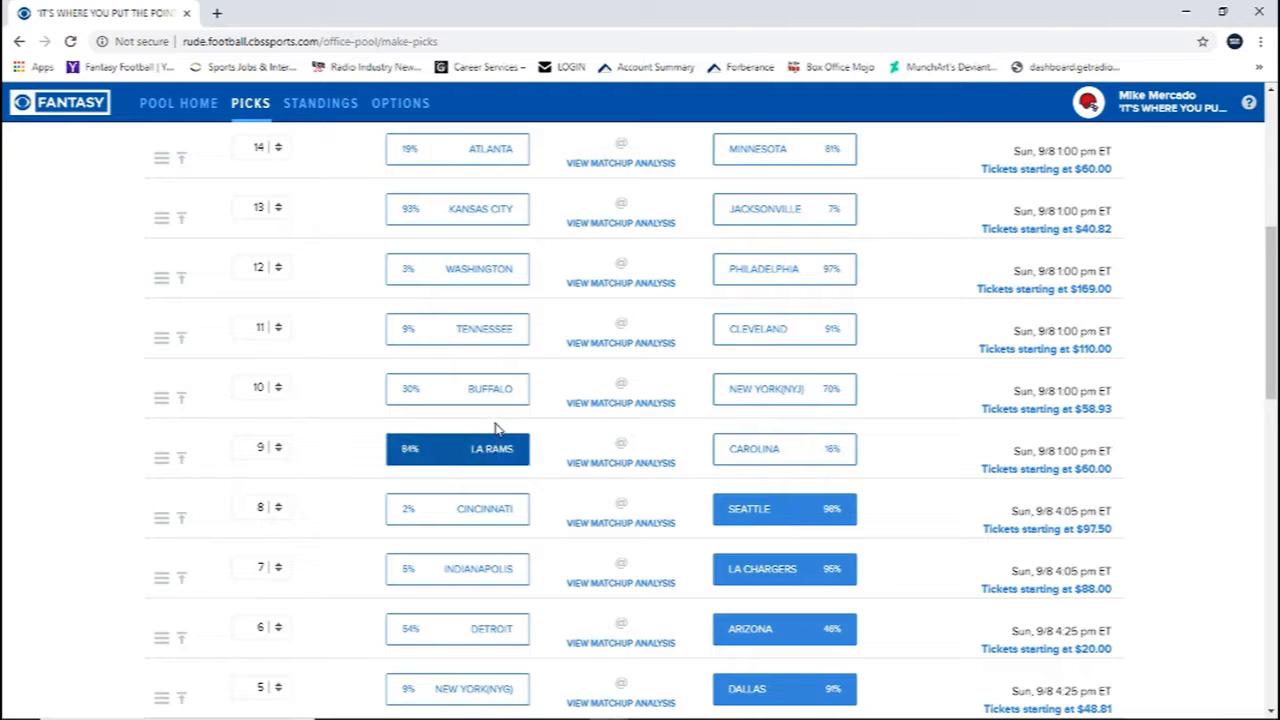
mouse_move(687, 410)
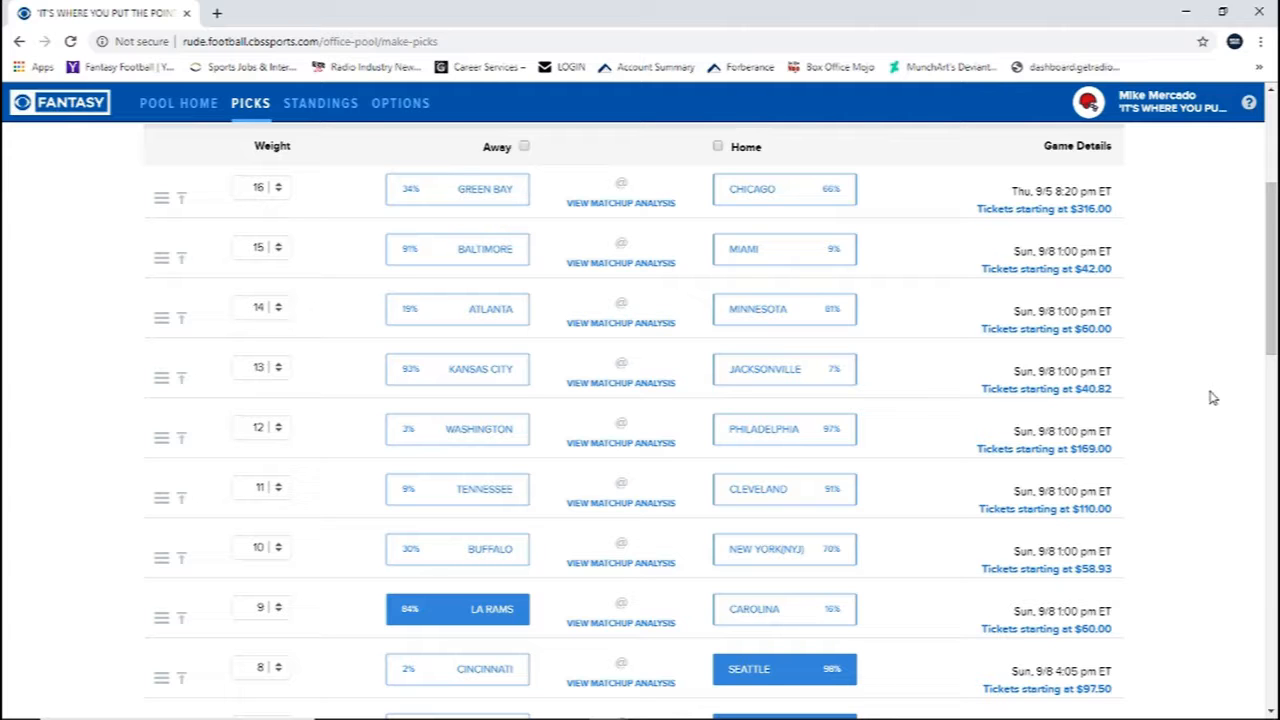
scroll("down", 3)
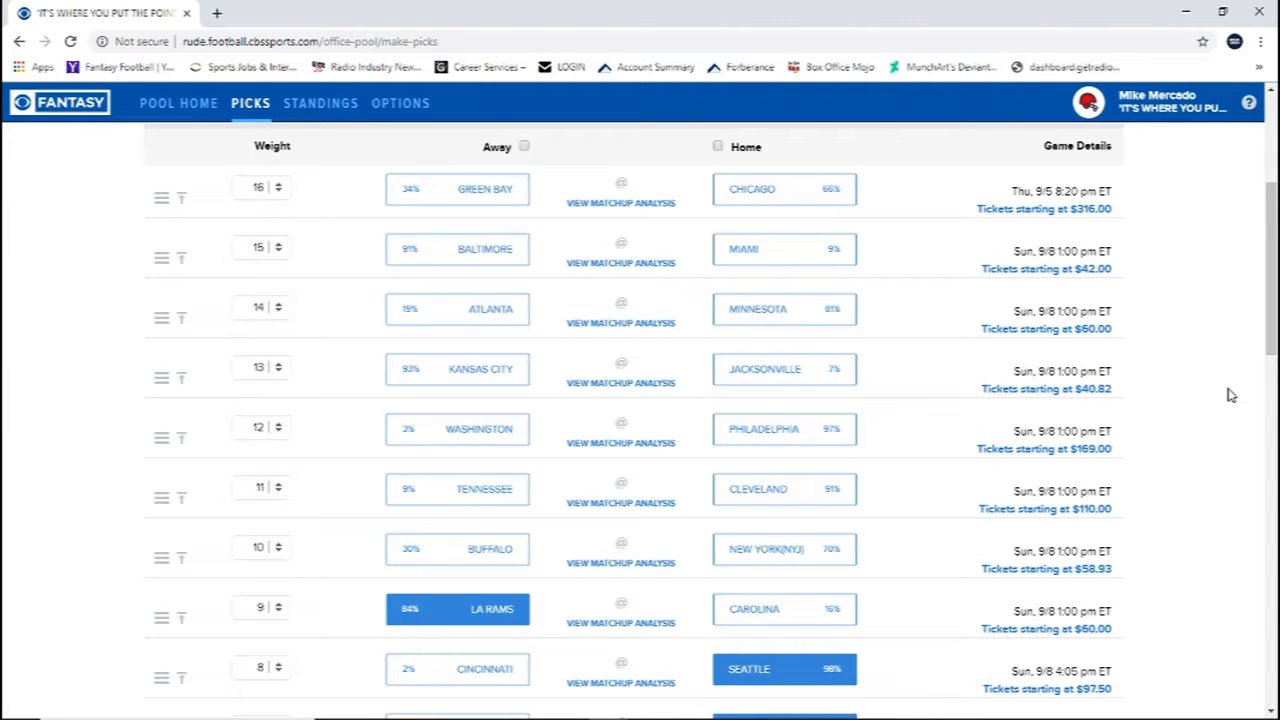
mouse_move(360, 580)
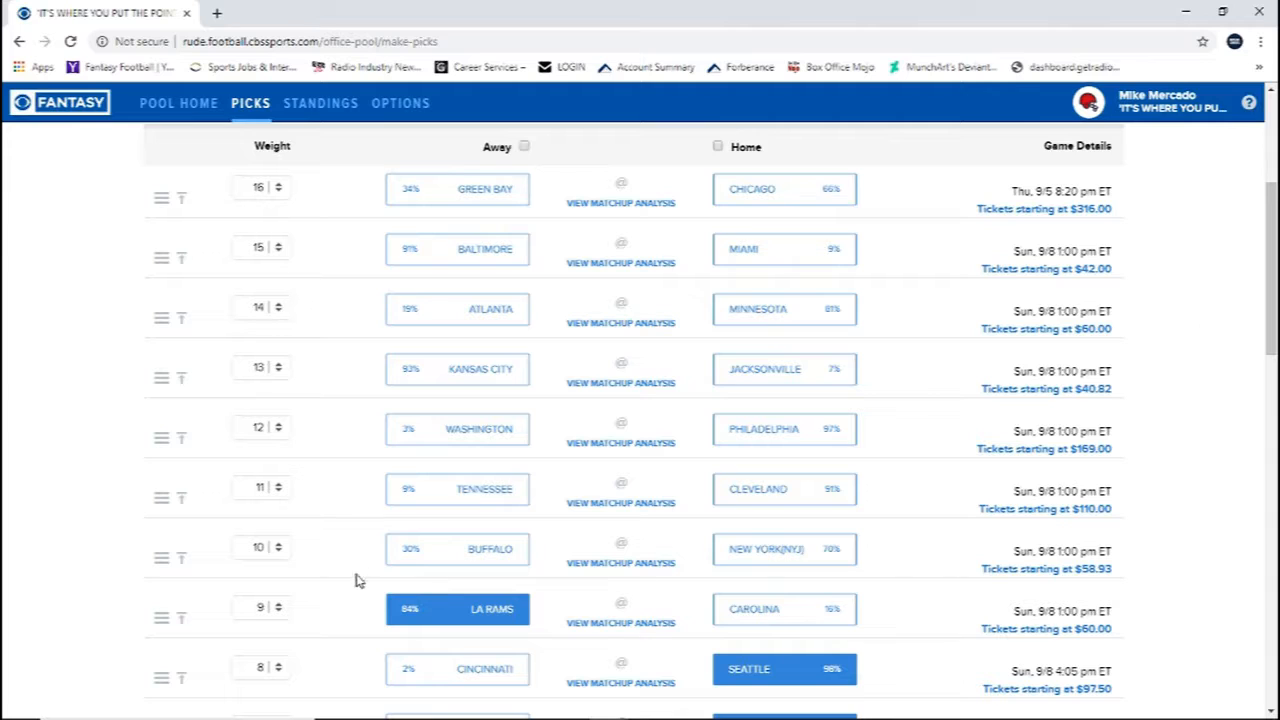
left_click(457, 549)
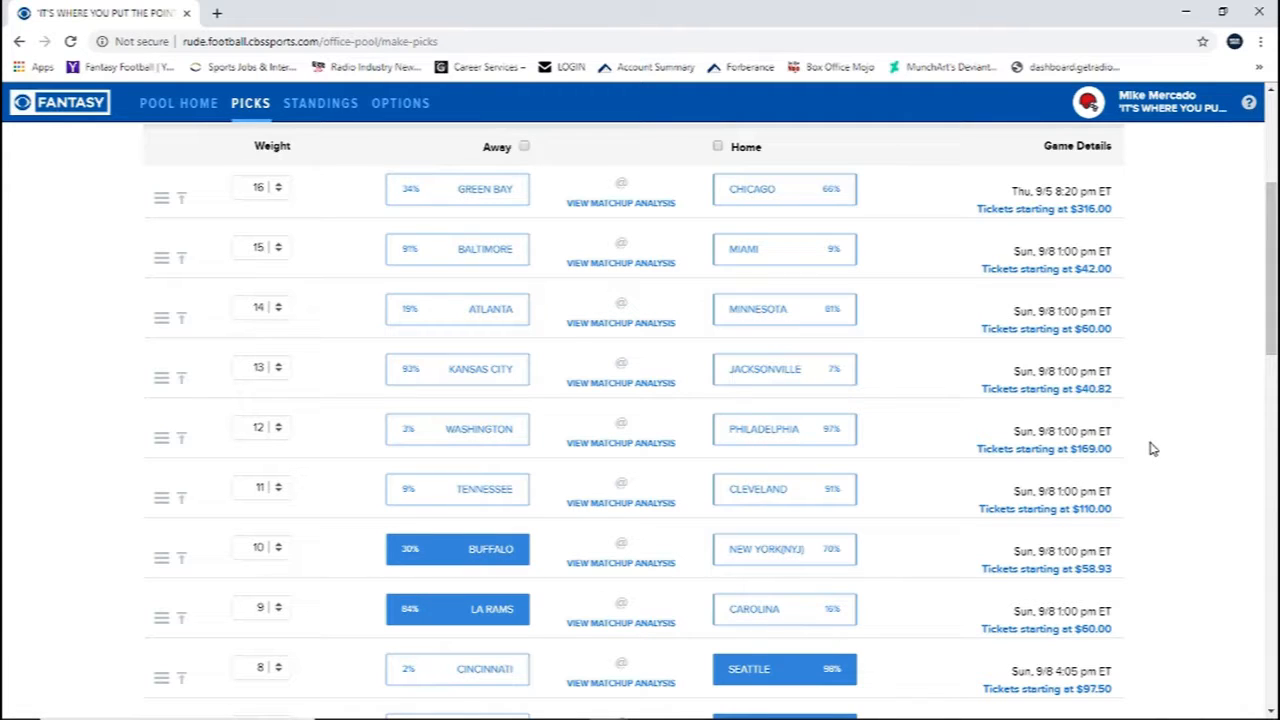
mouse_move(1150, 453)
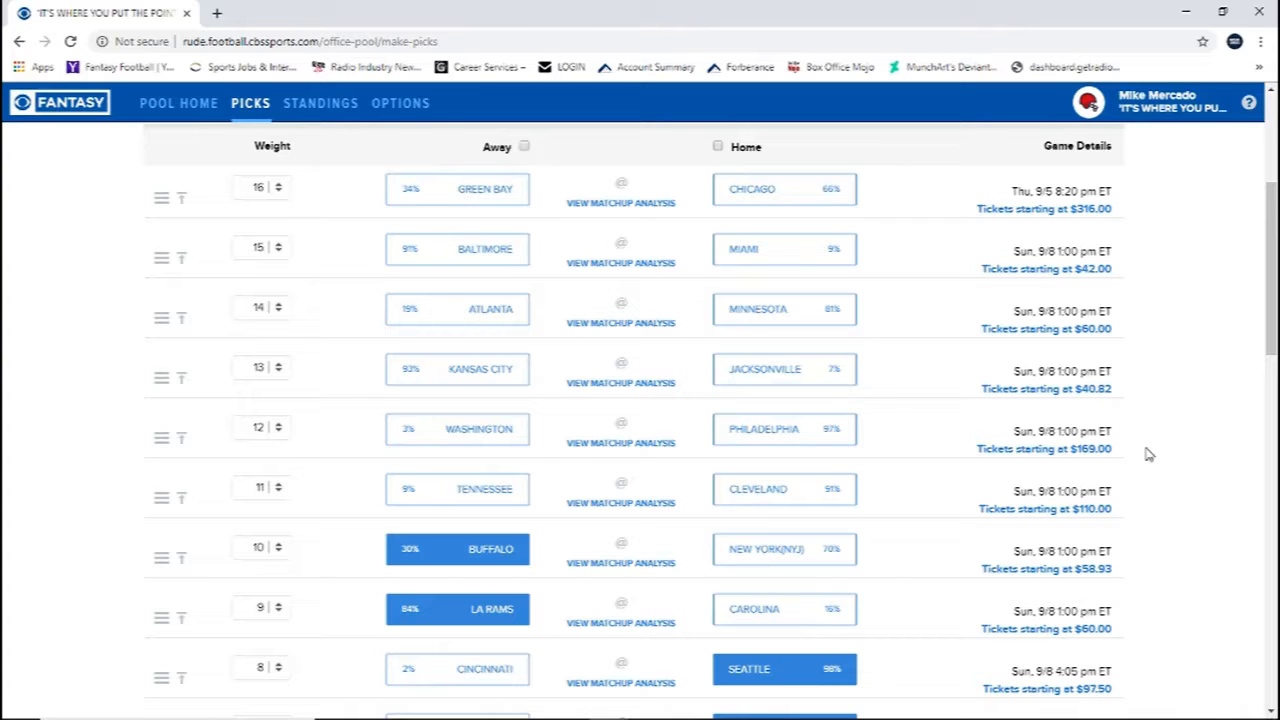
mouse_move(929, 481)
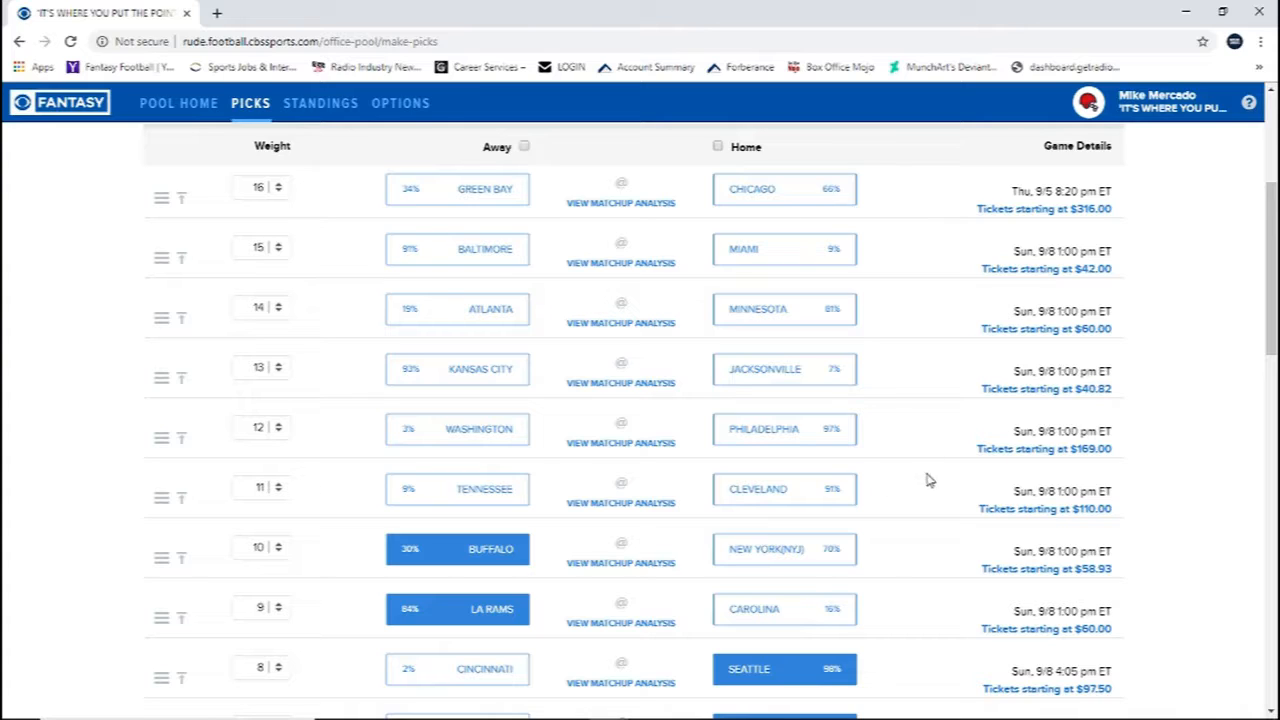
mouse_move(910, 485)
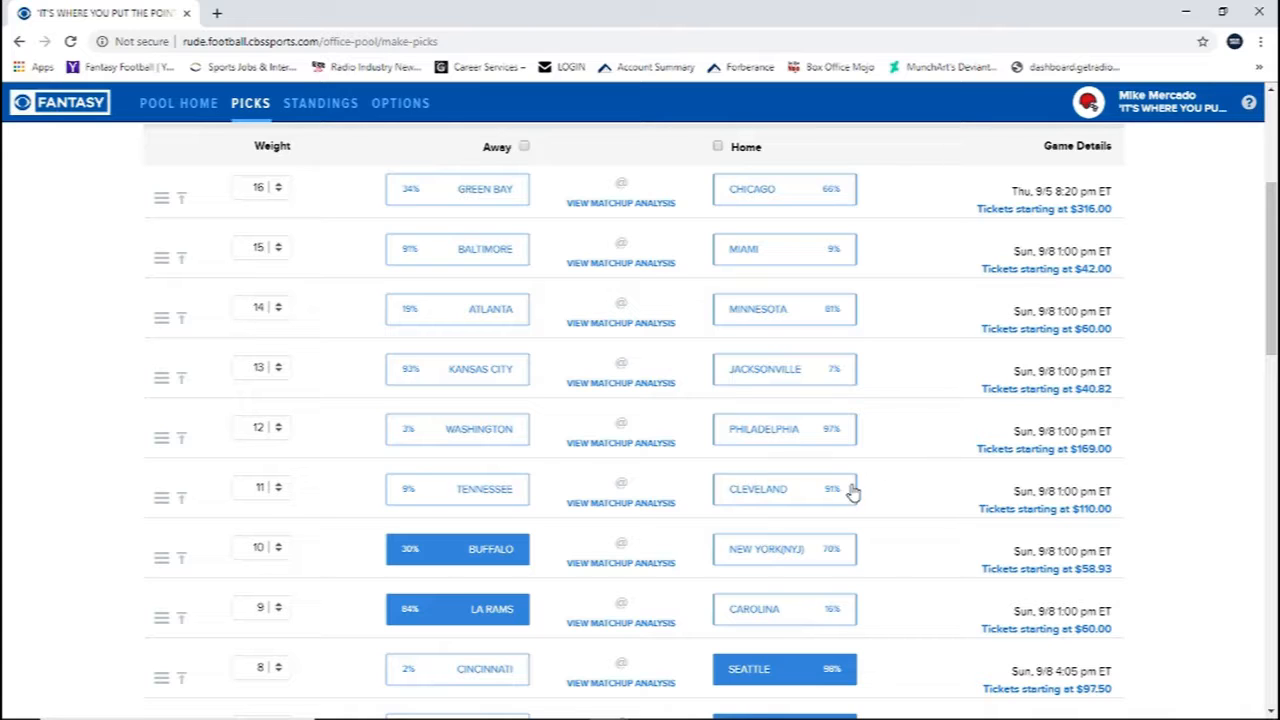
left_click(784, 489)
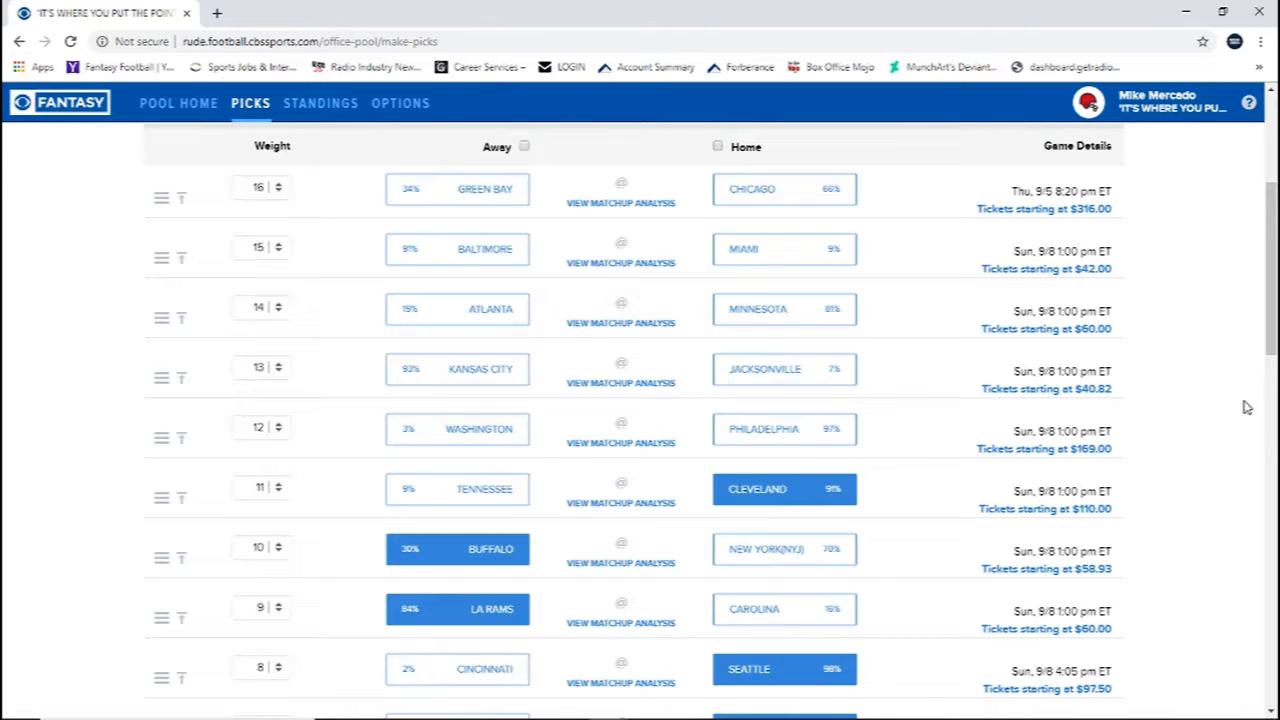
mouse_move(1219, 398)
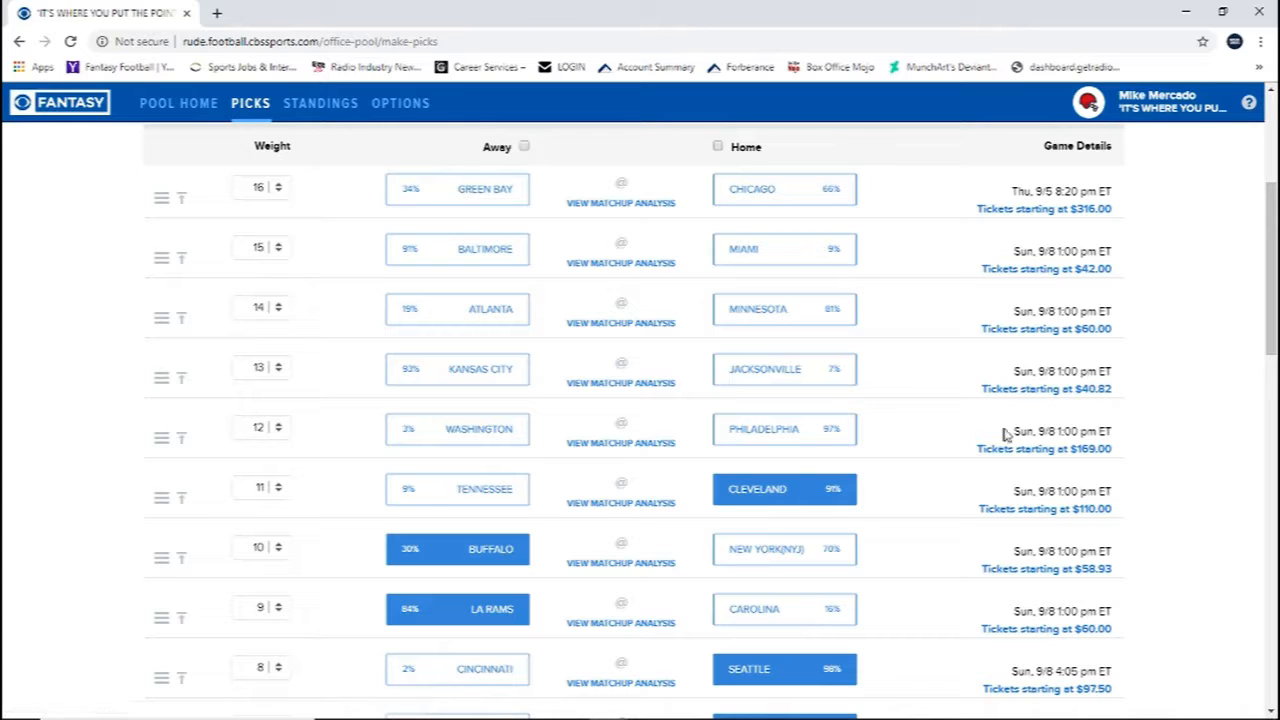
Pick Philadelphia over Washington at weight 12 and Kansas City over Jacksonville at weight 13.
left_click(784, 429)
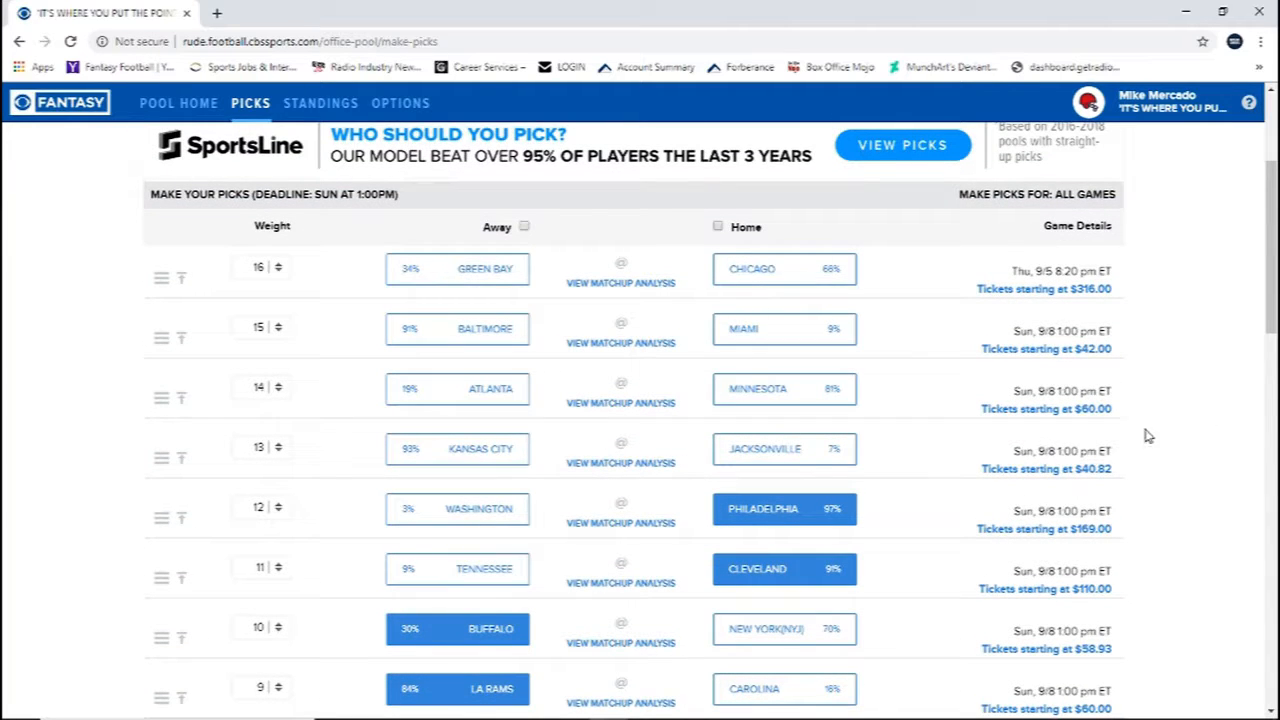
left_click(457, 448)
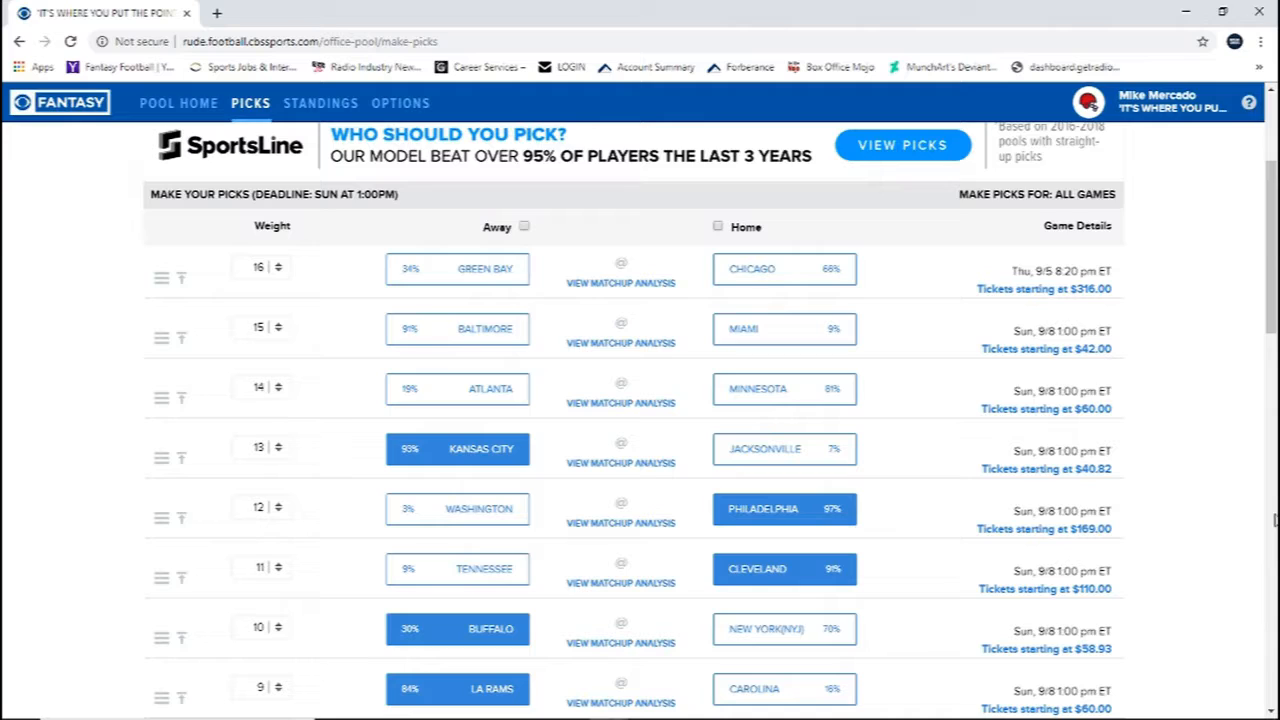
mouse_move(972, 345)
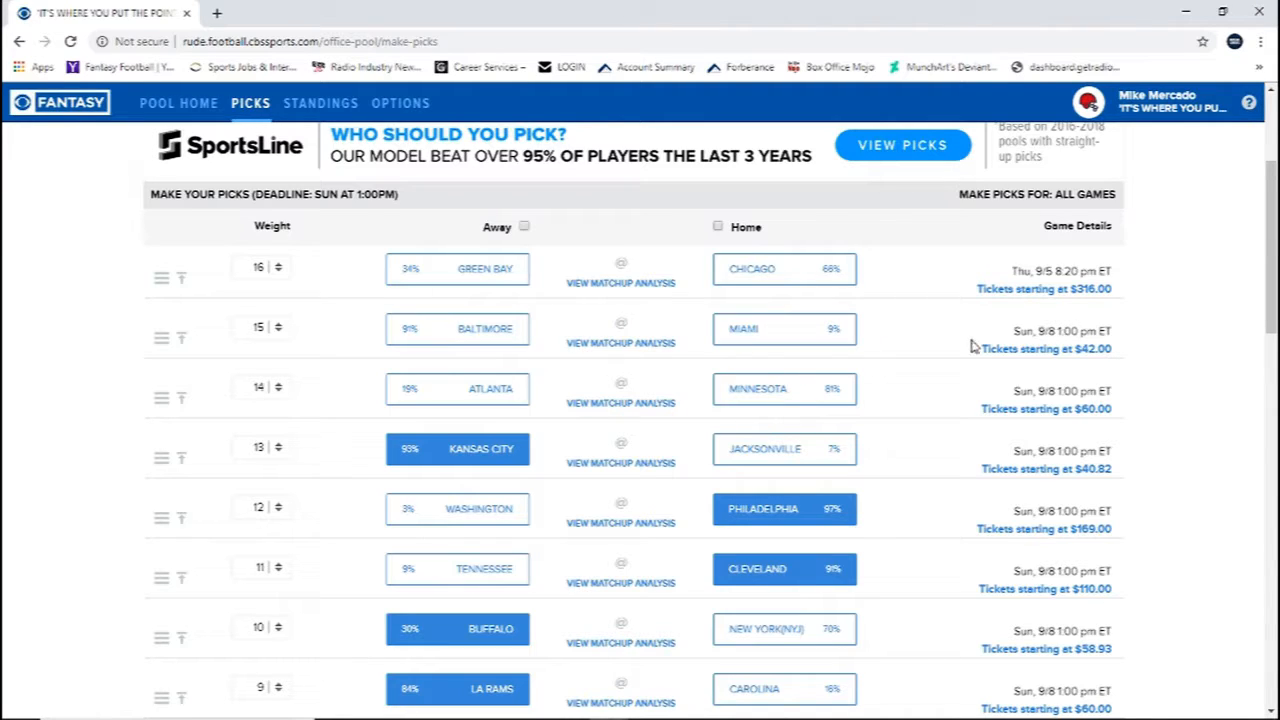
mouse_move(1212, 366)
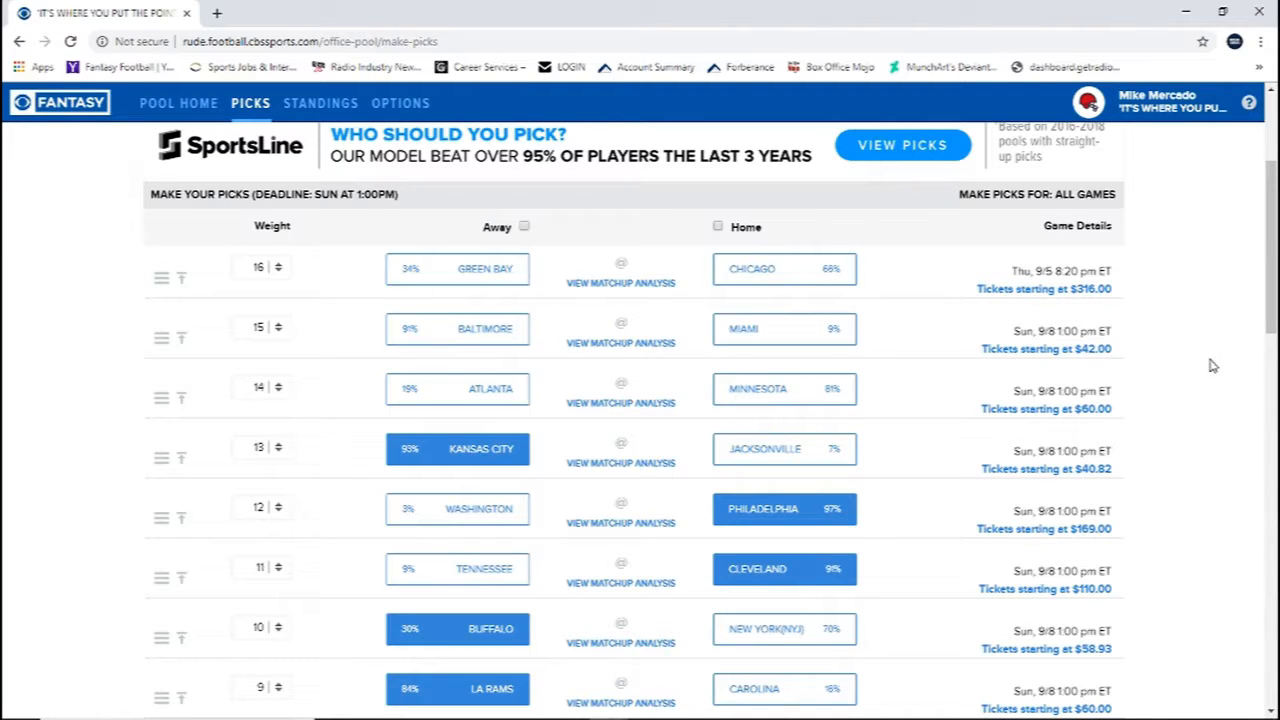
mouse_move(1220, 352)
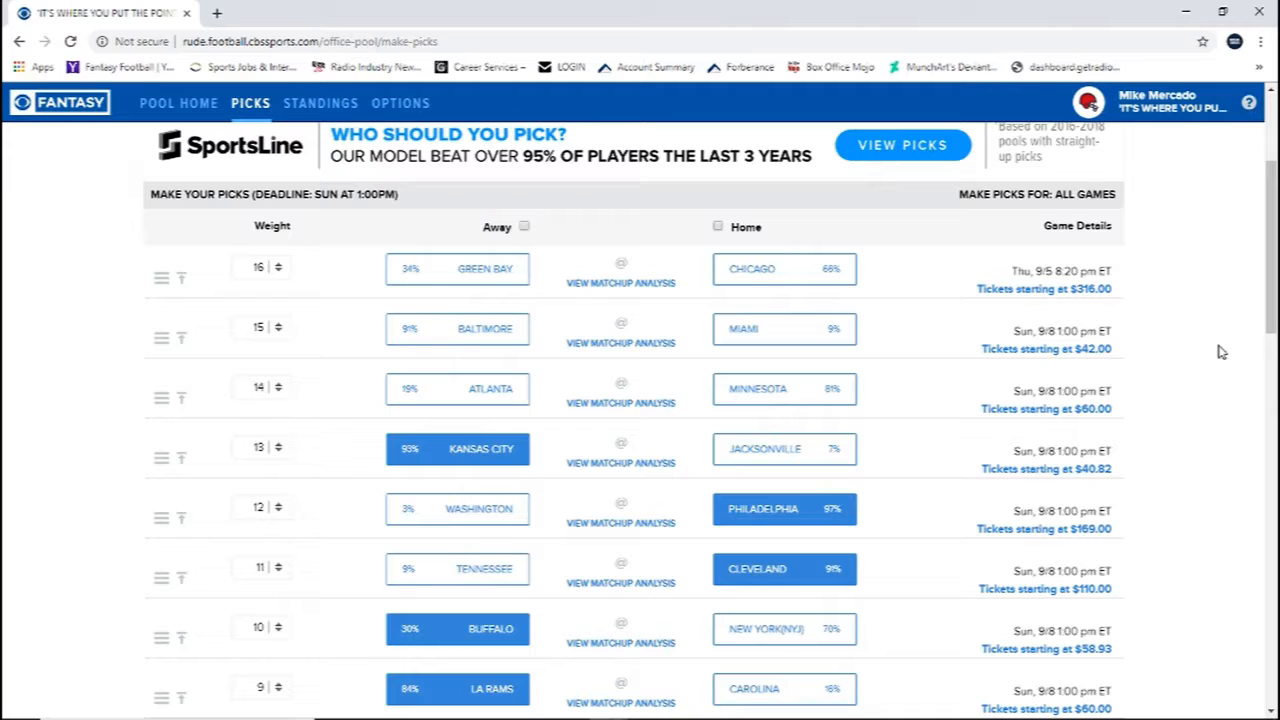
mouse_move(1215, 351)
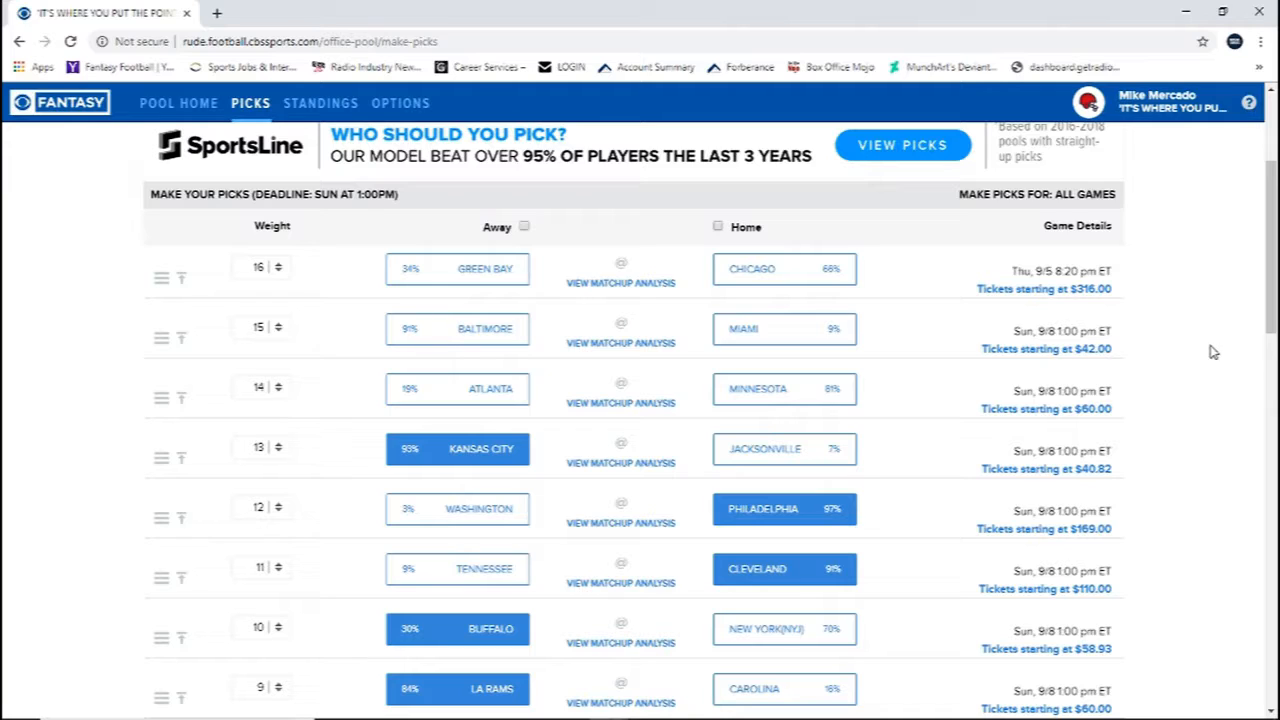
mouse_move(785, 389)
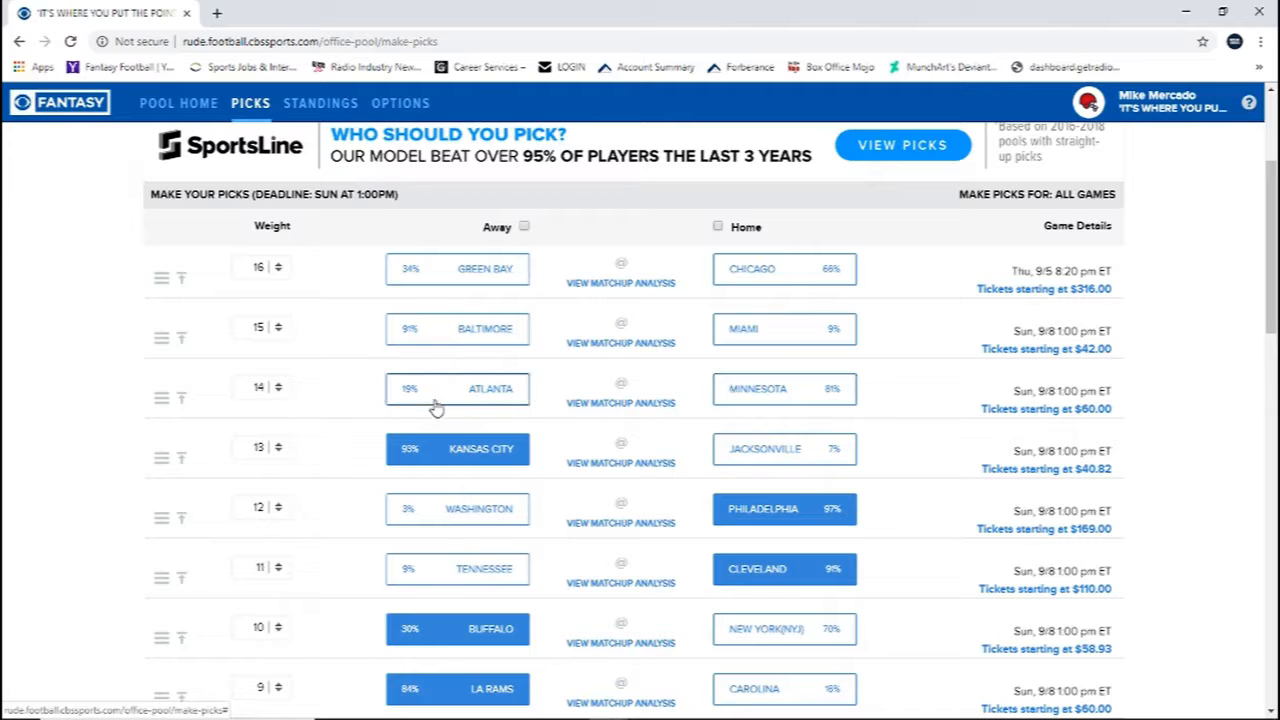
mouse_move(481, 405)
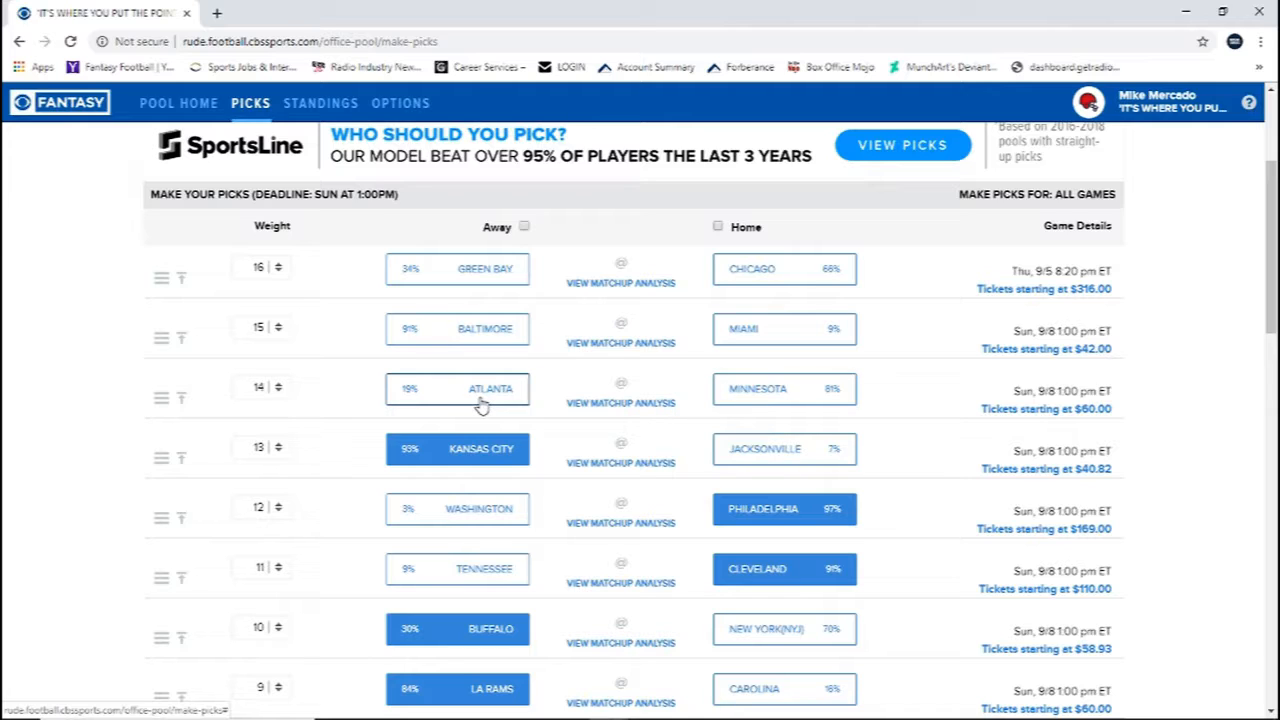
Pick Atlanta over Minnesota in the weight-14 row.
left_click(457, 388)
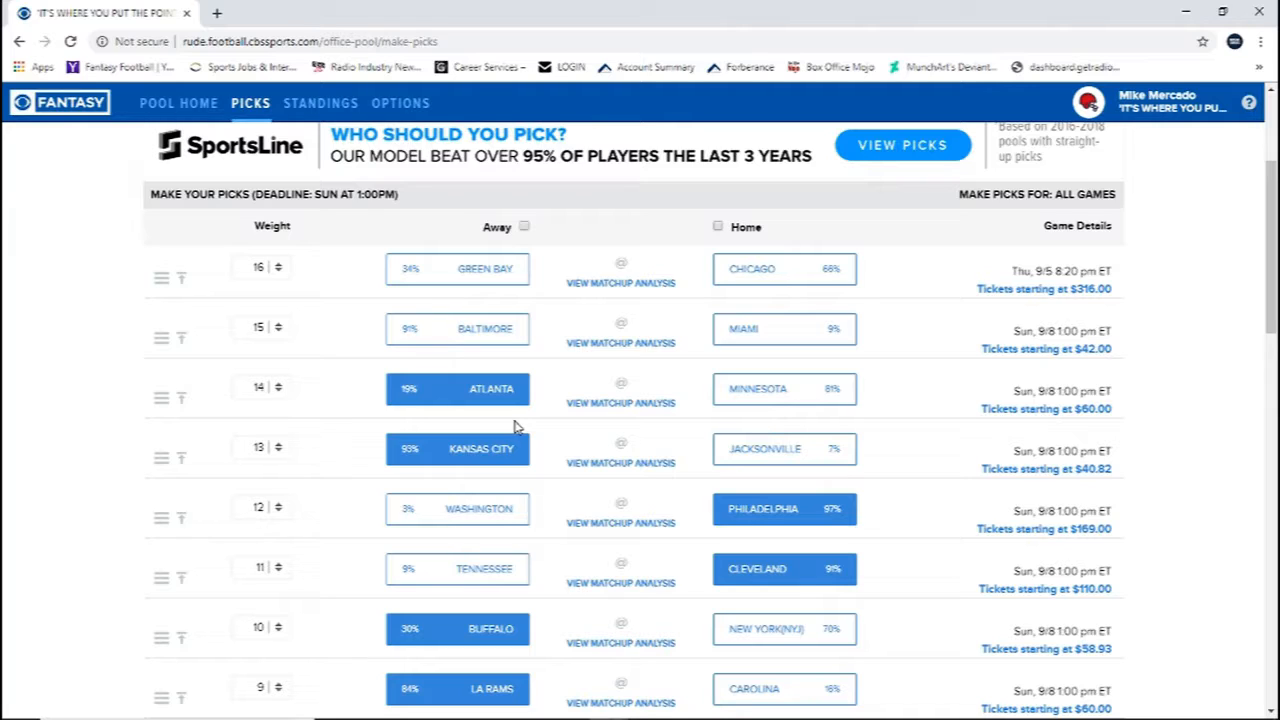
mouse_move(321, 103)
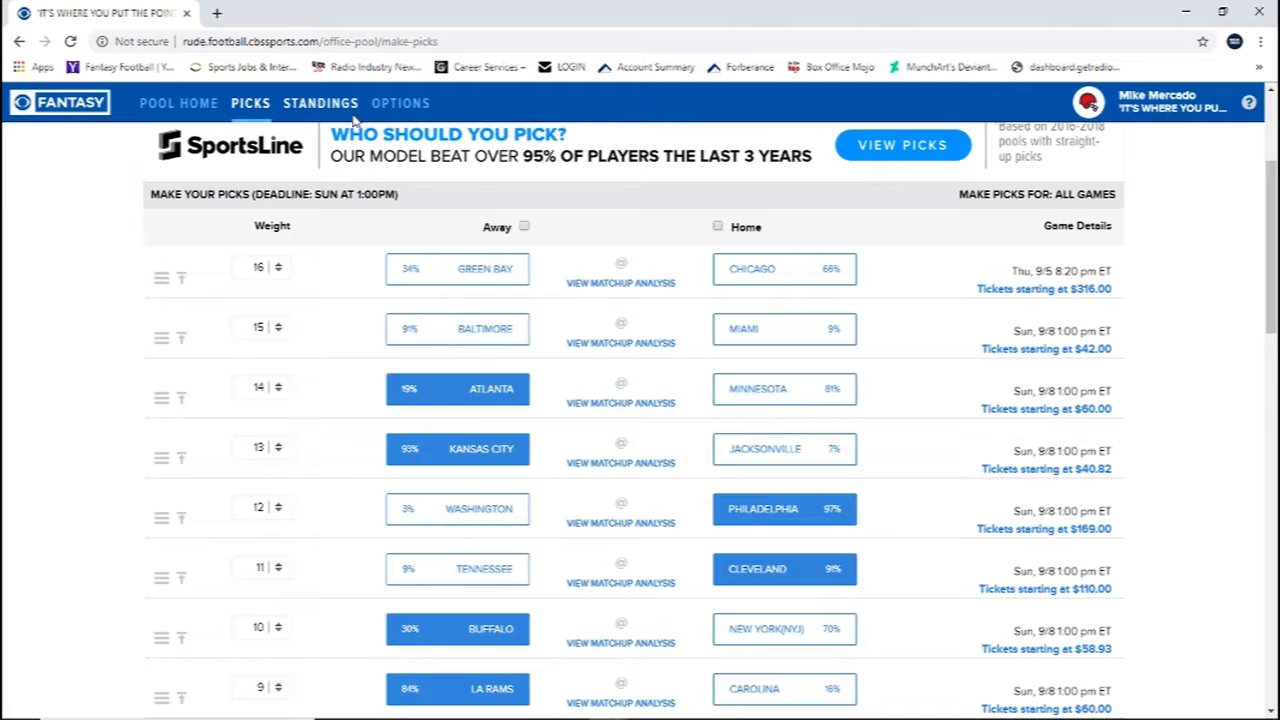
mouse_move(650, 304)
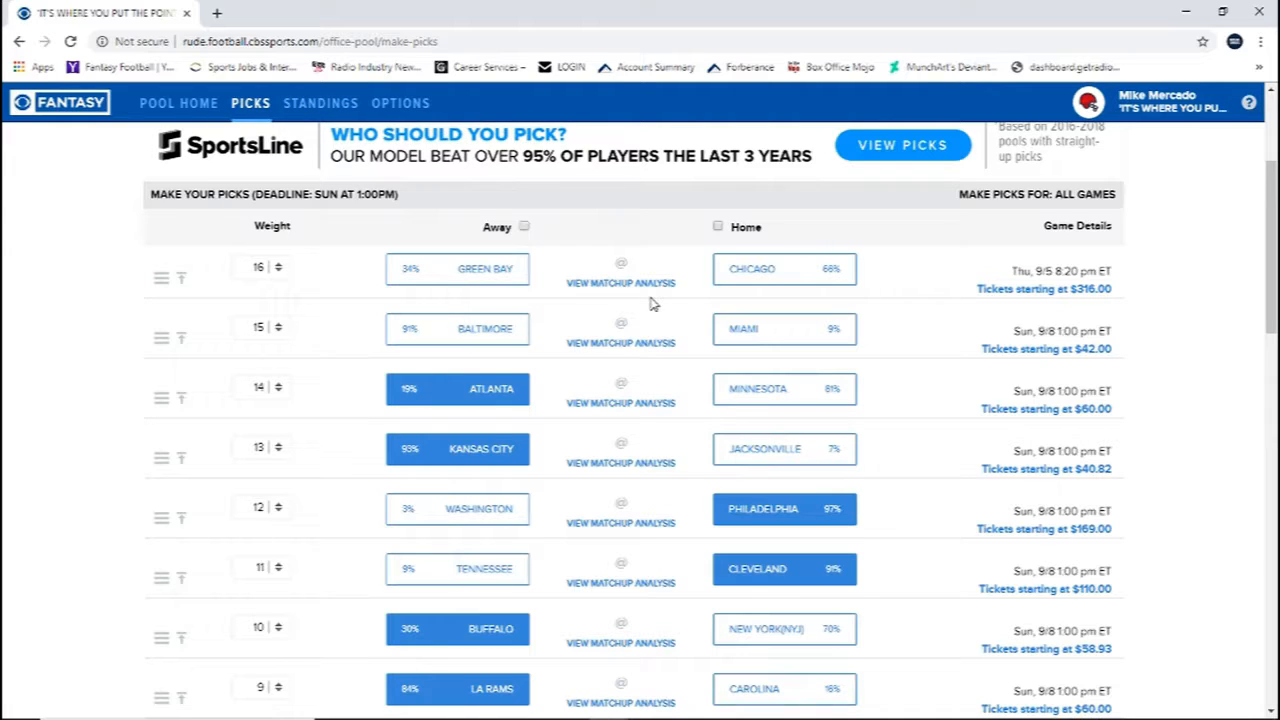
mouse_move(155, 30)
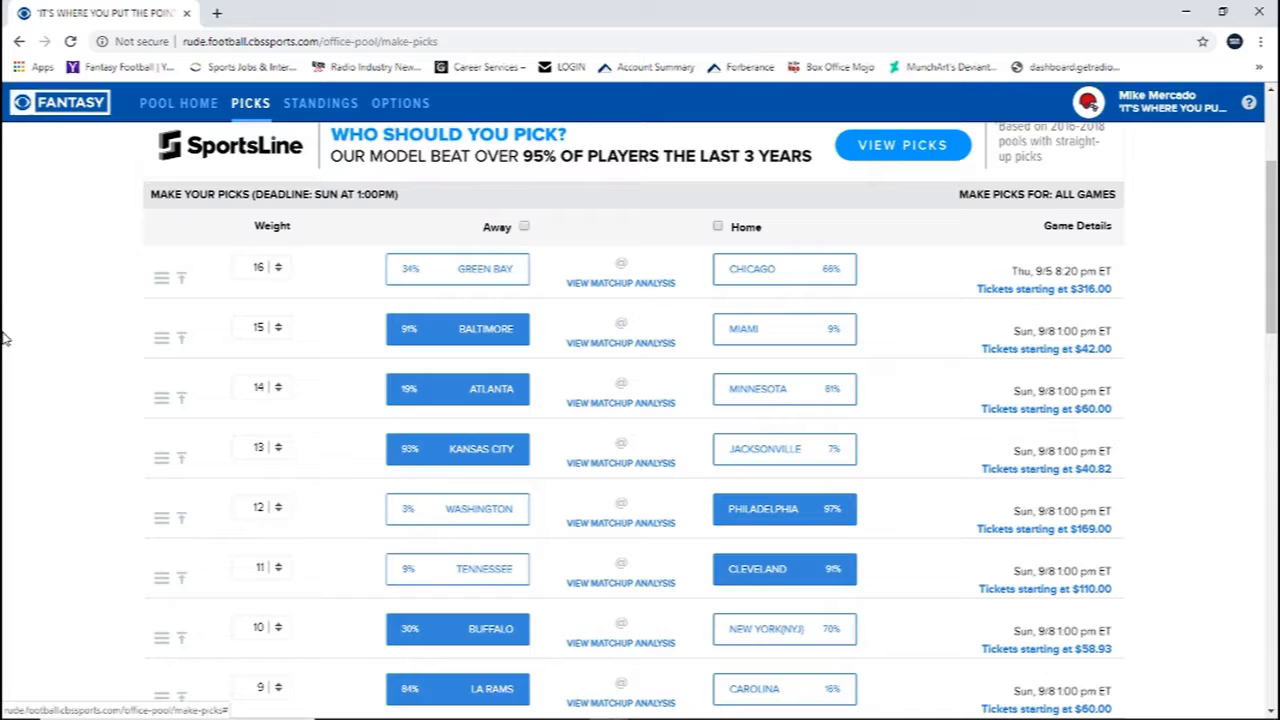
mouse_move(33, 416)
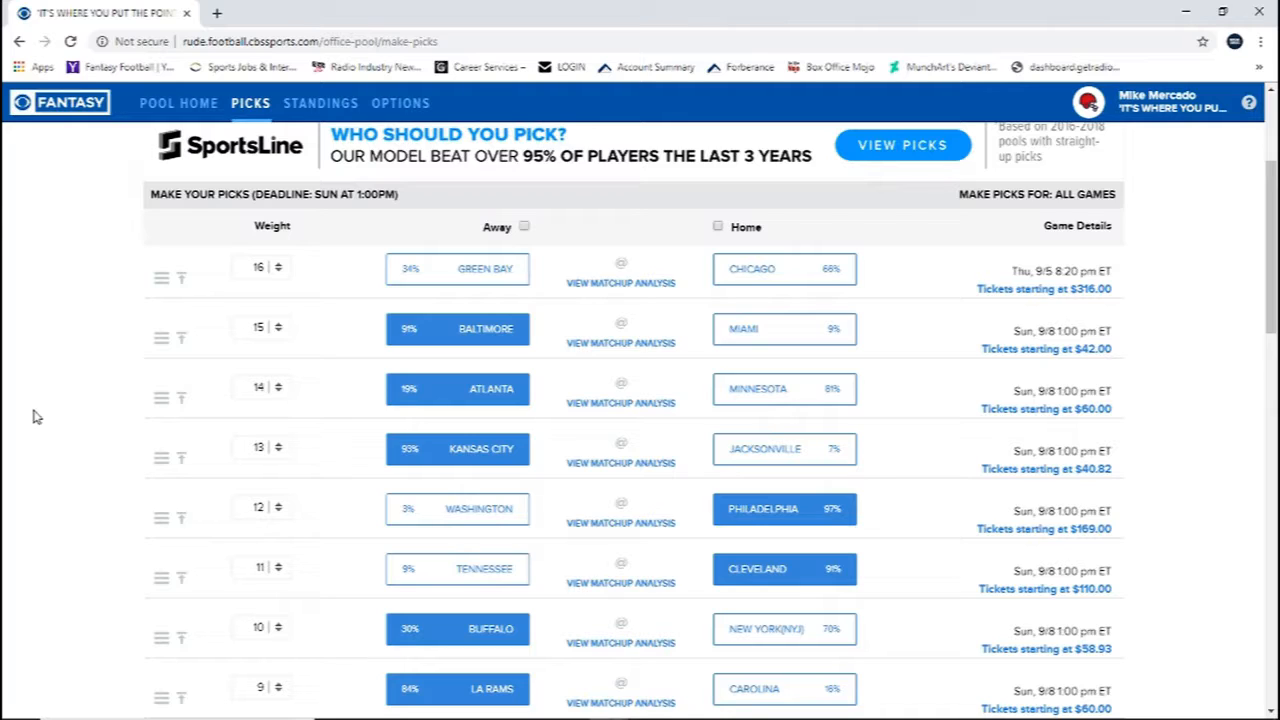
mouse_move(5, 458)
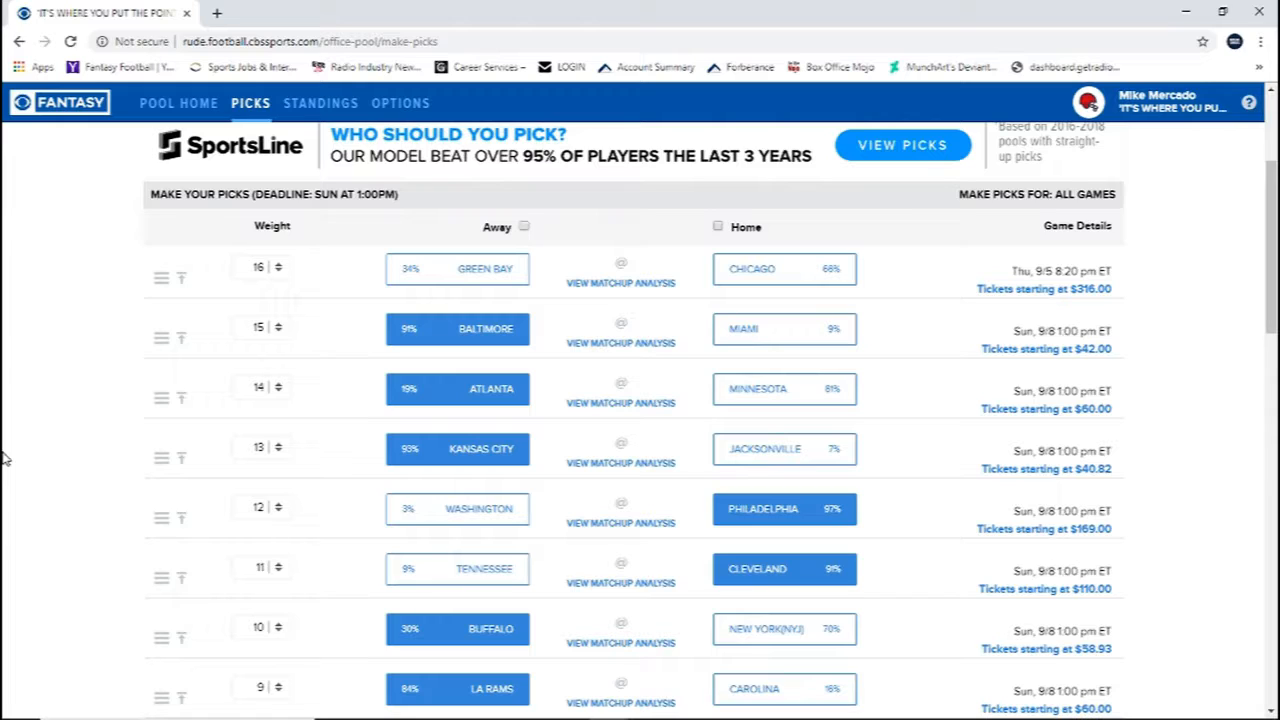
mouse_move(365, 445)
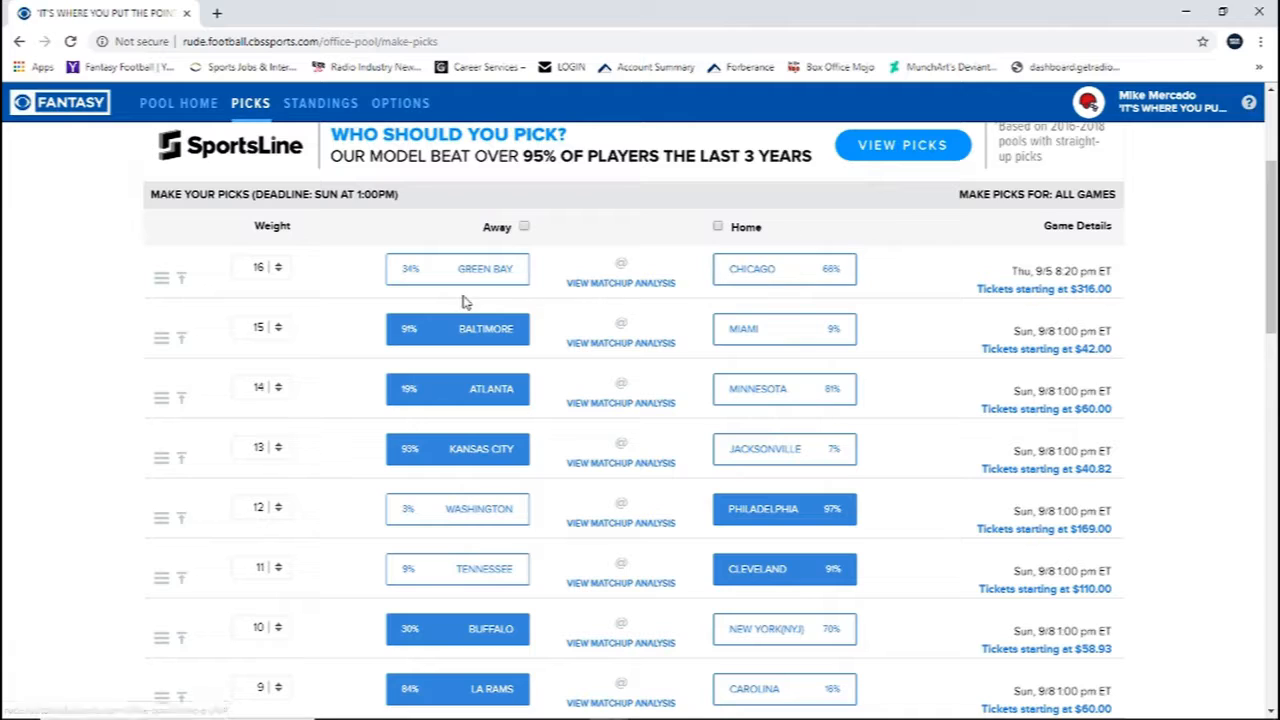
left_click(784, 268)
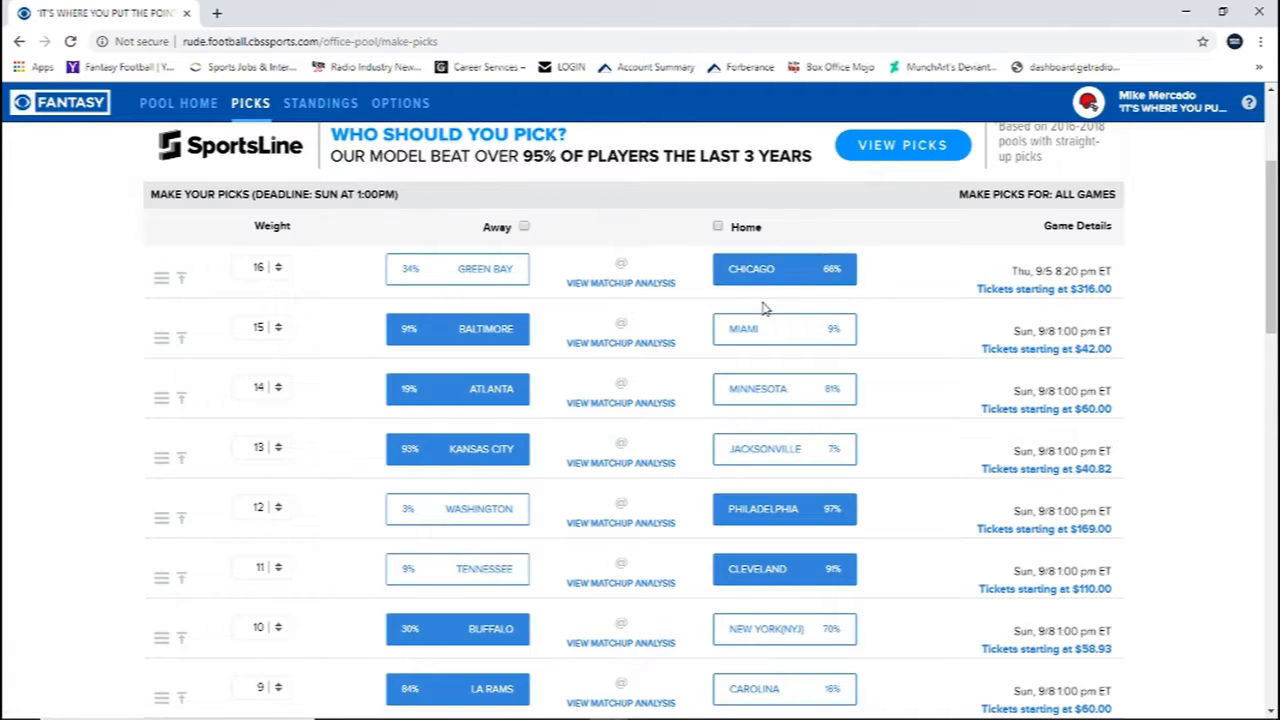
mouse_move(750, 313)
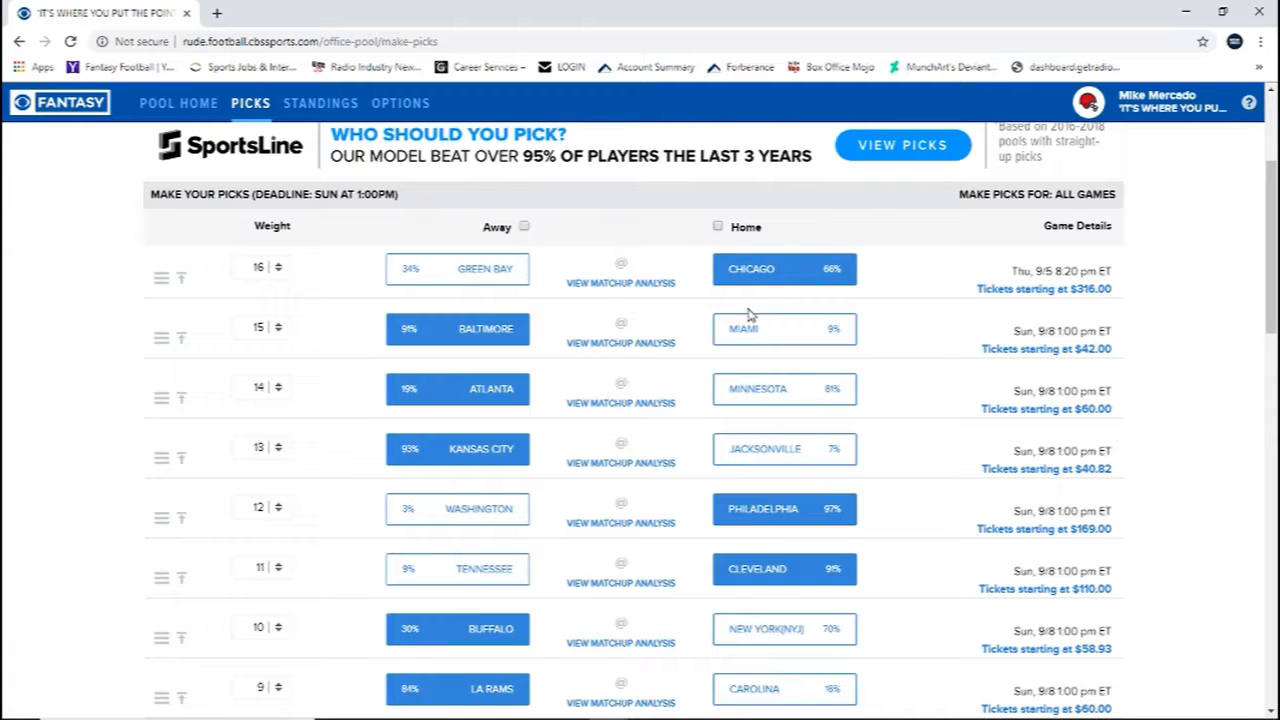
mouse_move(630, 341)
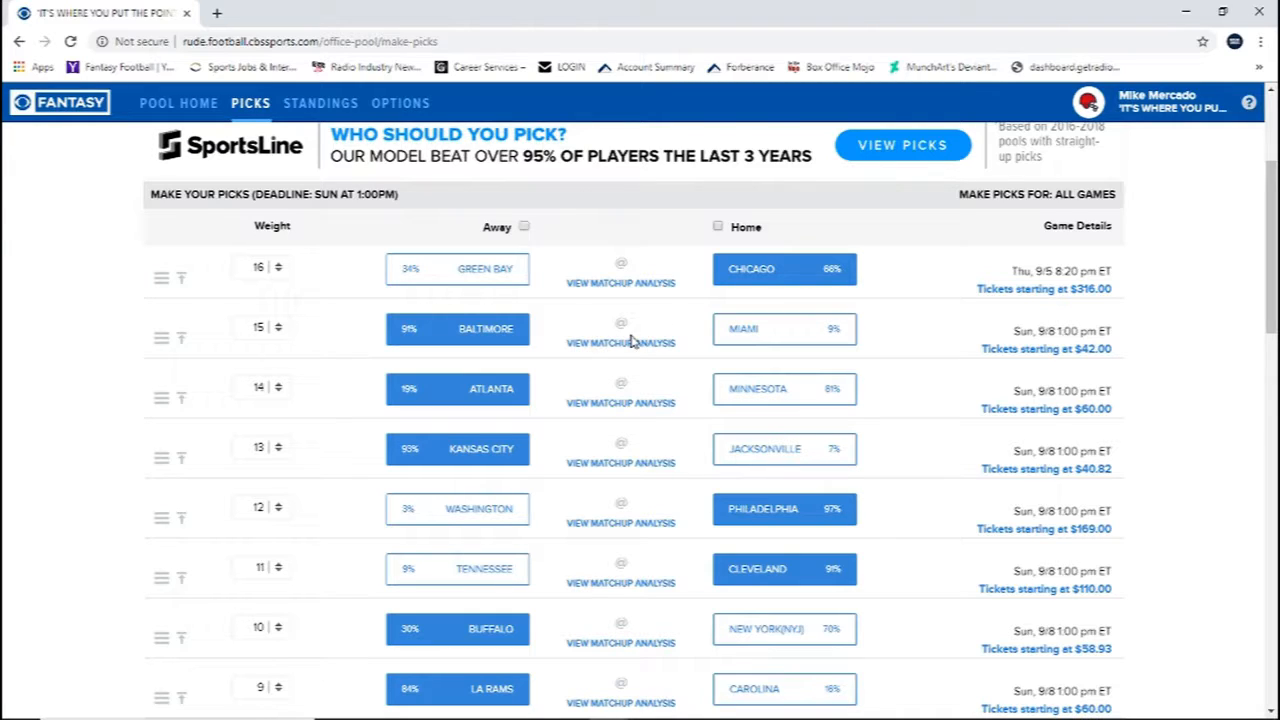
mouse_move(340, 310)
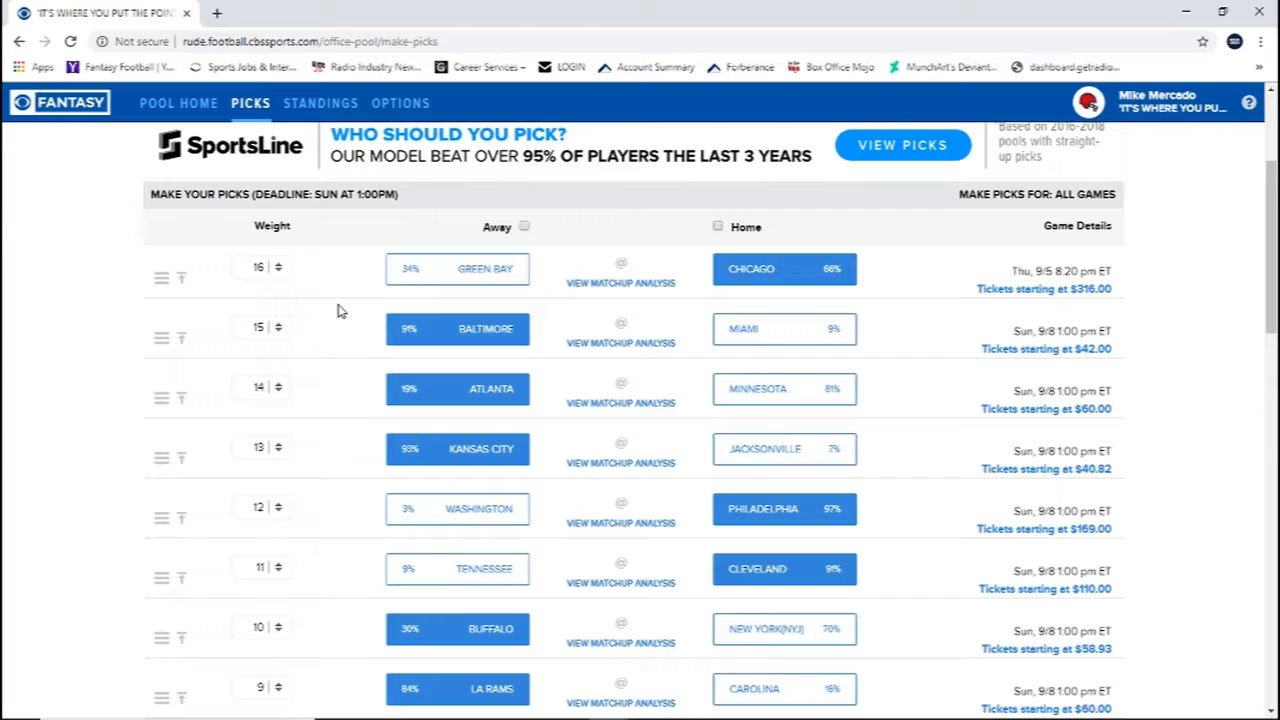
Scroll down to the bottom of the pick list and back up to review the games.
scroll("down", 3)
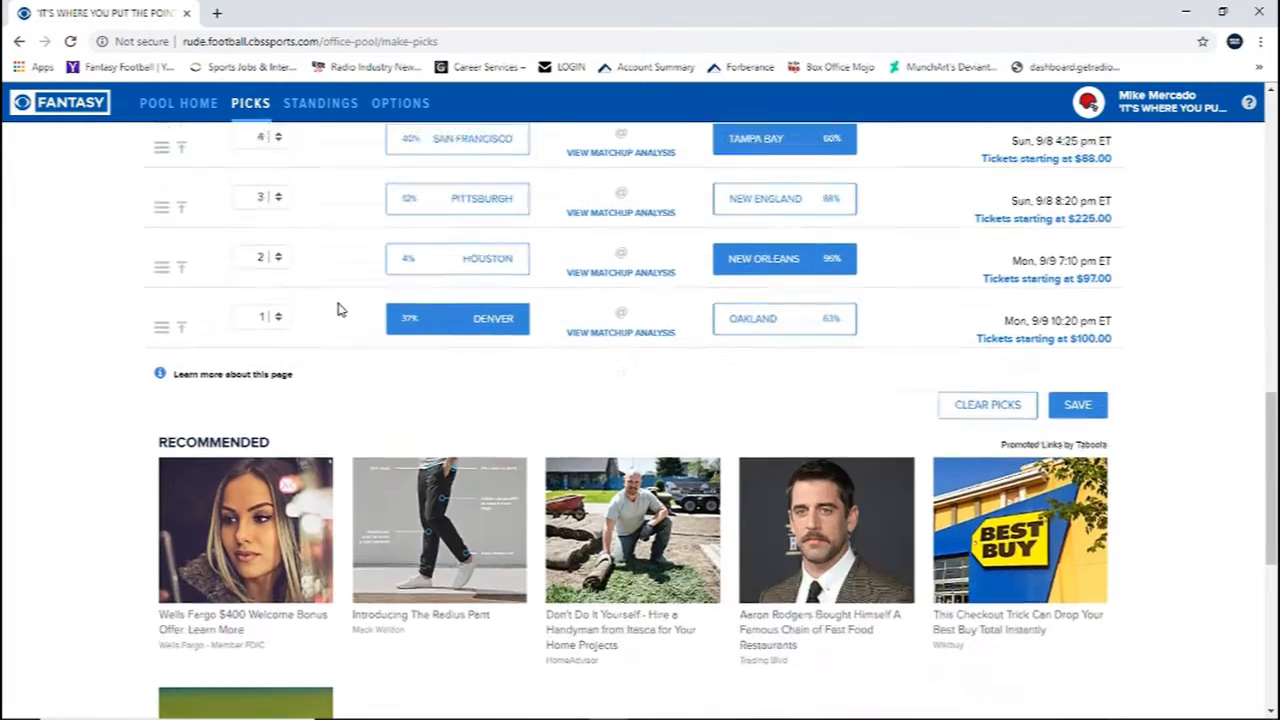
scroll("up", 3)
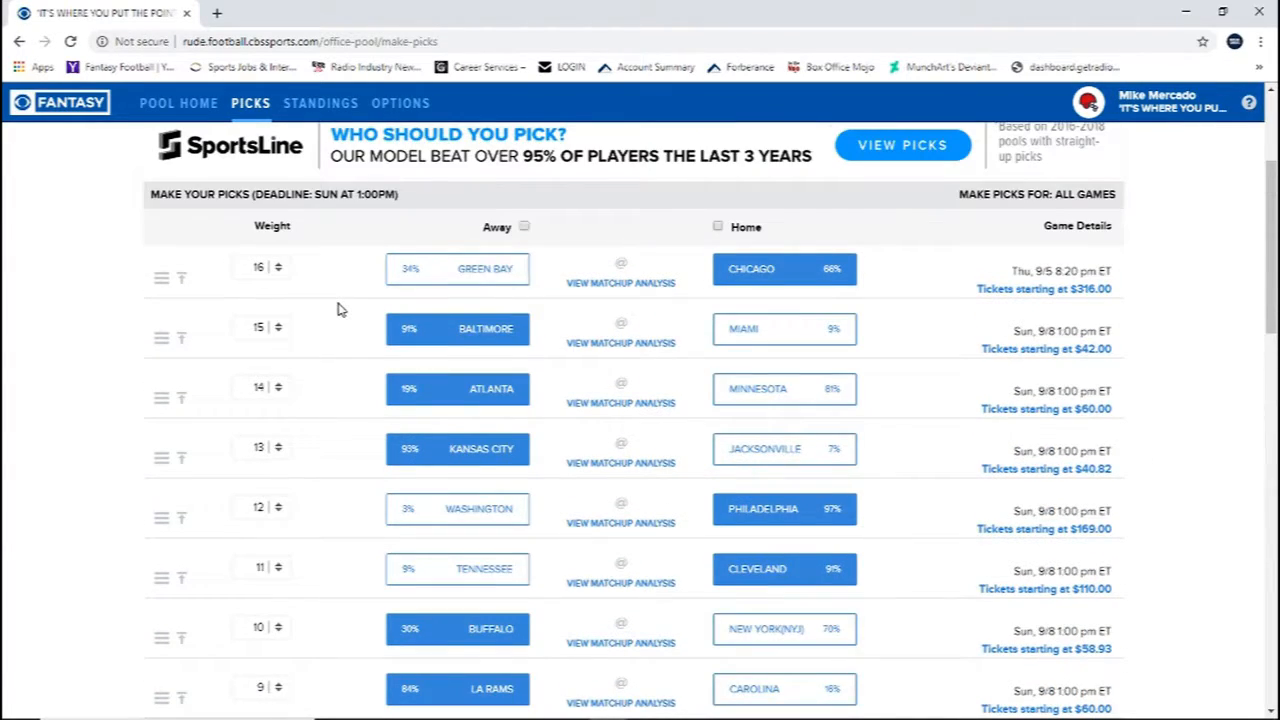
scroll("down", 3)
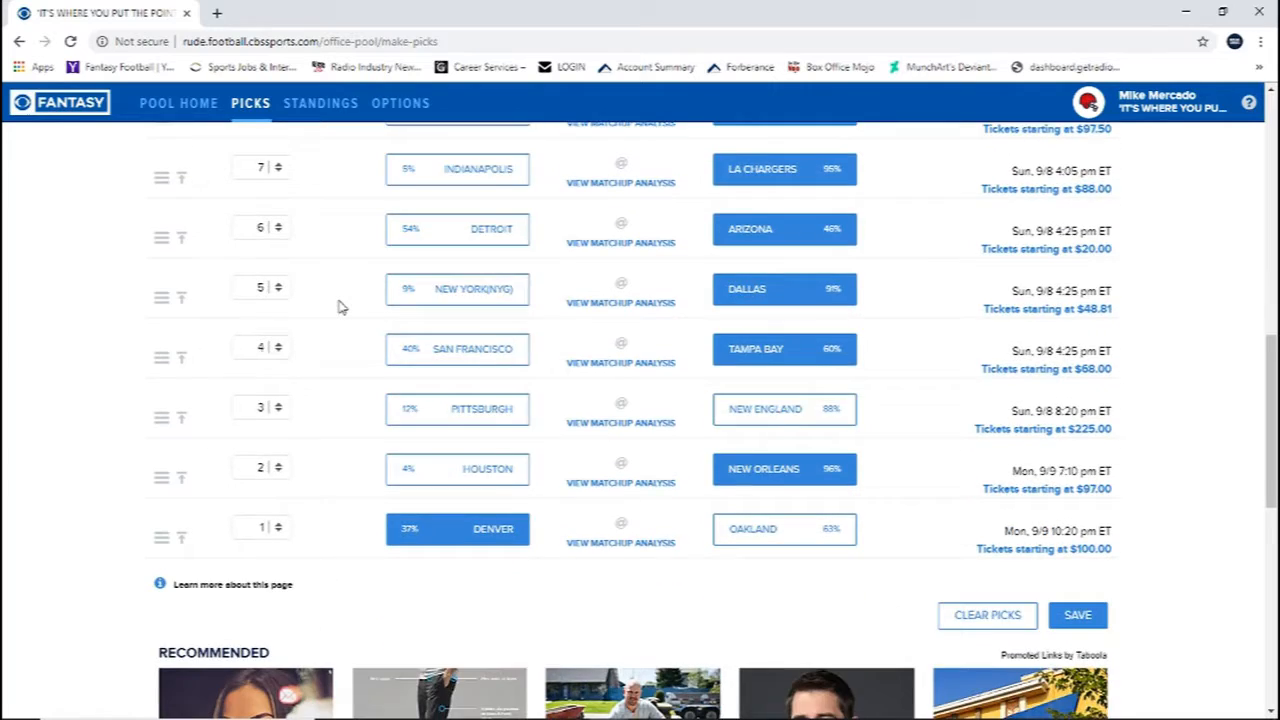
scroll("down", 3)
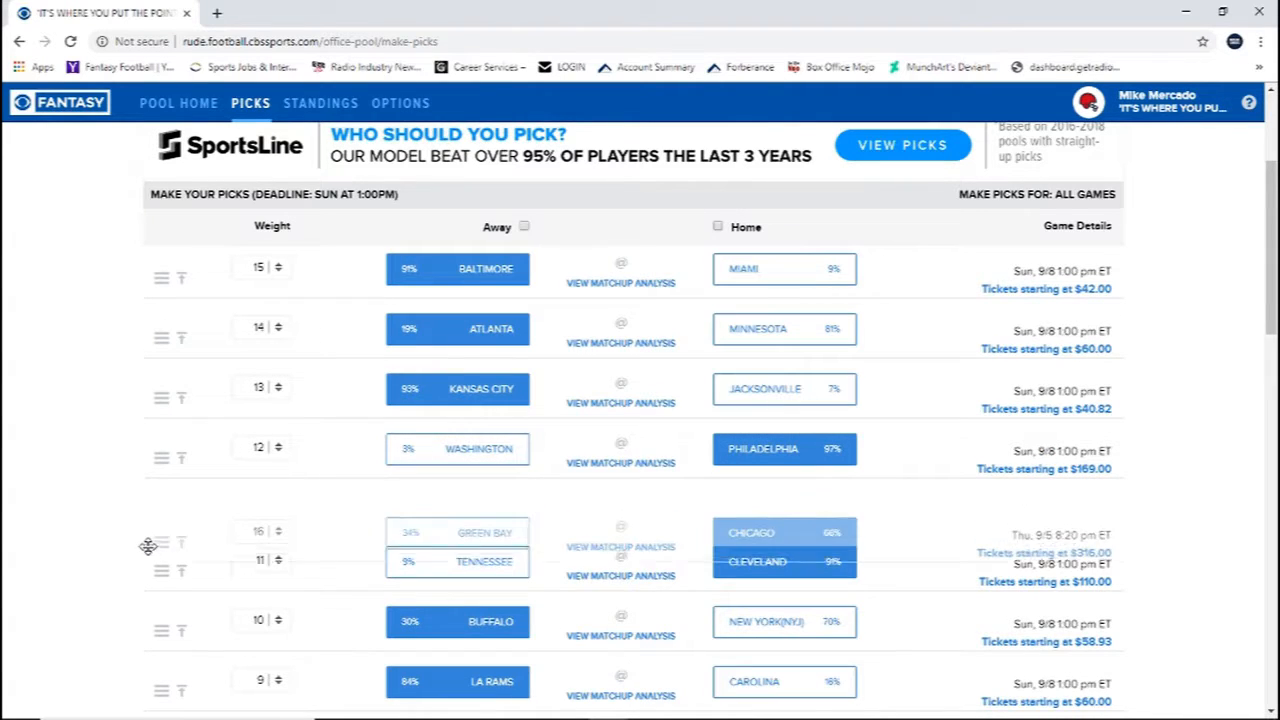
Scroll down the pick list to bring the Green Bay–Chicago row to weight 5.
scroll("down", 3)
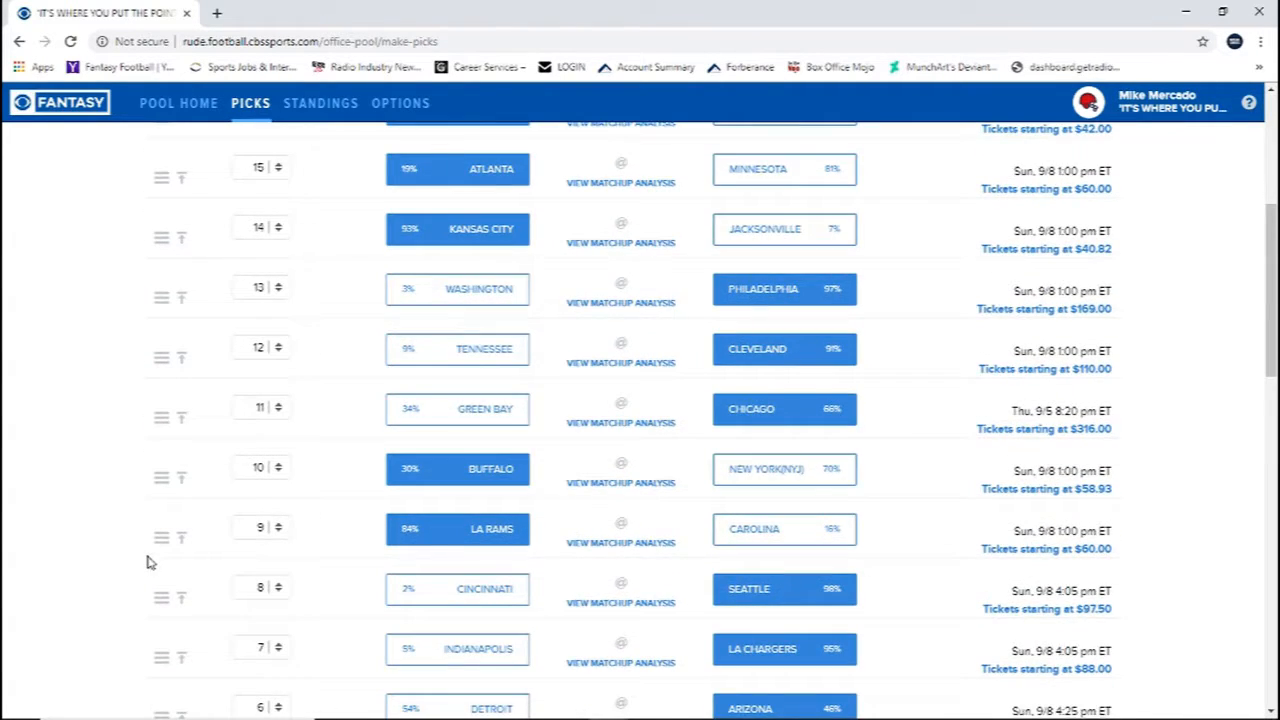
scroll("down", 3)
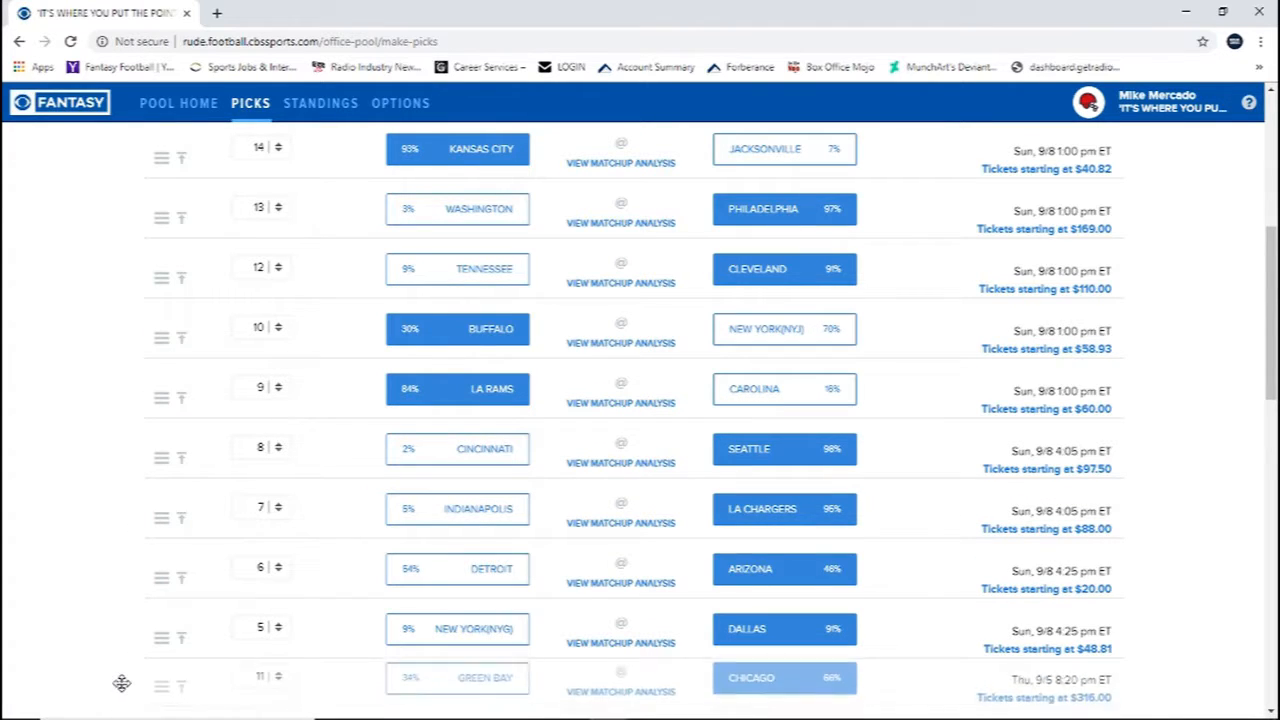
scroll("down", 3)
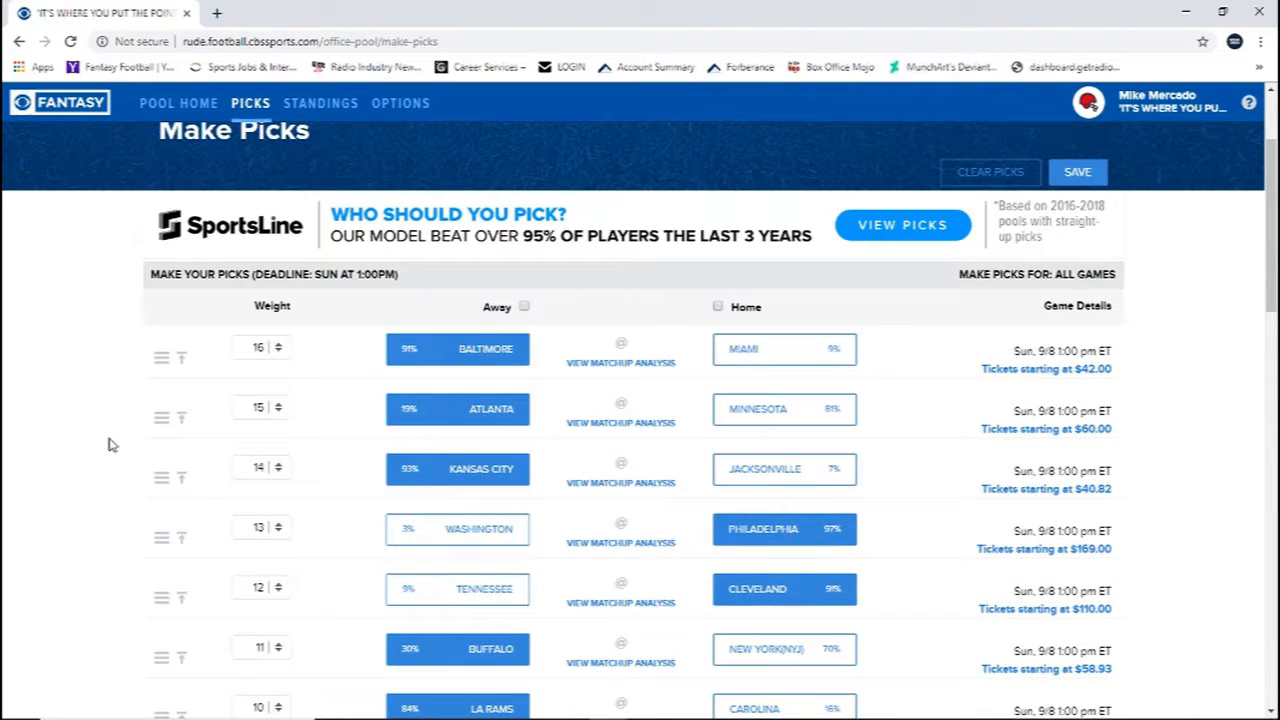
scroll("down", 3)
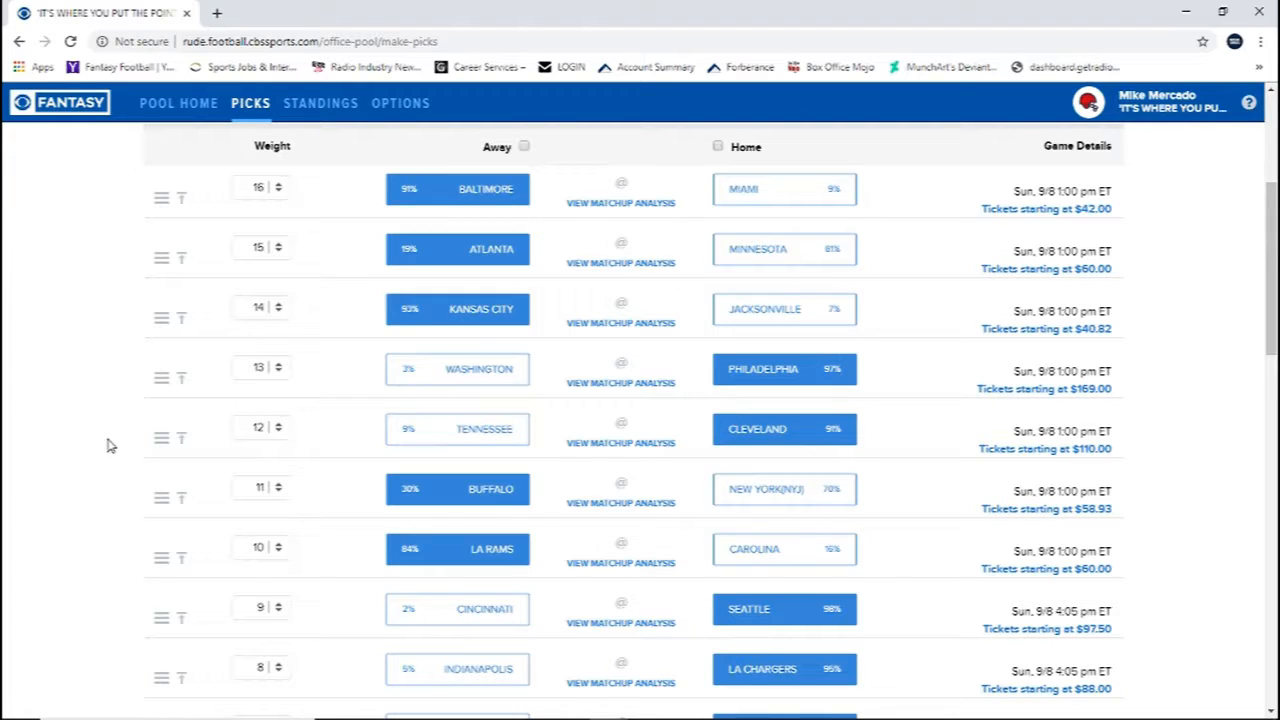
scroll("down", 3)
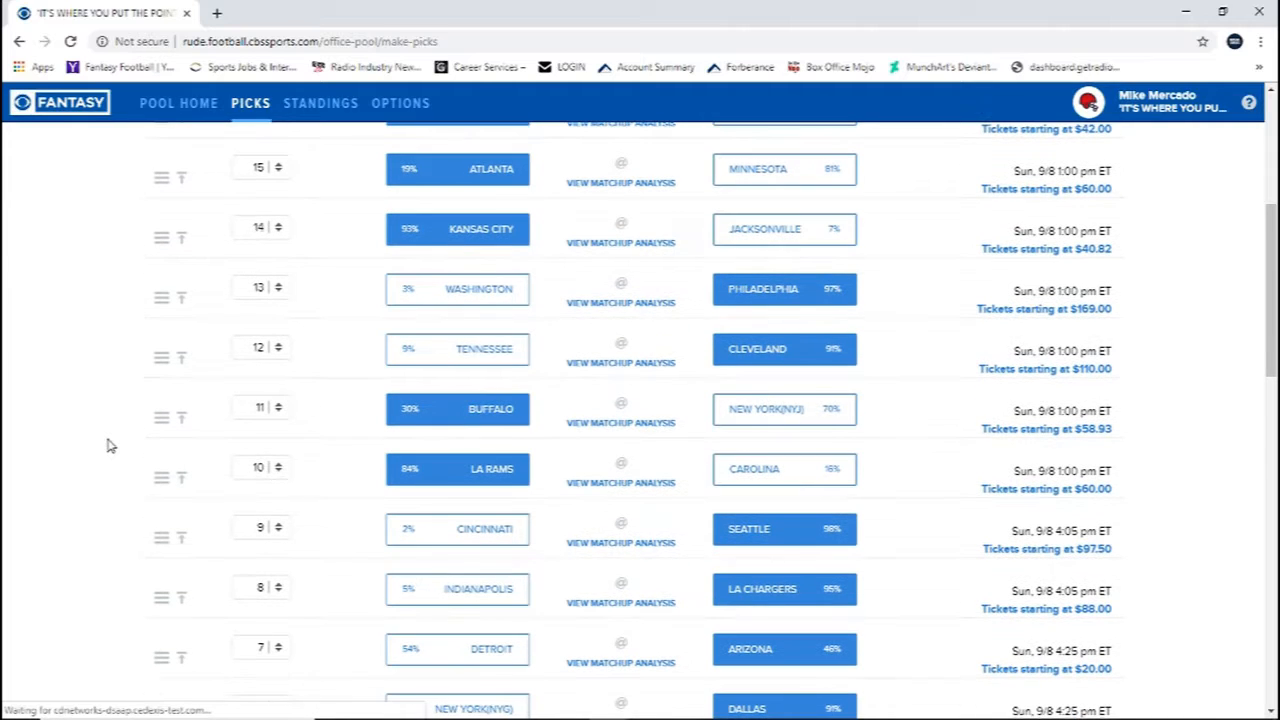
scroll("down", 3)
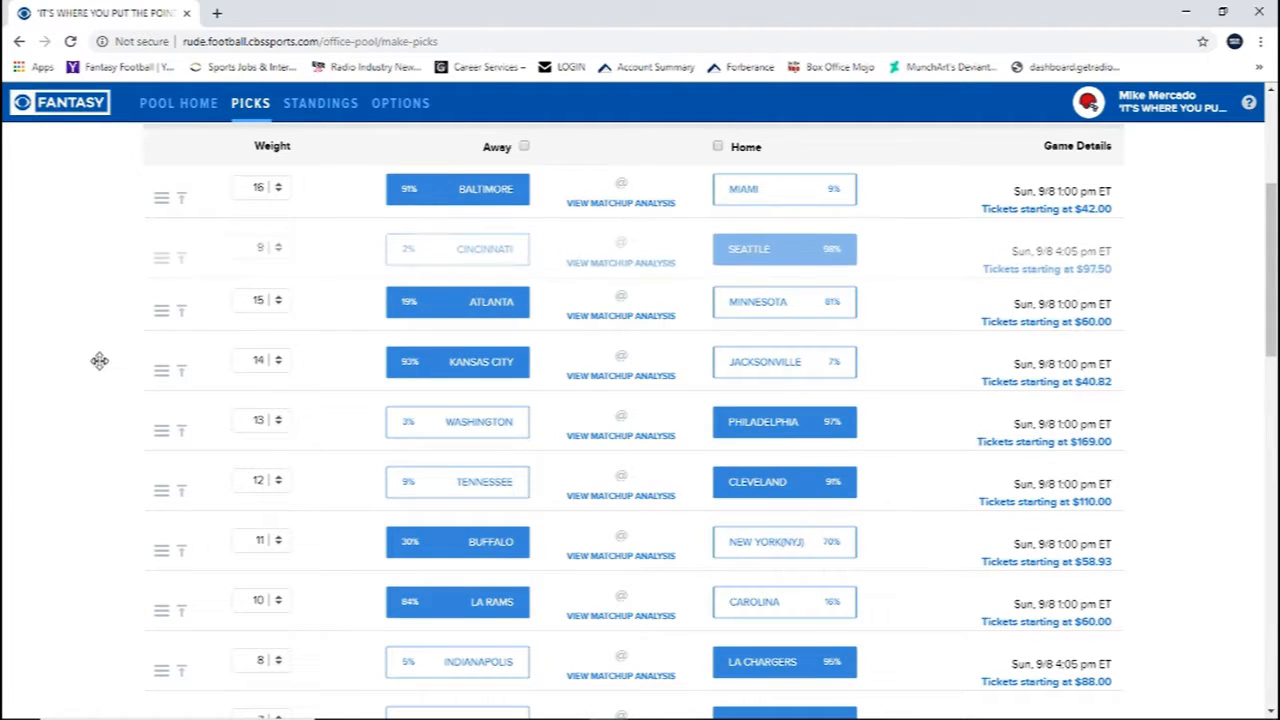
scroll("down", 3)
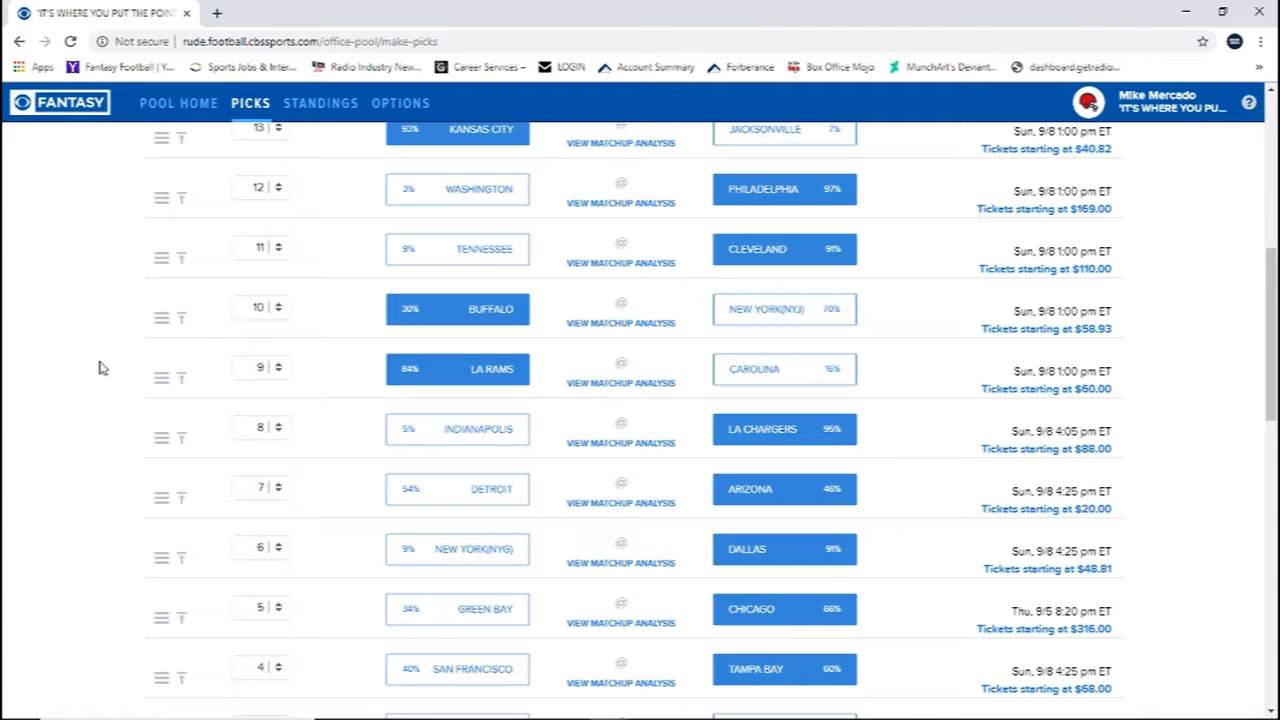
scroll("down", 3)
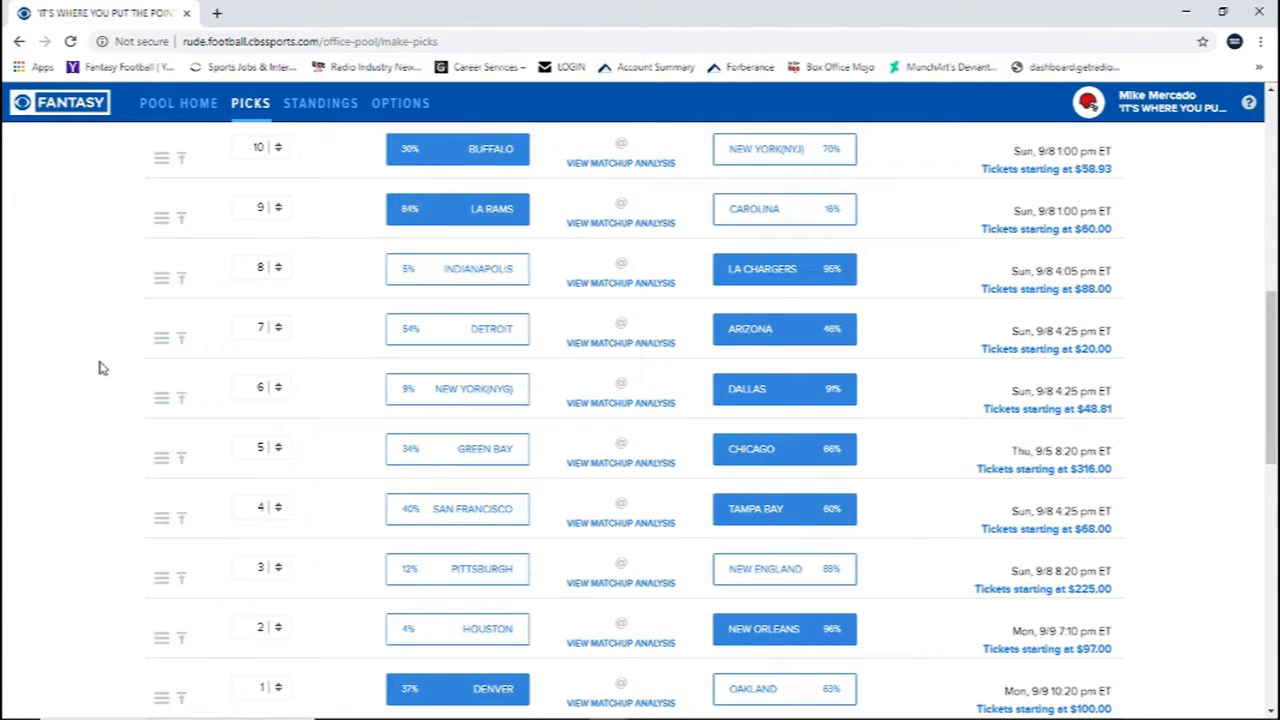
scroll("down", 3)
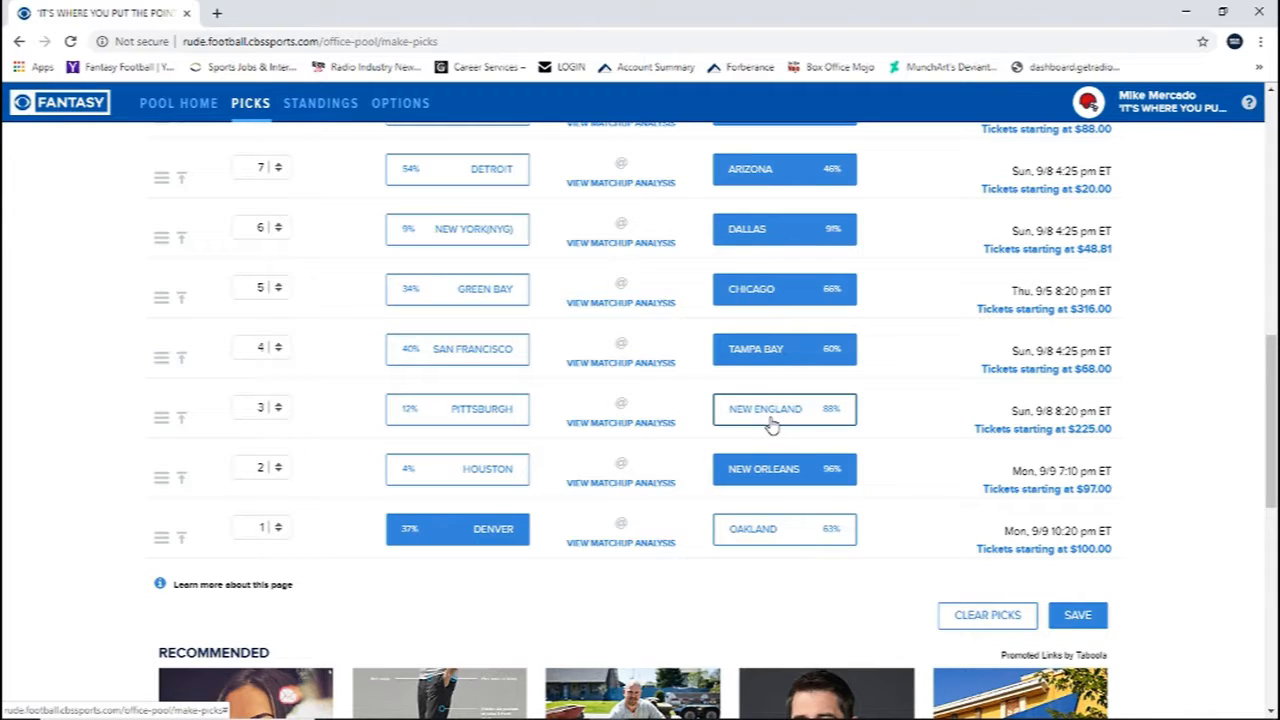
Pick Pittsburgh over New England in the weight-3 row.
left_click(457, 408)
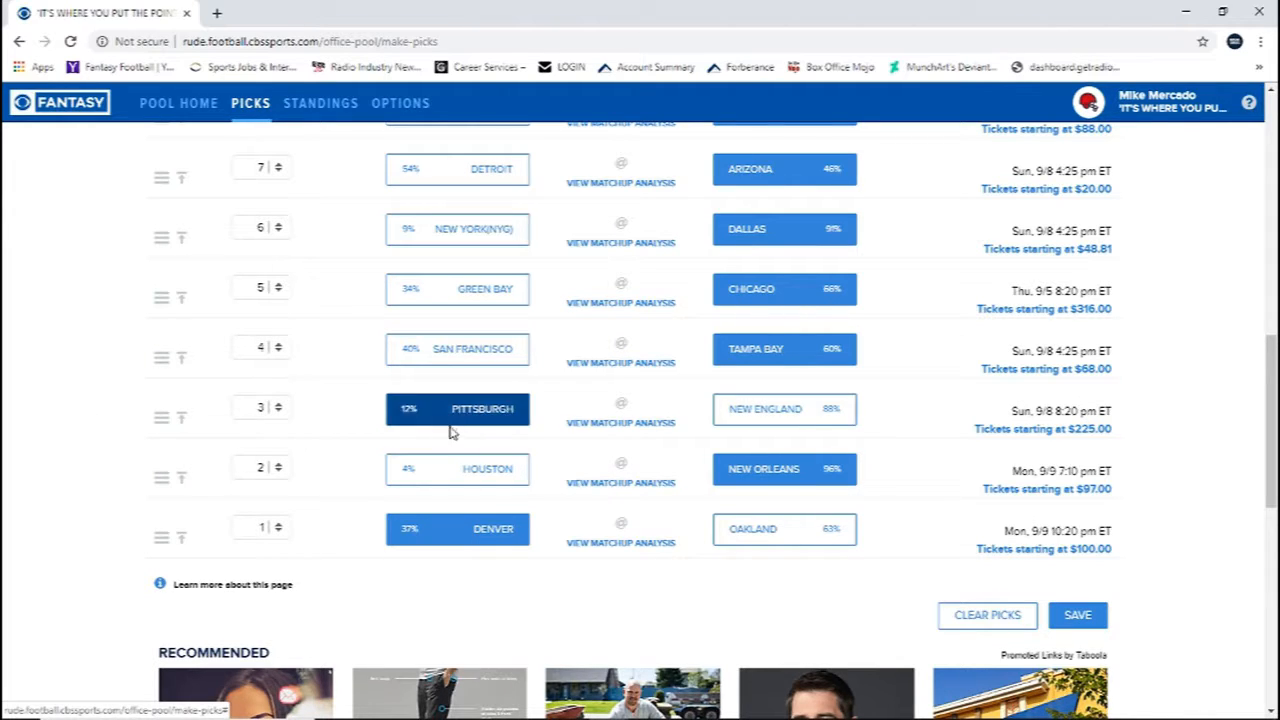
mouse_move(467, 419)
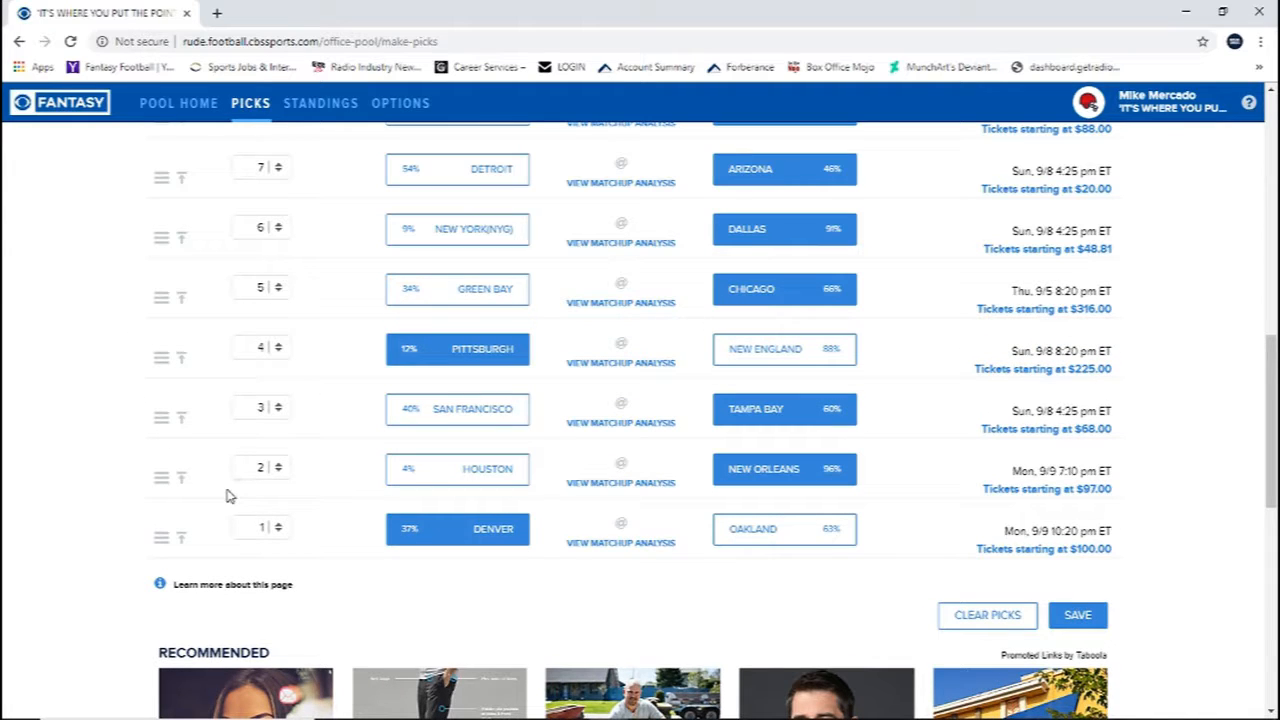
mouse_move(176, 488)
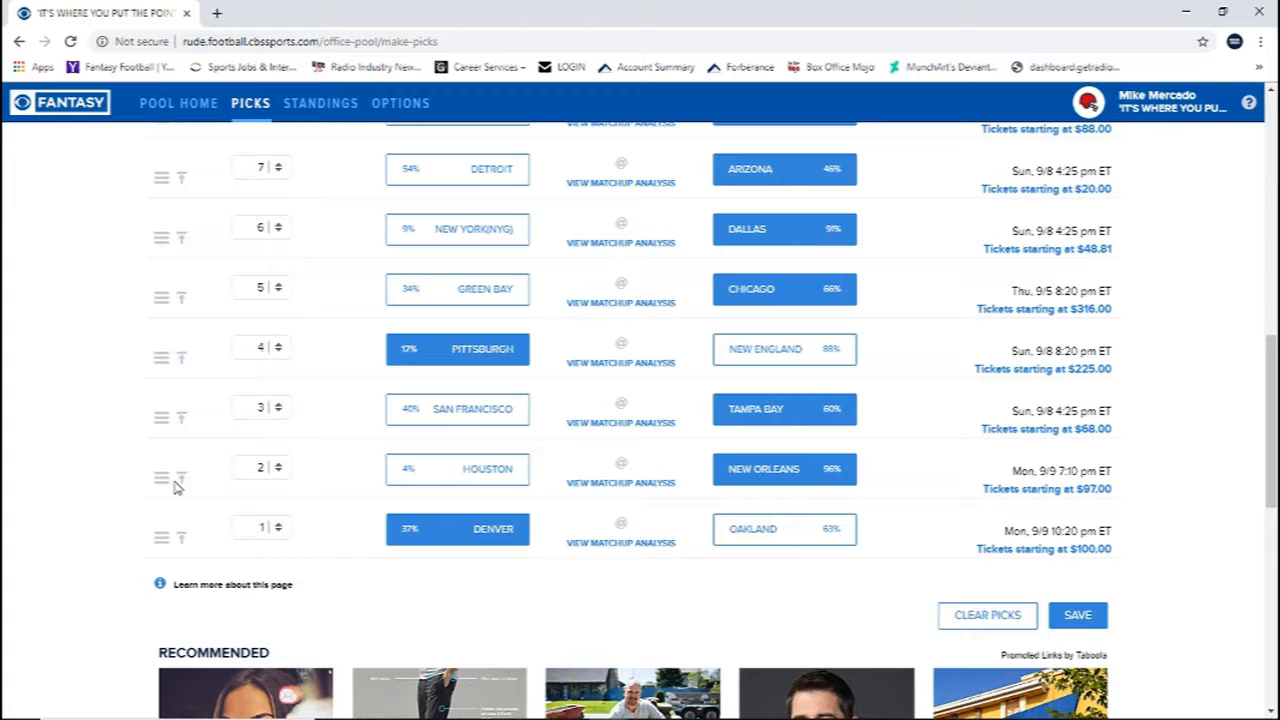
mouse_move(169, 495)
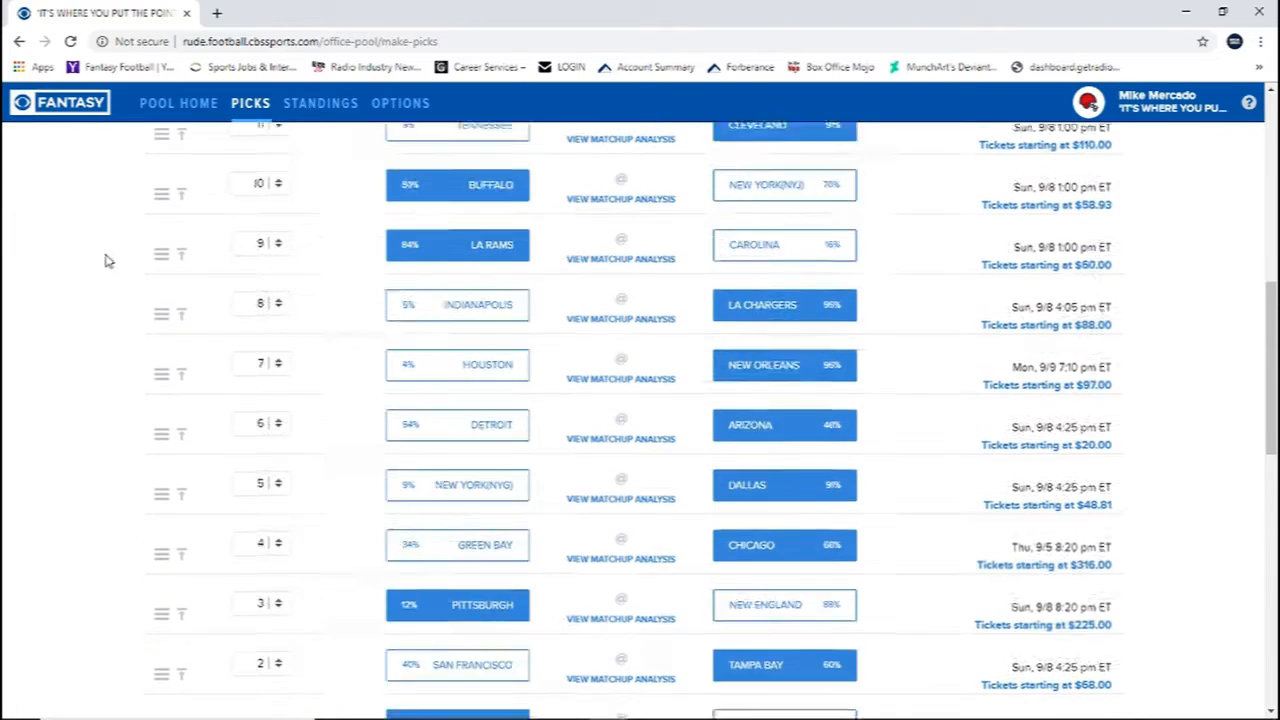
Scroll through the list to place Giants–Dallas at weight 11 and Denver–Oakland at weight 8.
scroll("up", 3)
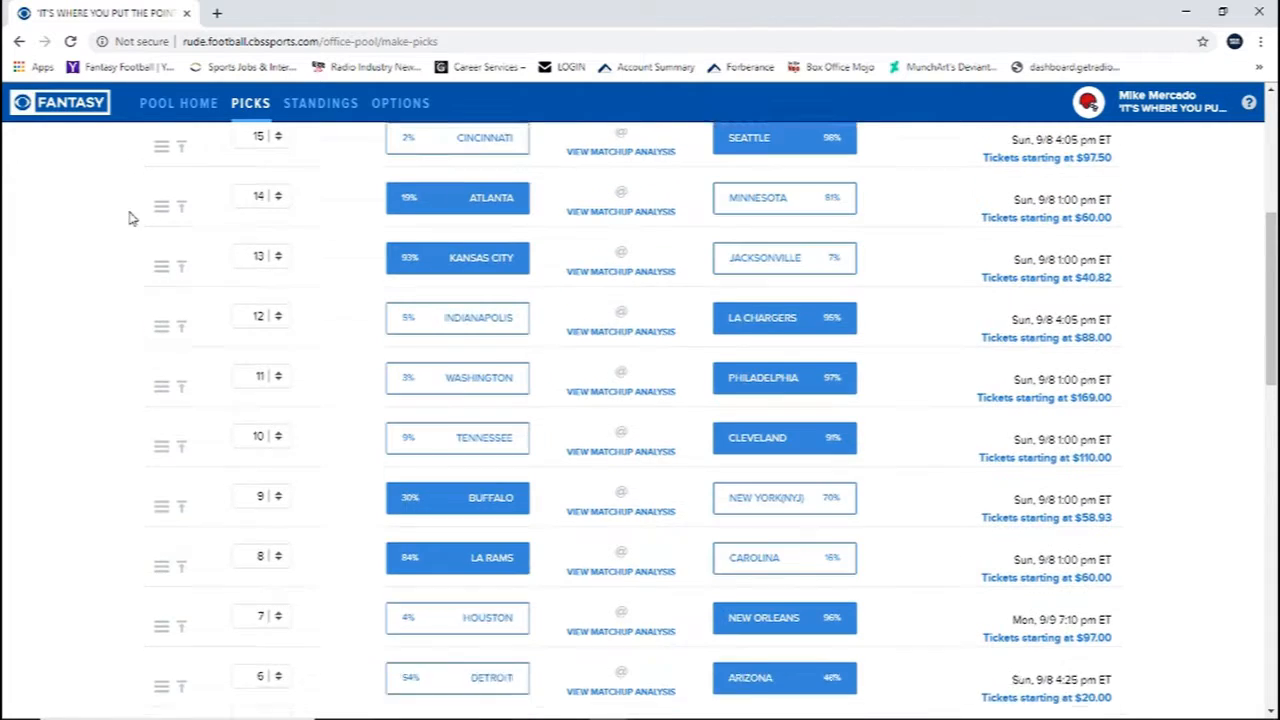
scroll("down", 3)
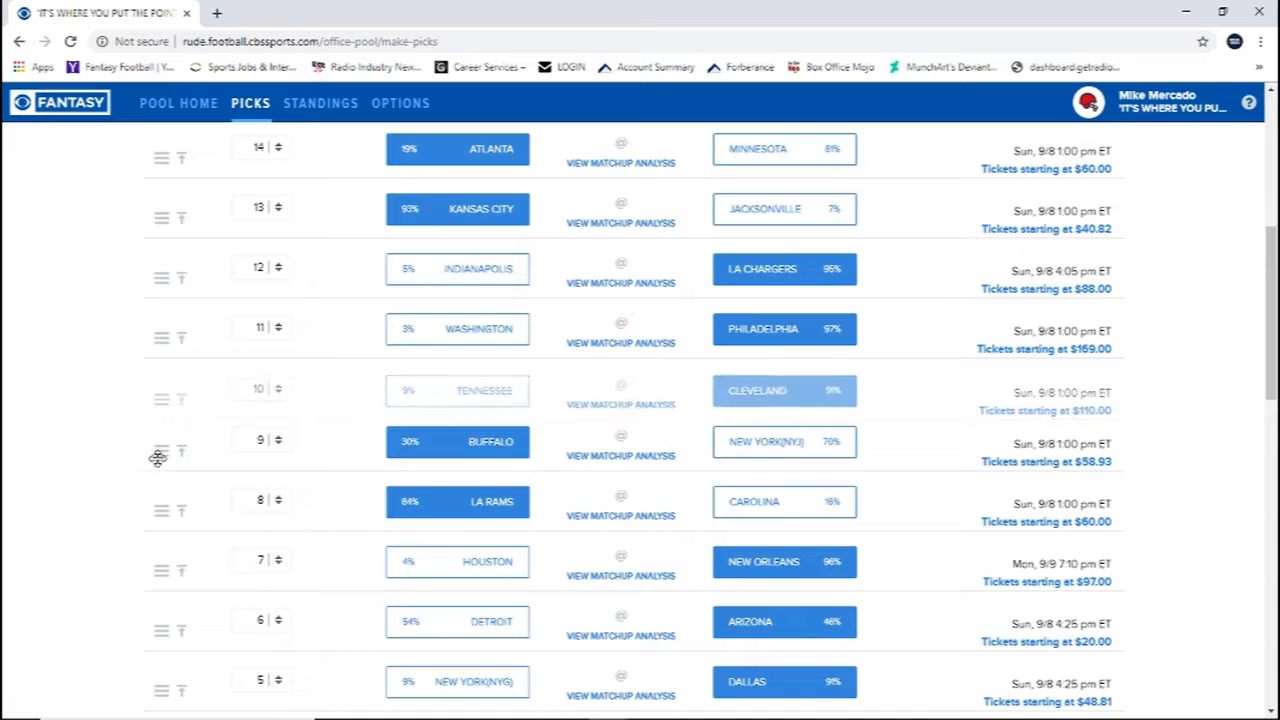
scroll("down", 3)
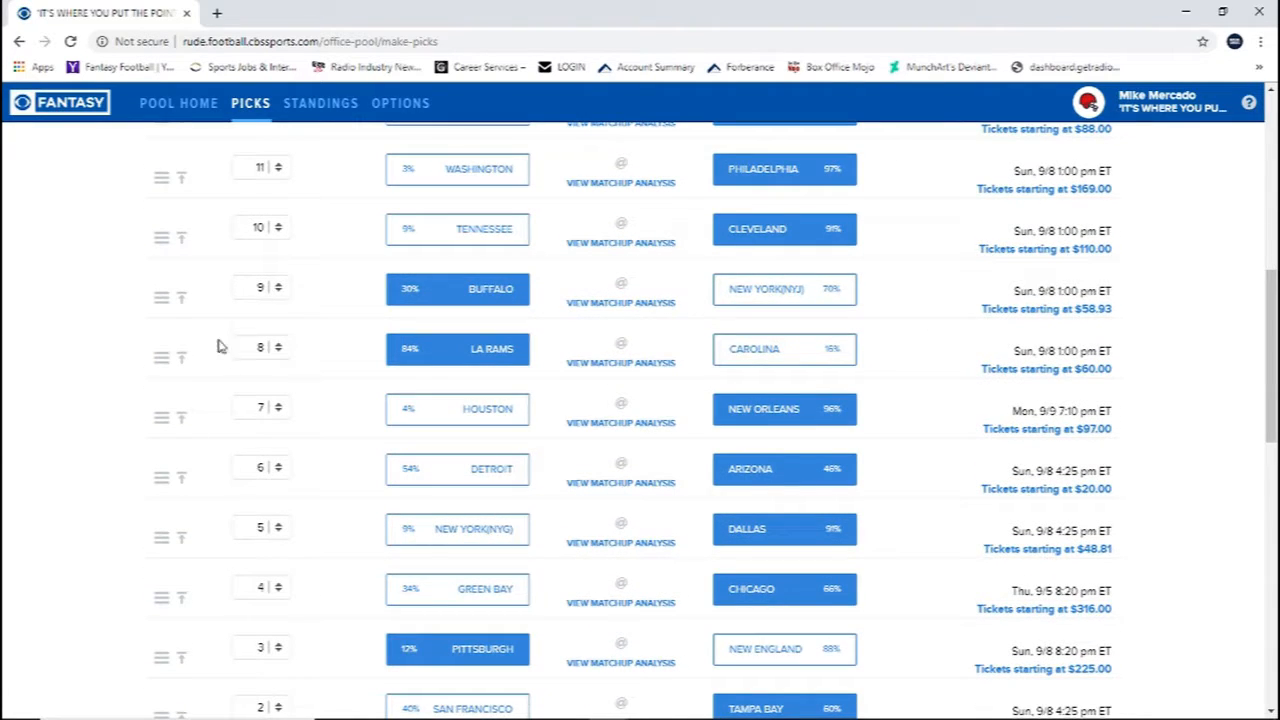
scroll("down", 3)
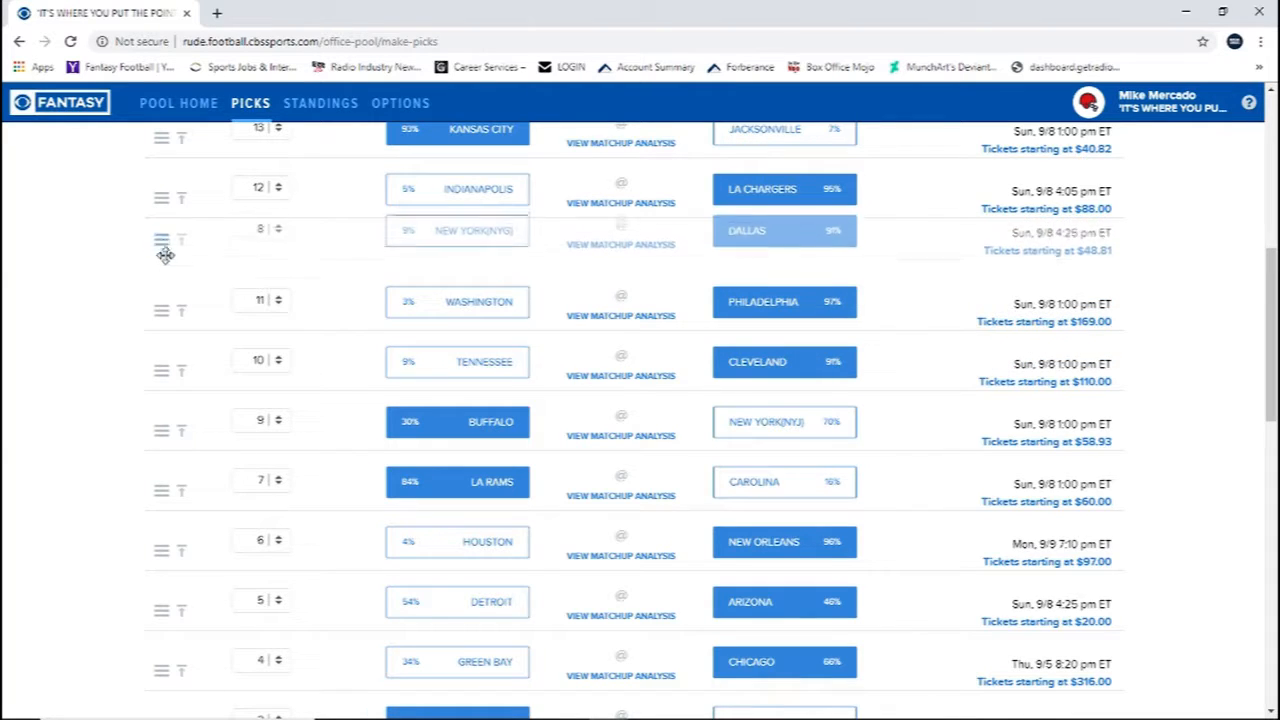
scroll("down", 3)
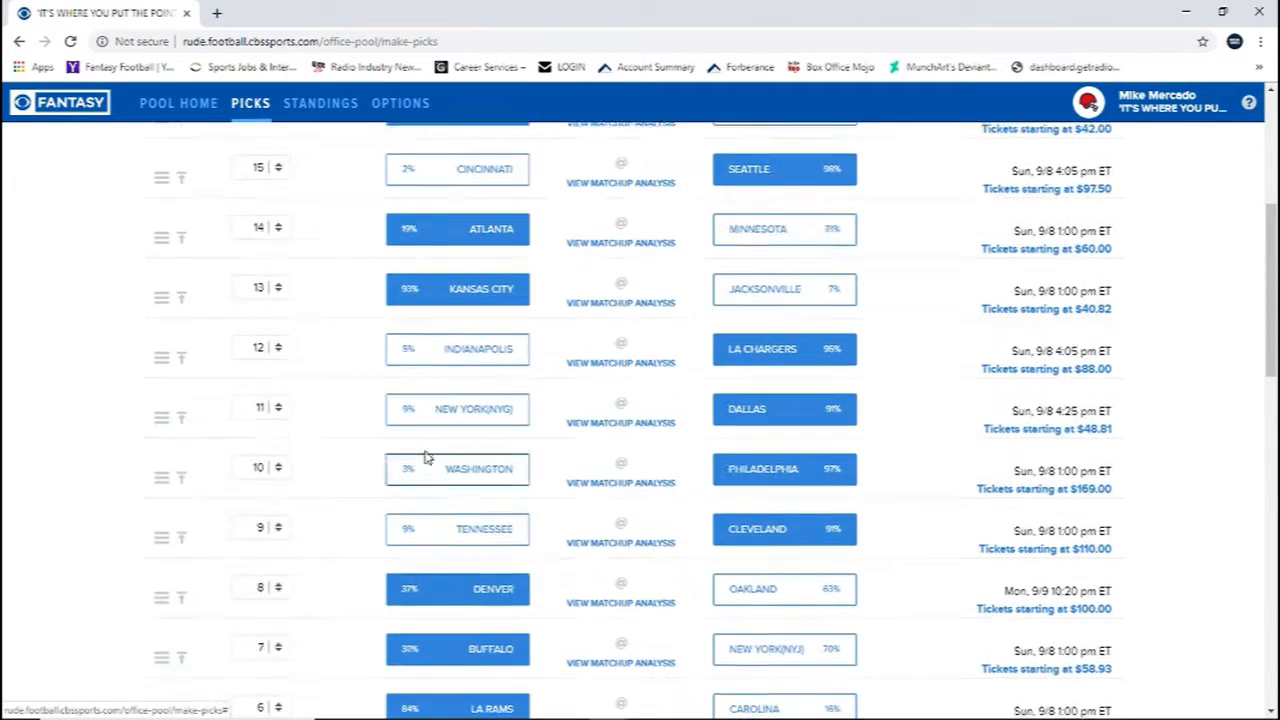
Reorder rows so Kansas City is 14, Giants–Dallas 12, Denver–Oakland 9, Atlanta–Minnesota 8.
scroll("up", 3)
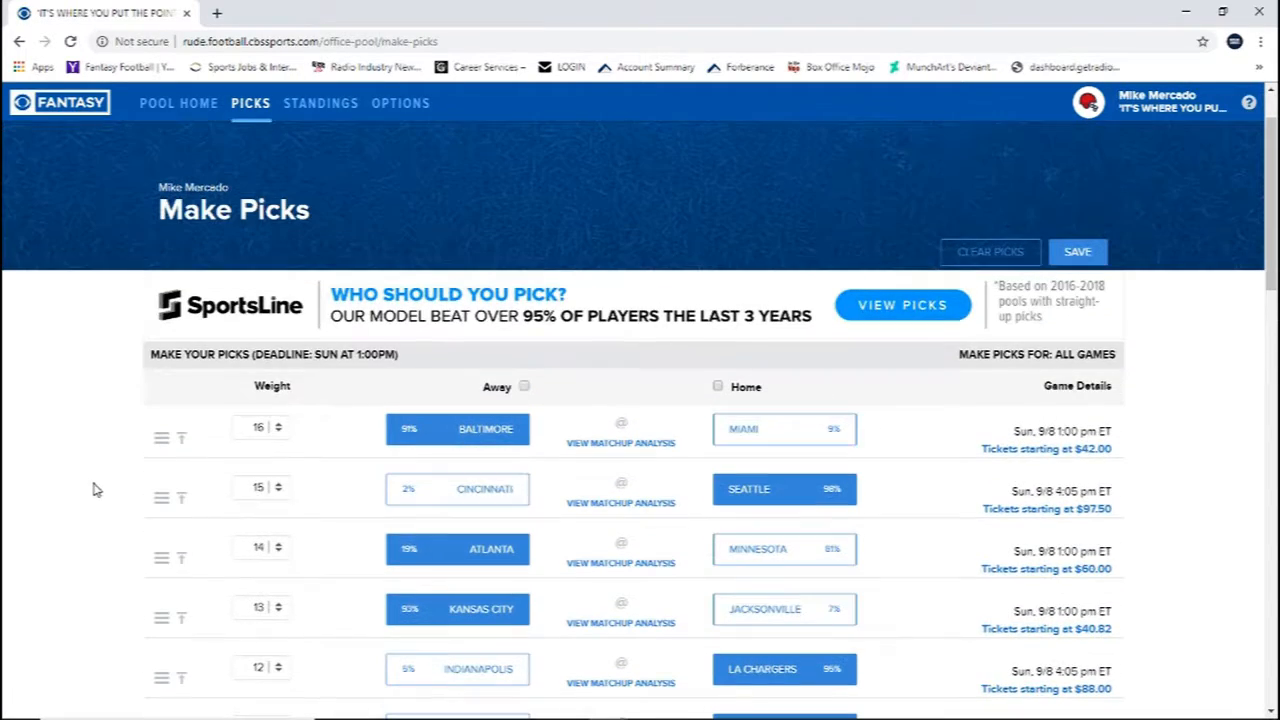
scroll("down", 3)
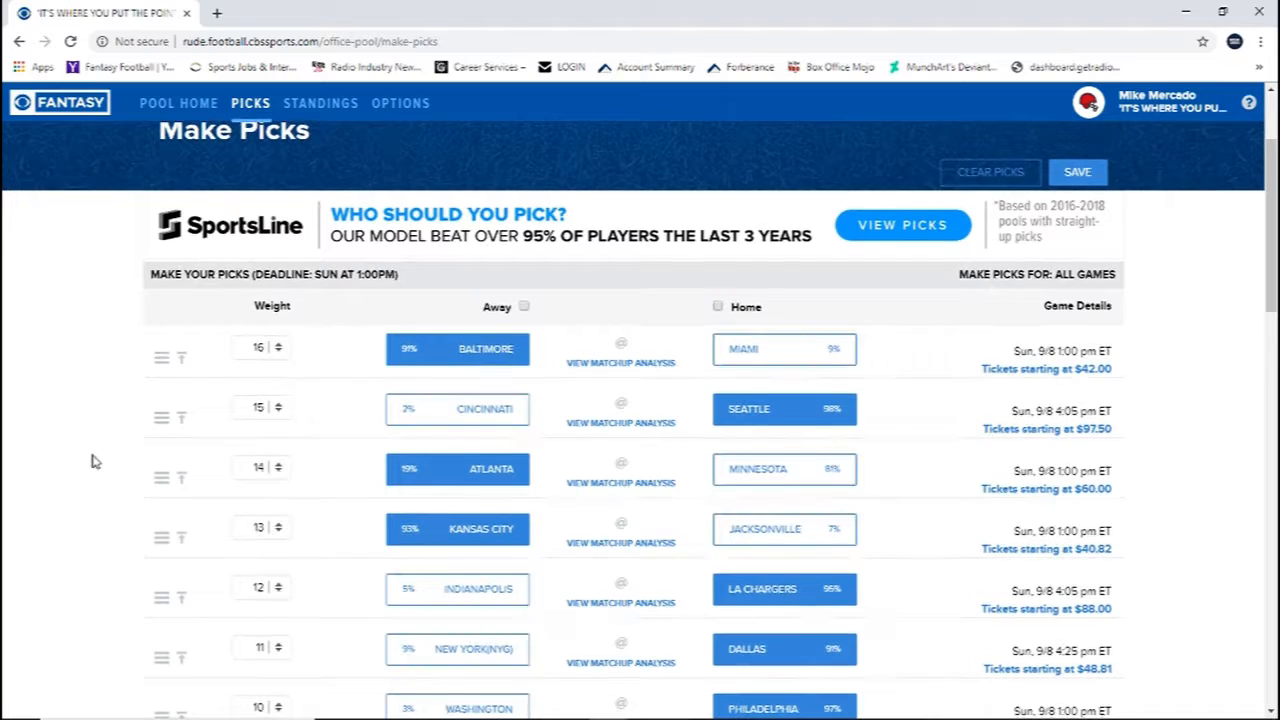
mouse_move(170, 471)
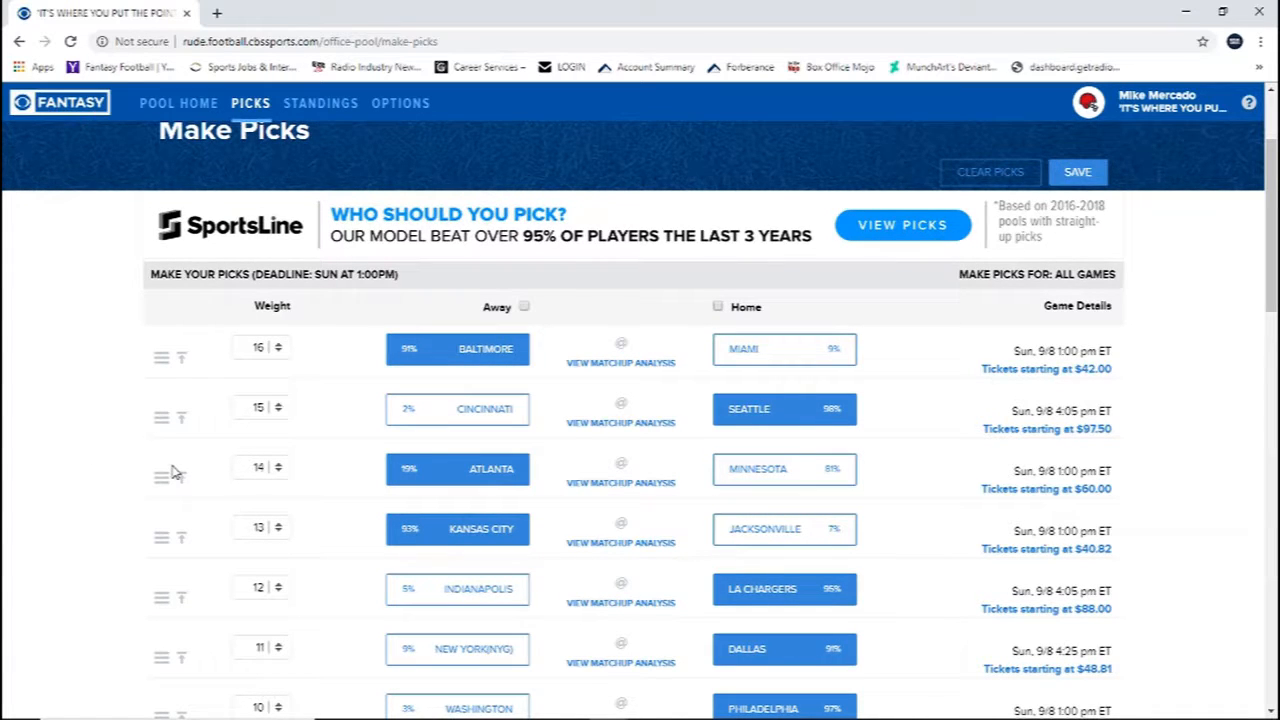
scroll("down", 3)
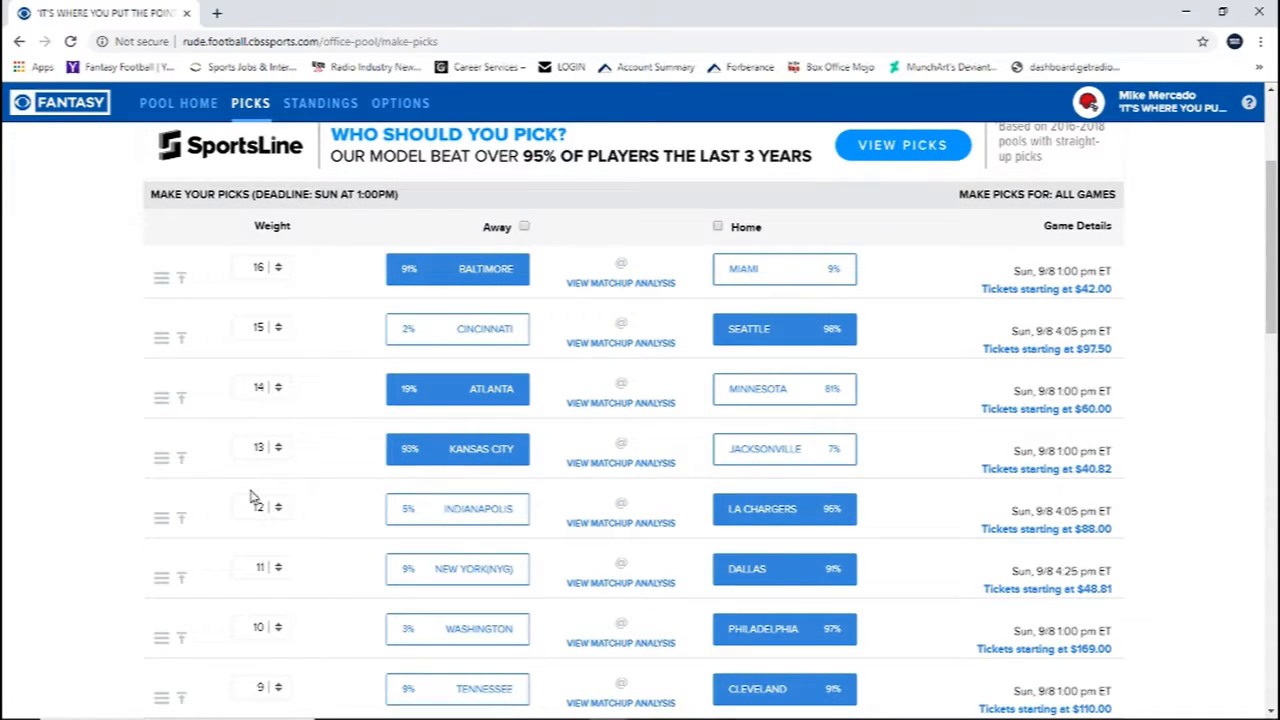
scroll("down", 3)
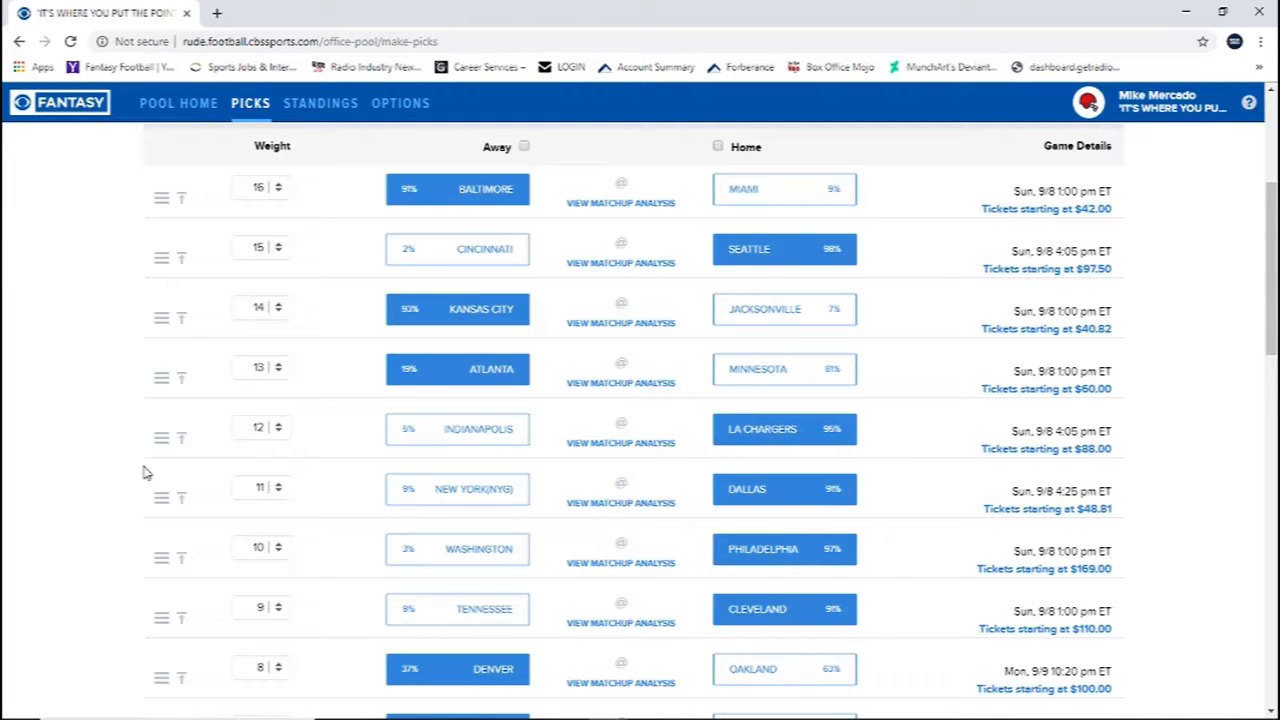
mouse_move(167, 430)
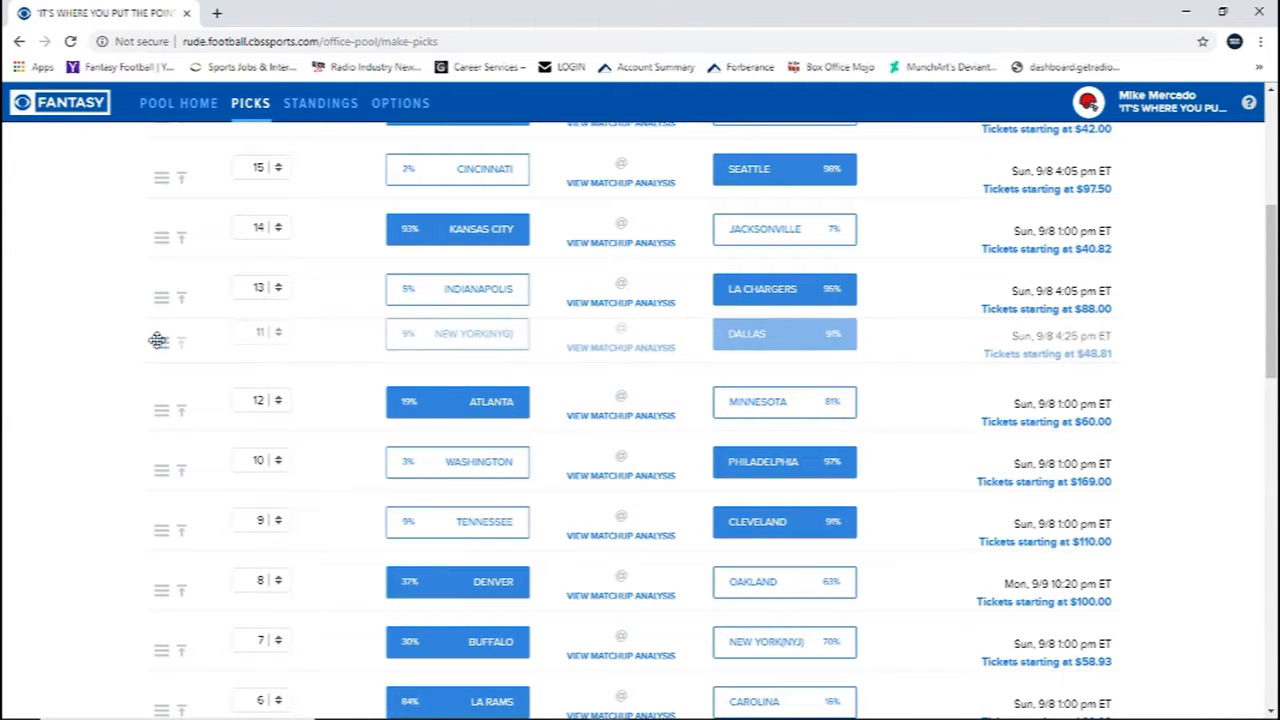
scroll("down", 3)
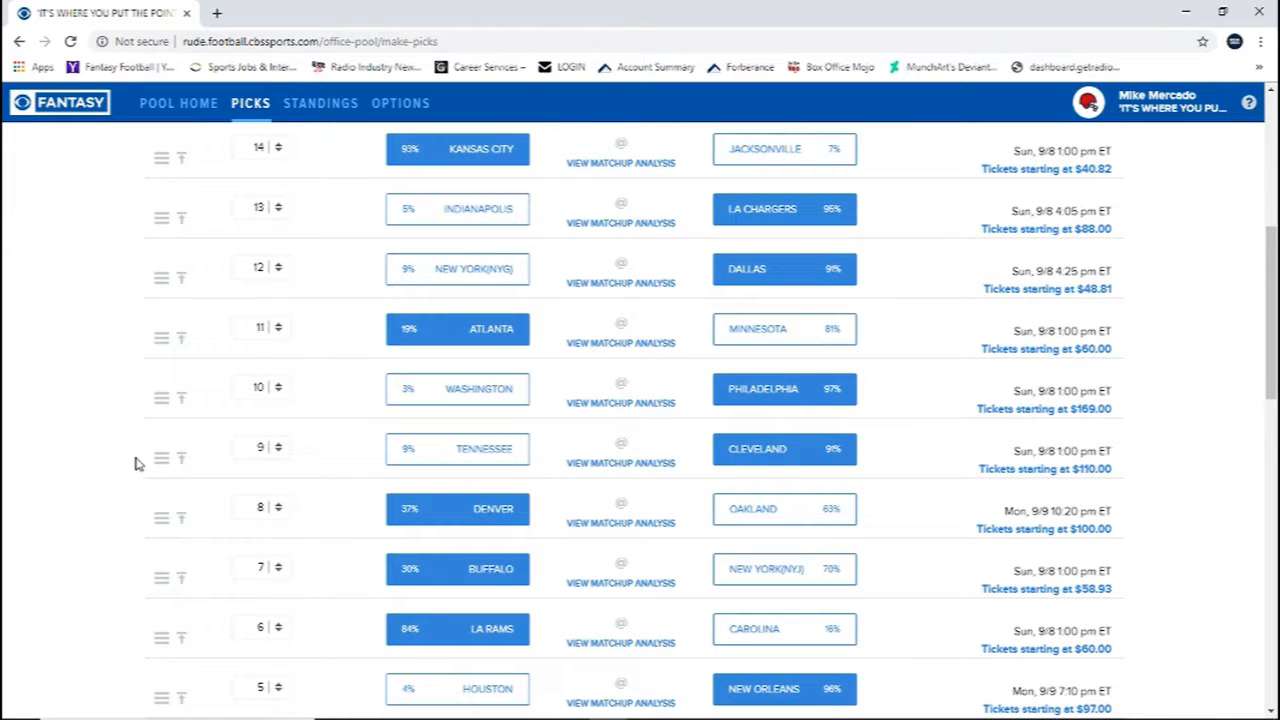
mouse_move(140, 438)
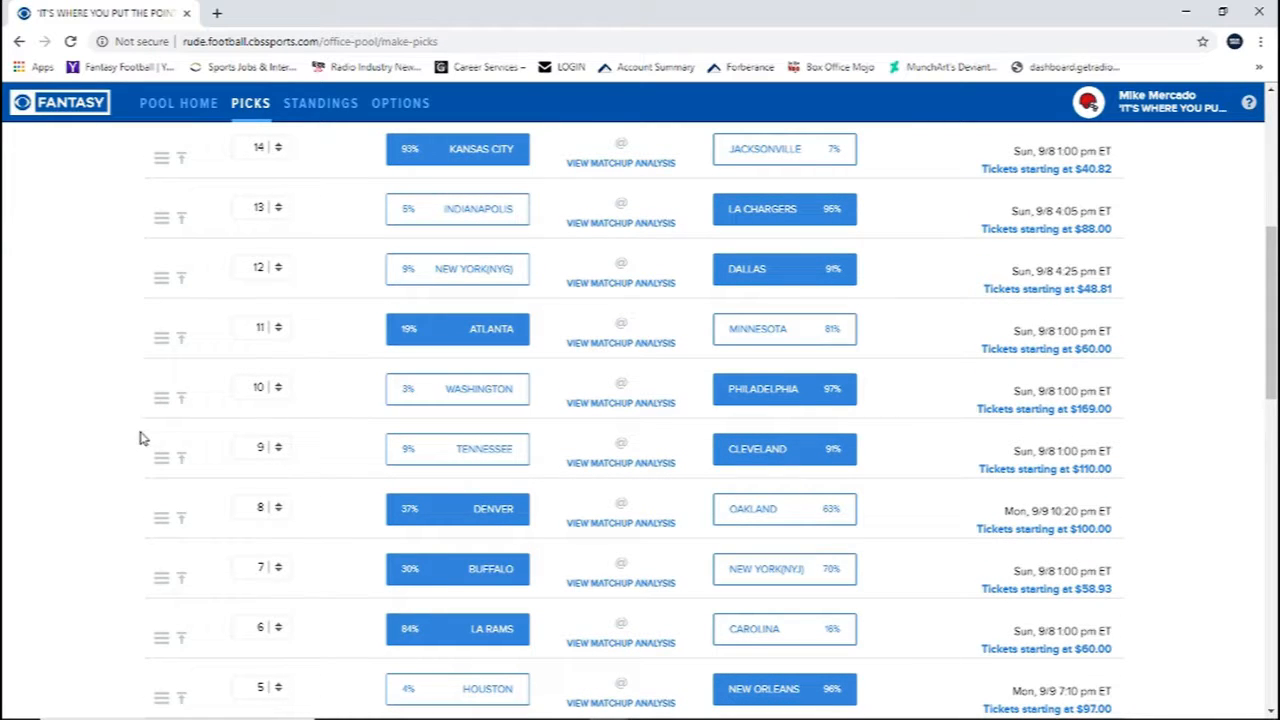
mouse_move(148, 420)
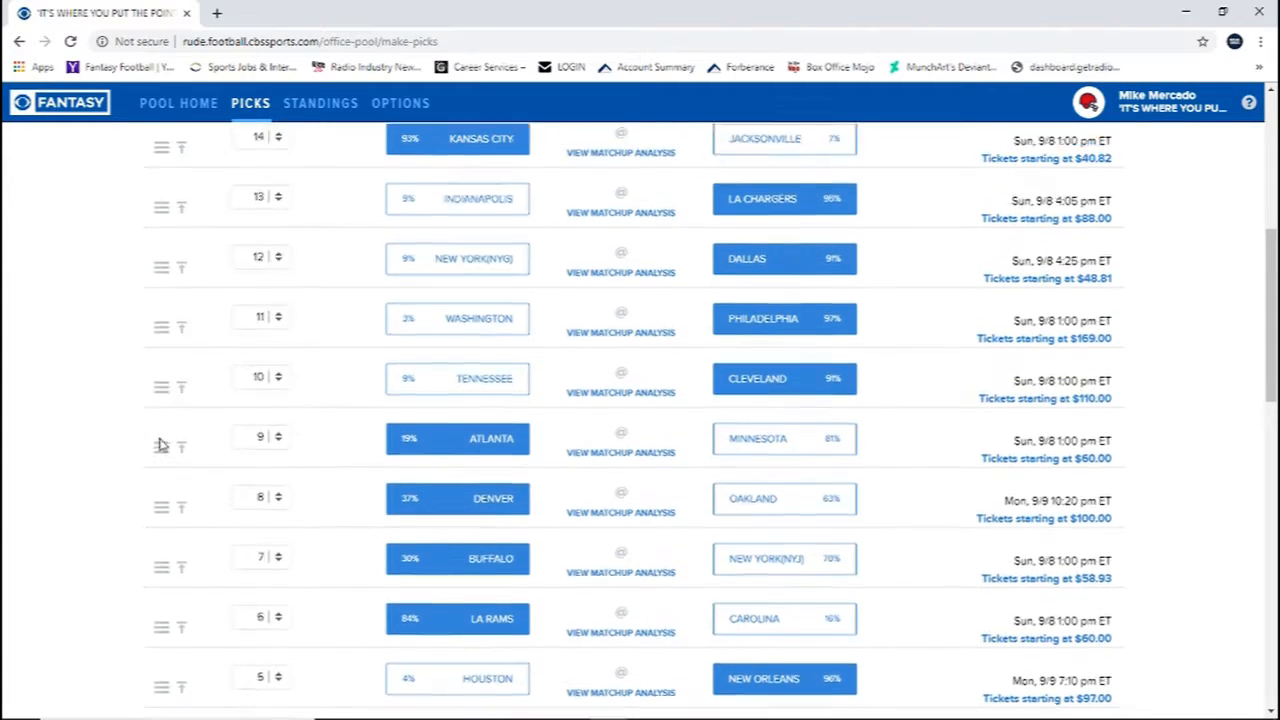
scroll("down", 3)
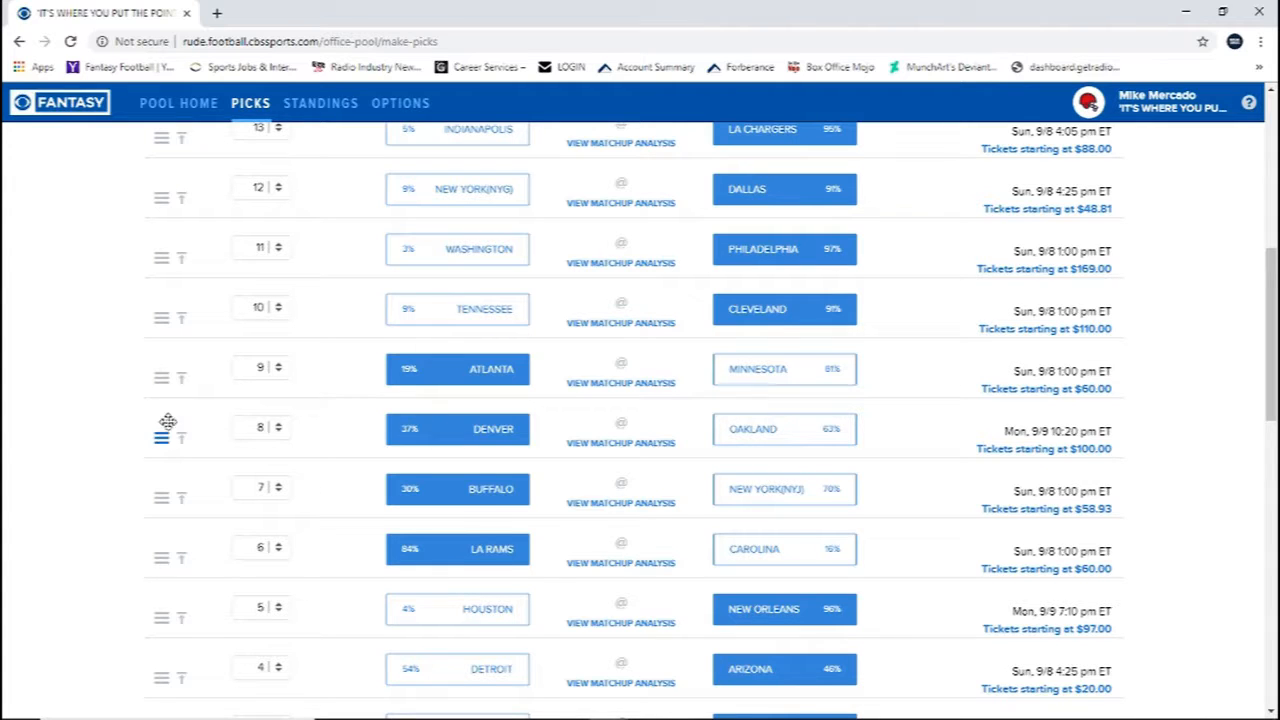
scroll("down", 3)
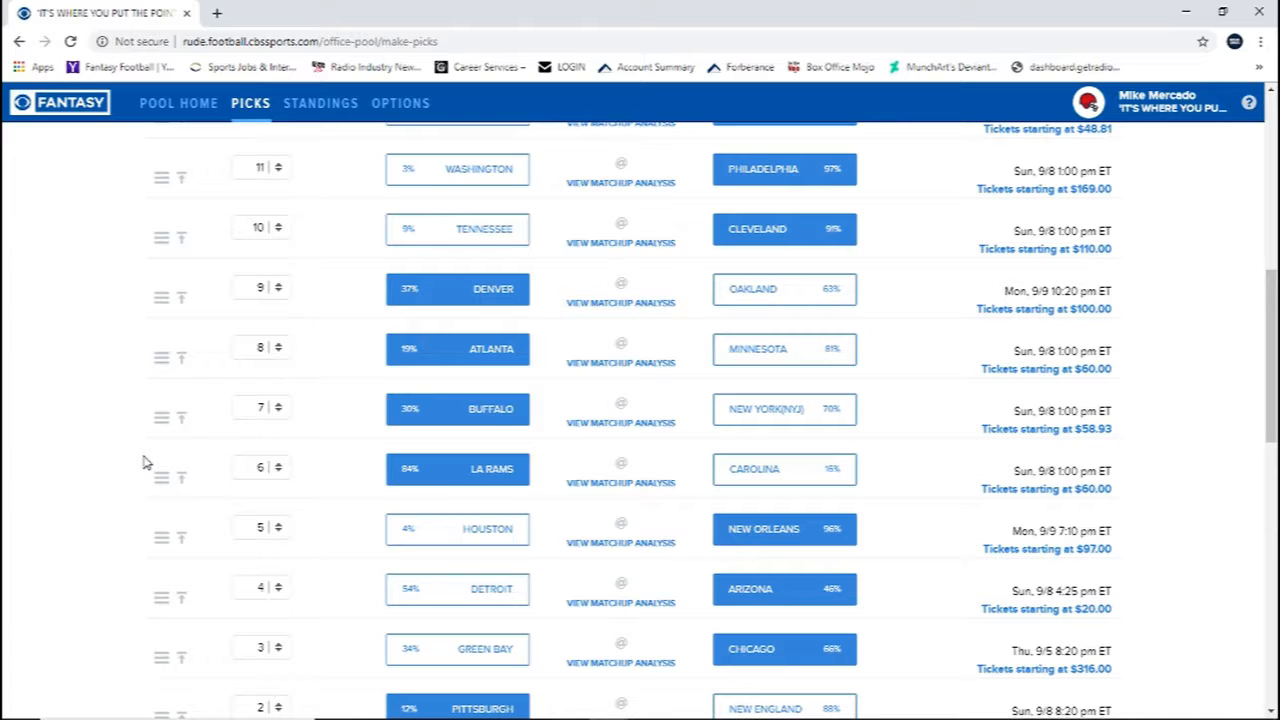
scroll("down", 3)
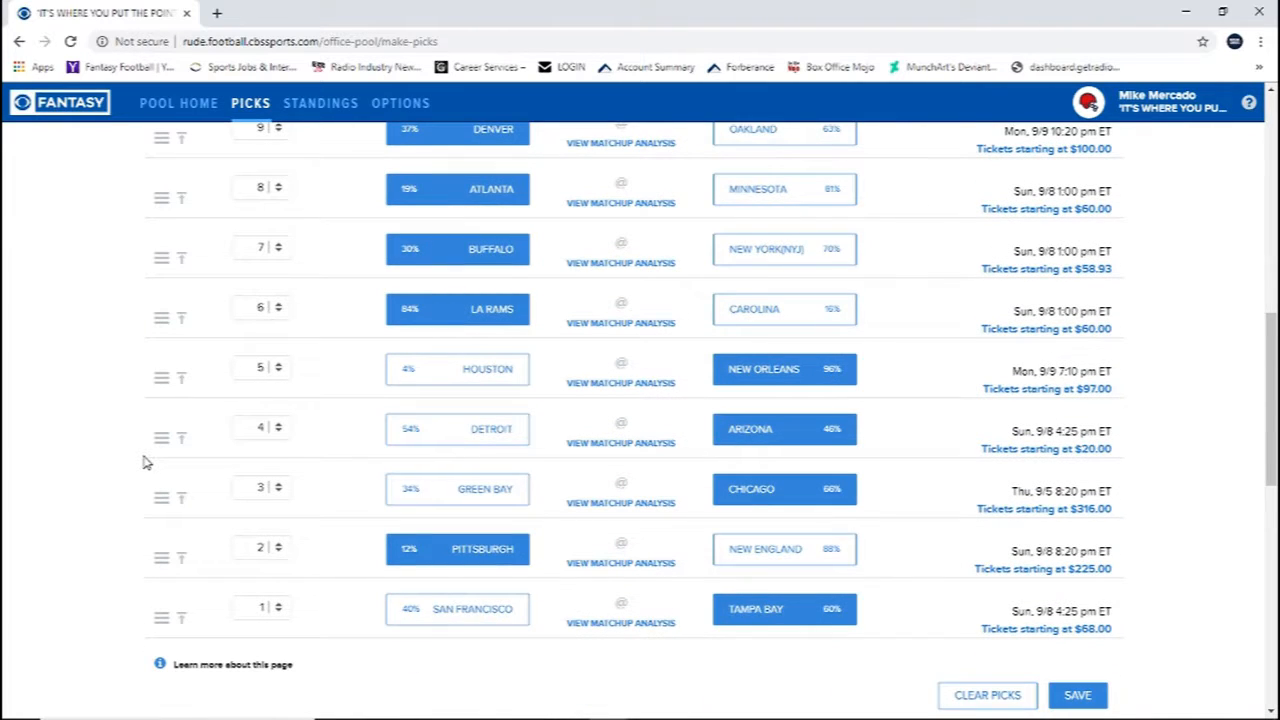
mouse_move(183, 412)
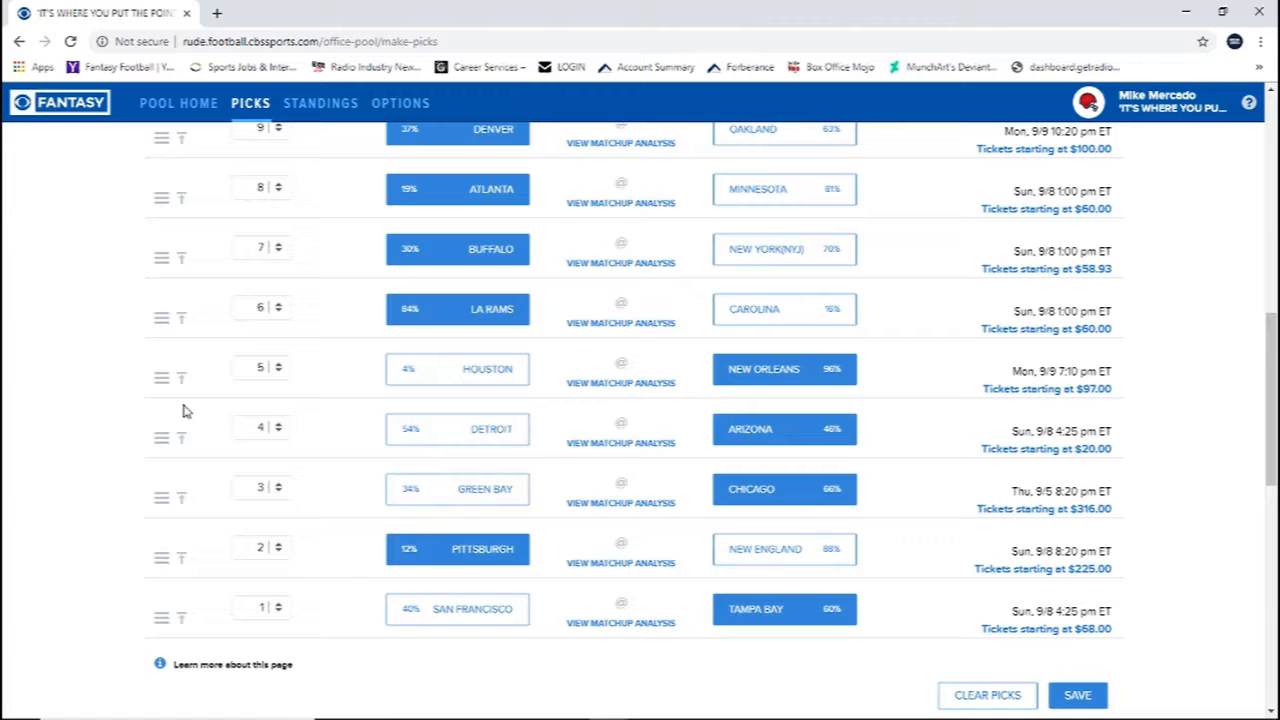
mouse_move(260, 420)
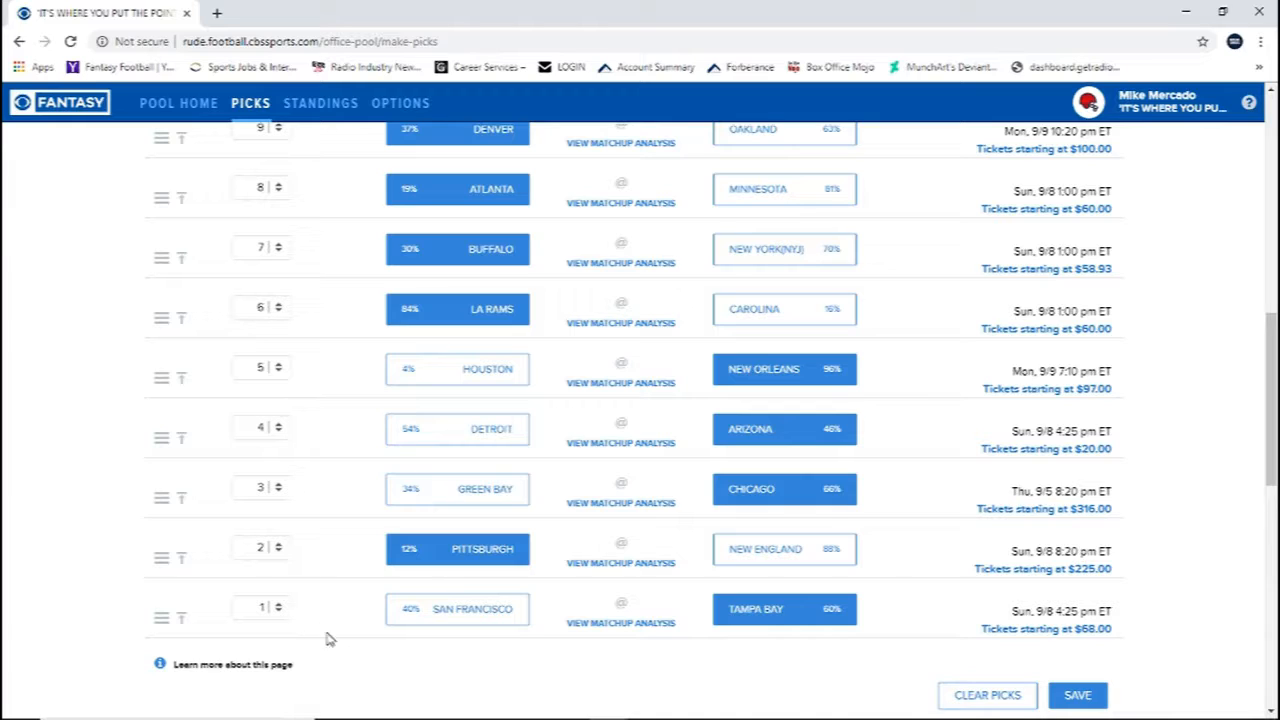
mouse_move(170, 625)
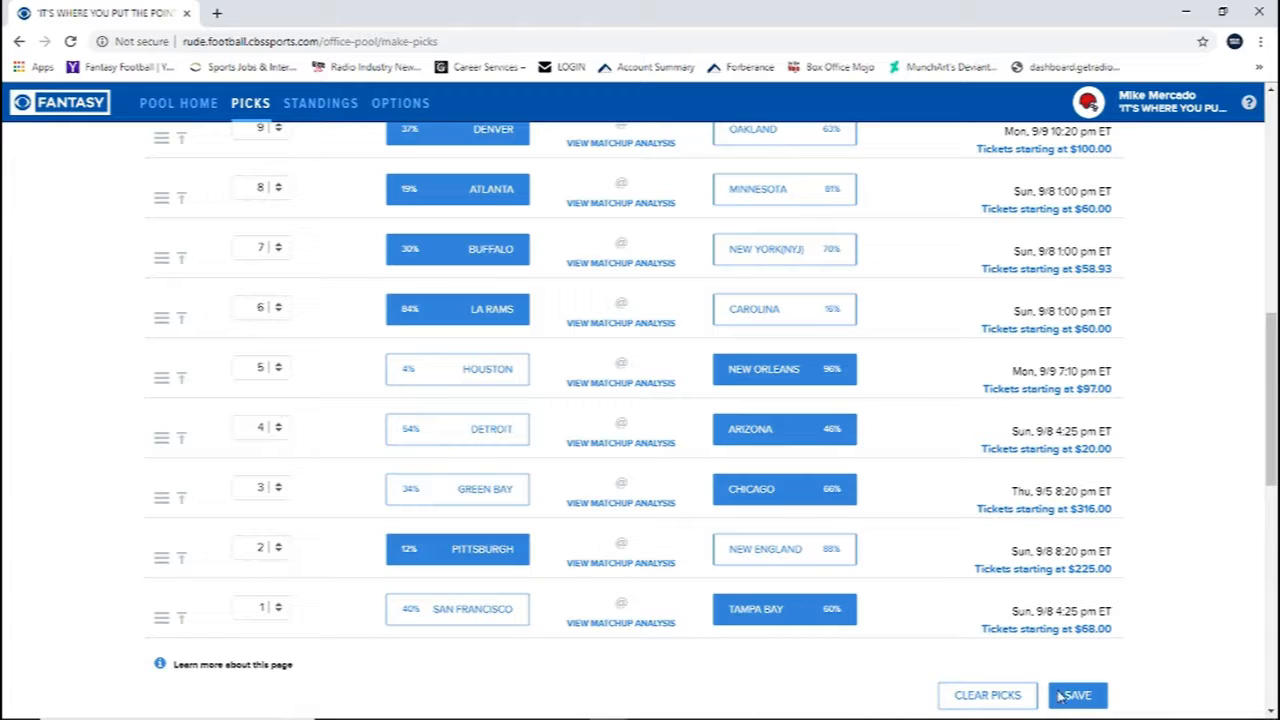
Save the reordered week-1 picks and decline the Football Pick 'Em promotion.
left_click(1077, 695)
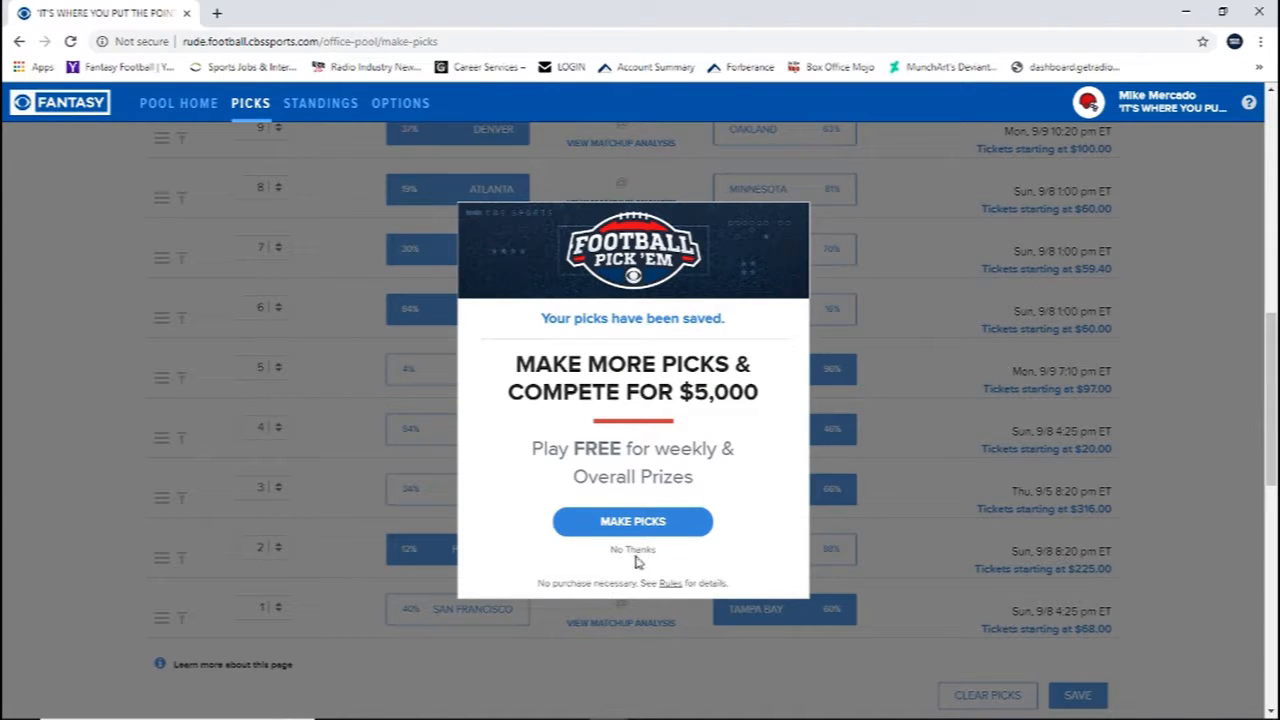
left_click(632, 549)
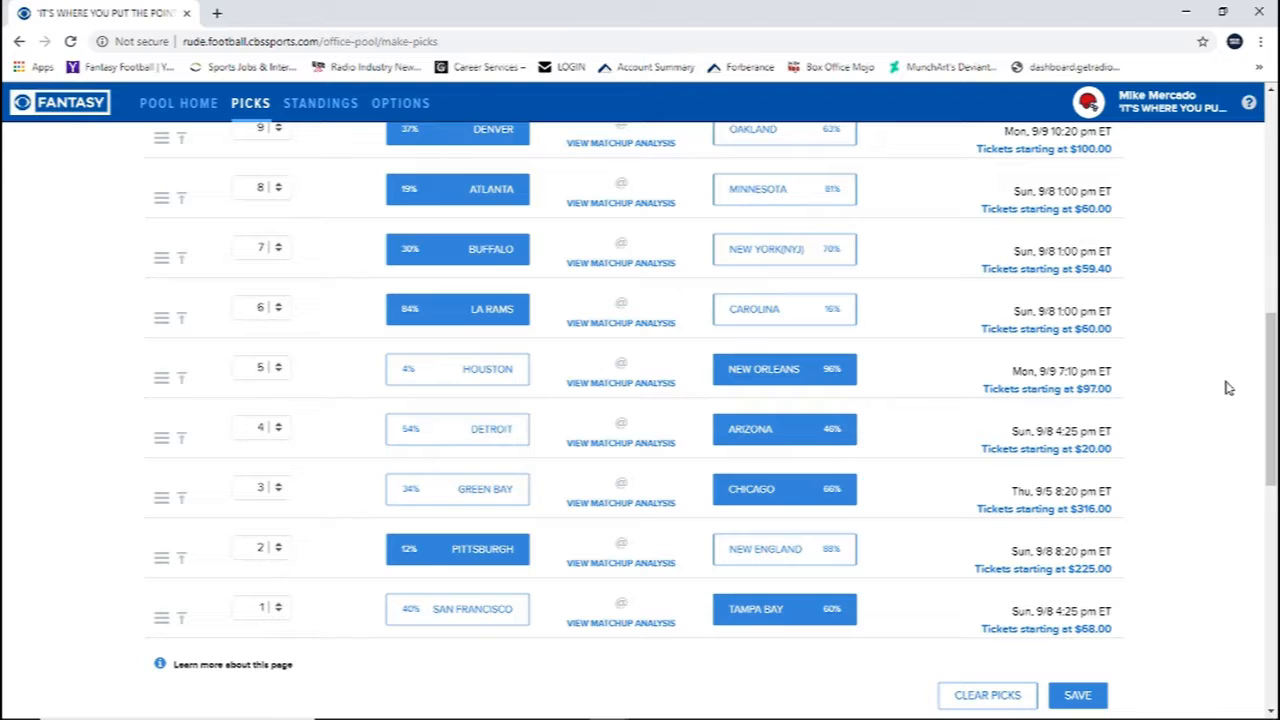